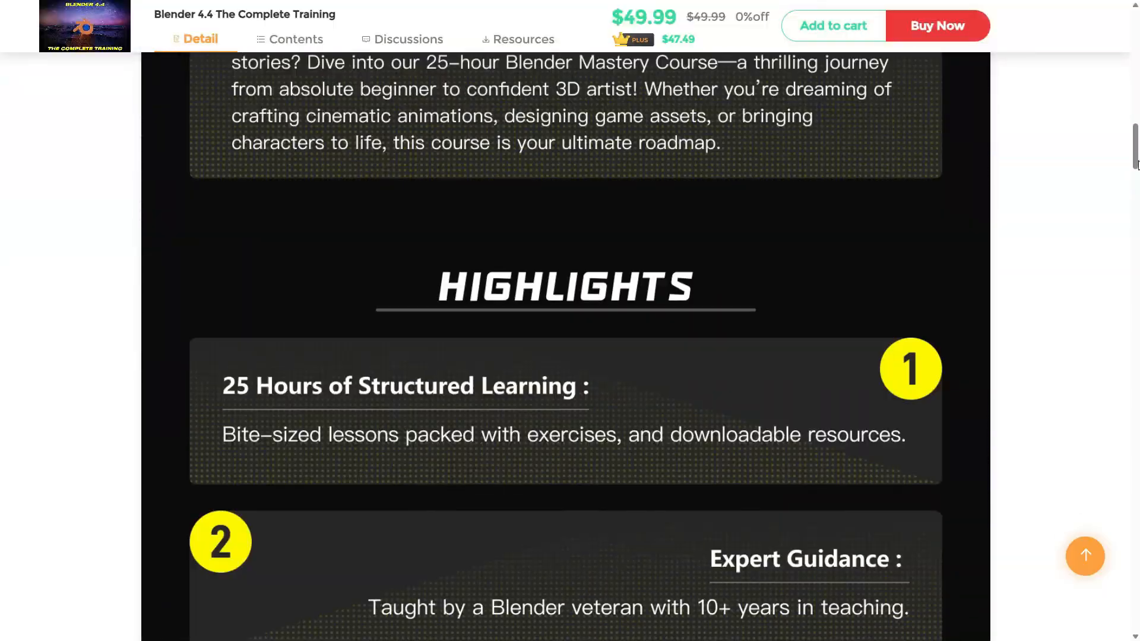
Scroll the view and switch the viewport to front view.
scroll(down, 3)
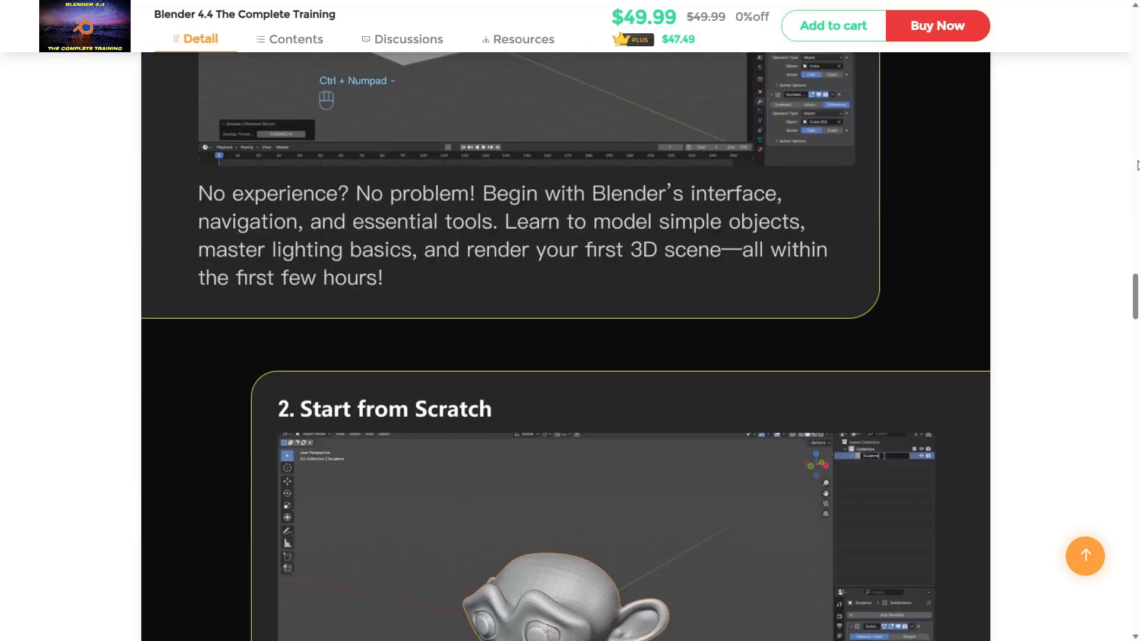
scroll(down, 3)
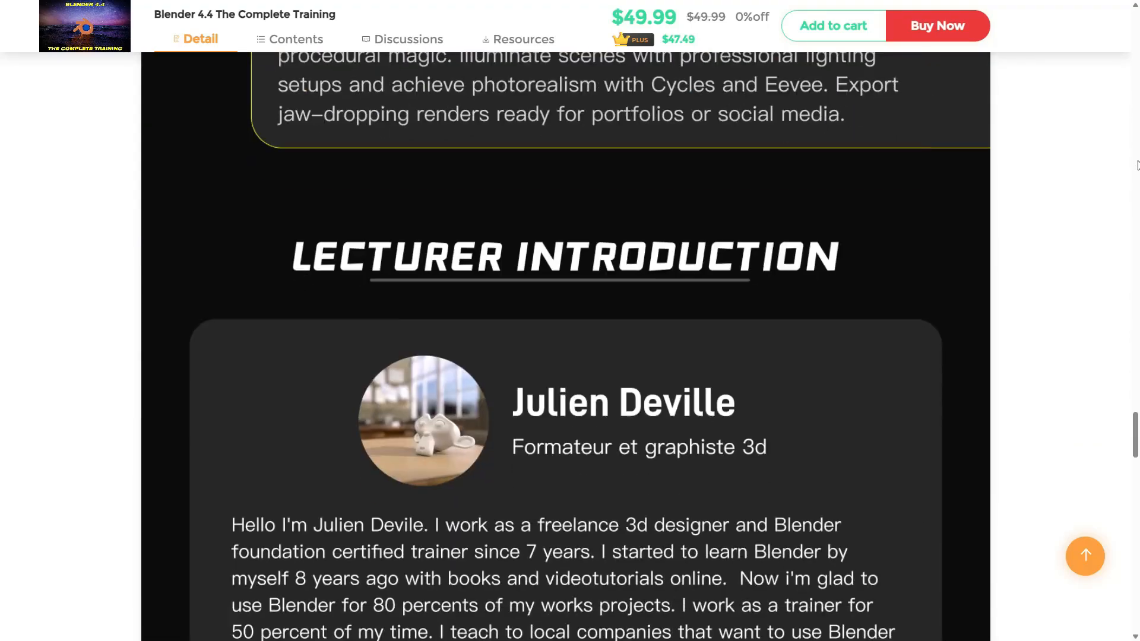
scroll(down, 3)
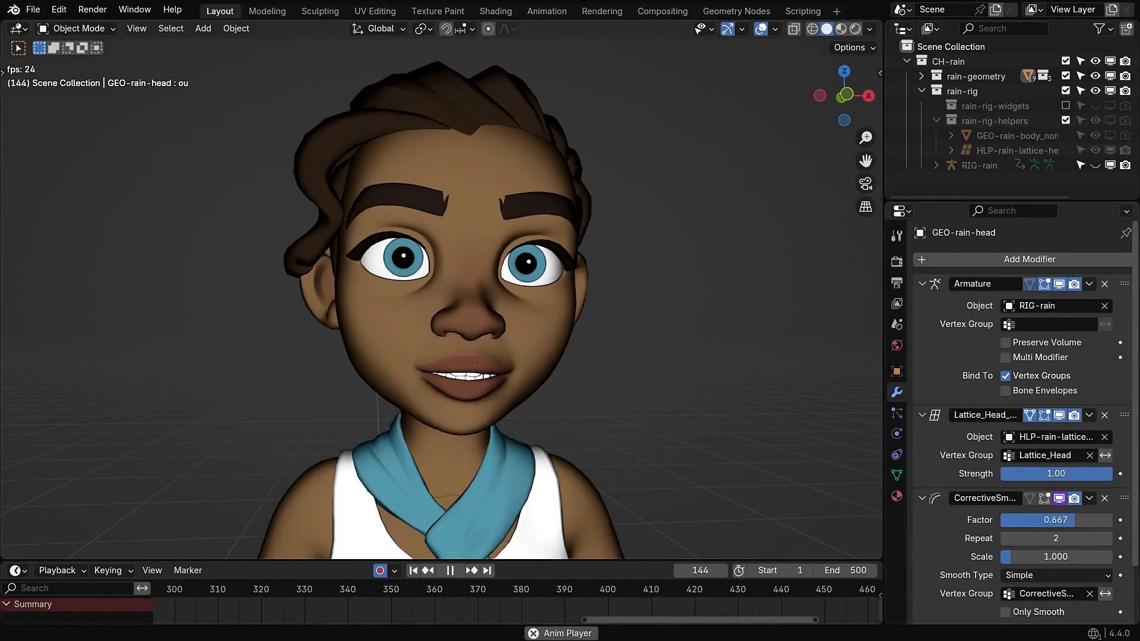
click(450, 570)
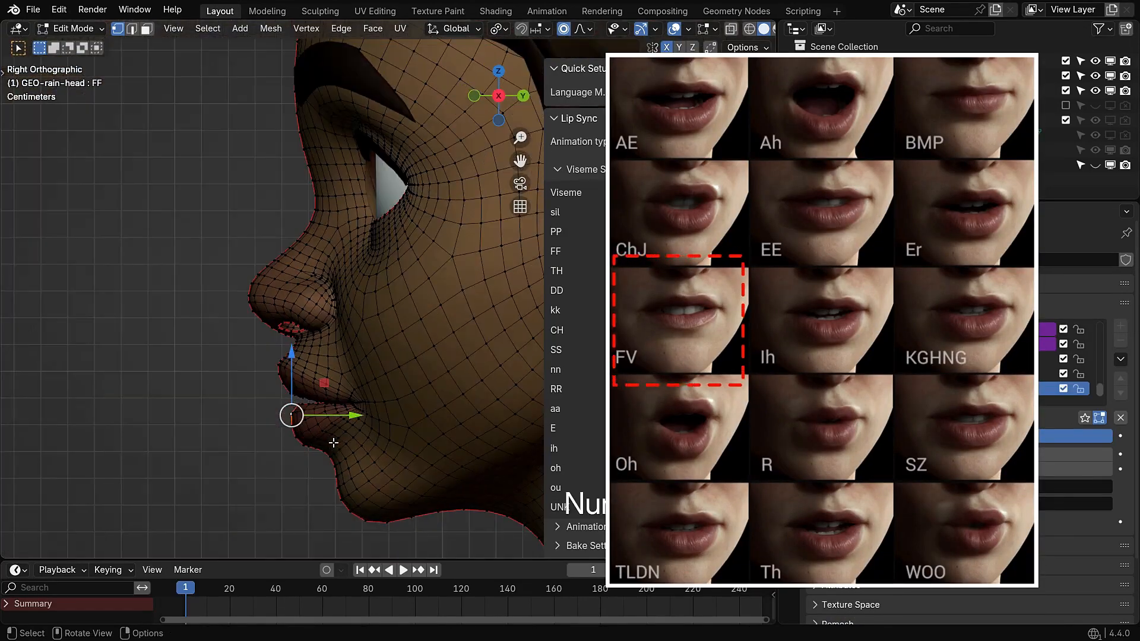
key(KP_1)
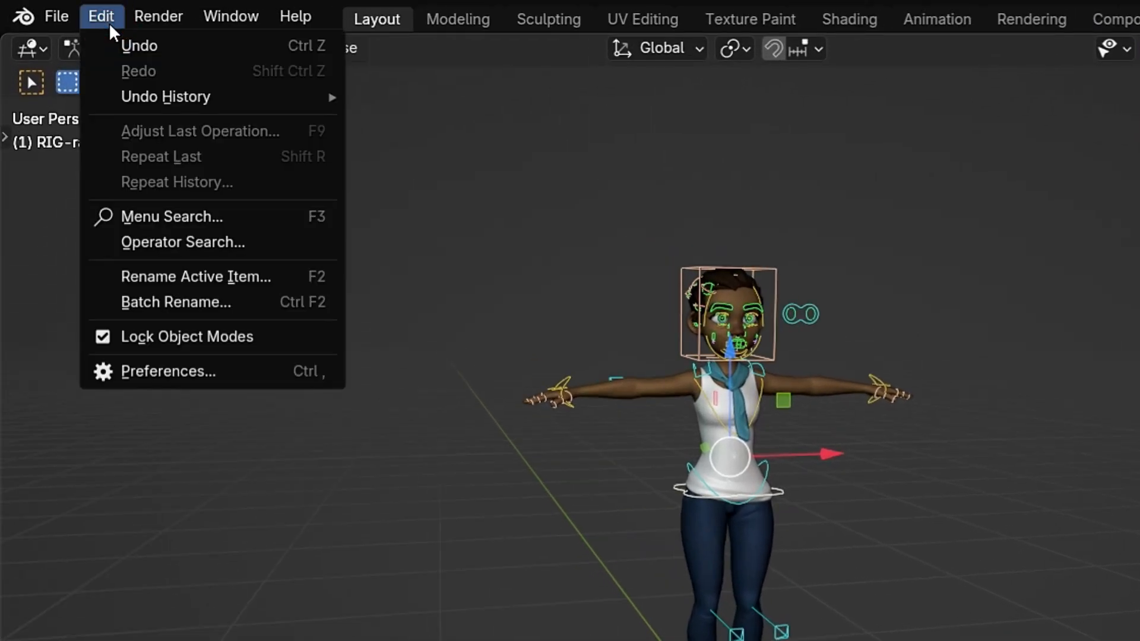
Search Get Extensions for 'lip sy' and install the Lip Sync add-on.
click(168, 372)
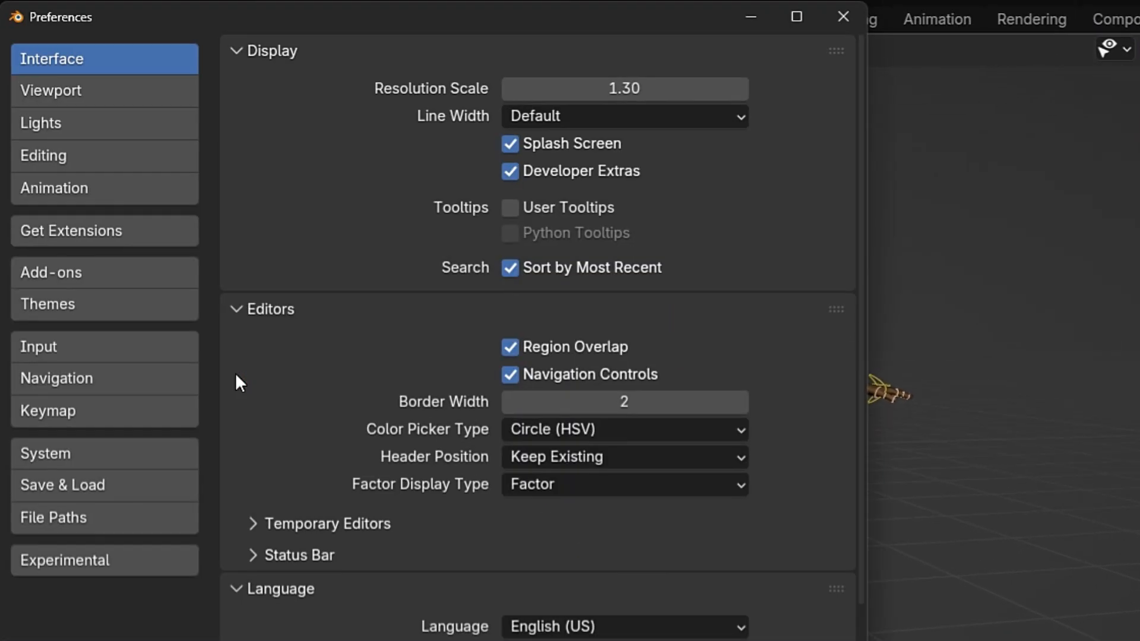
click(72, 231)
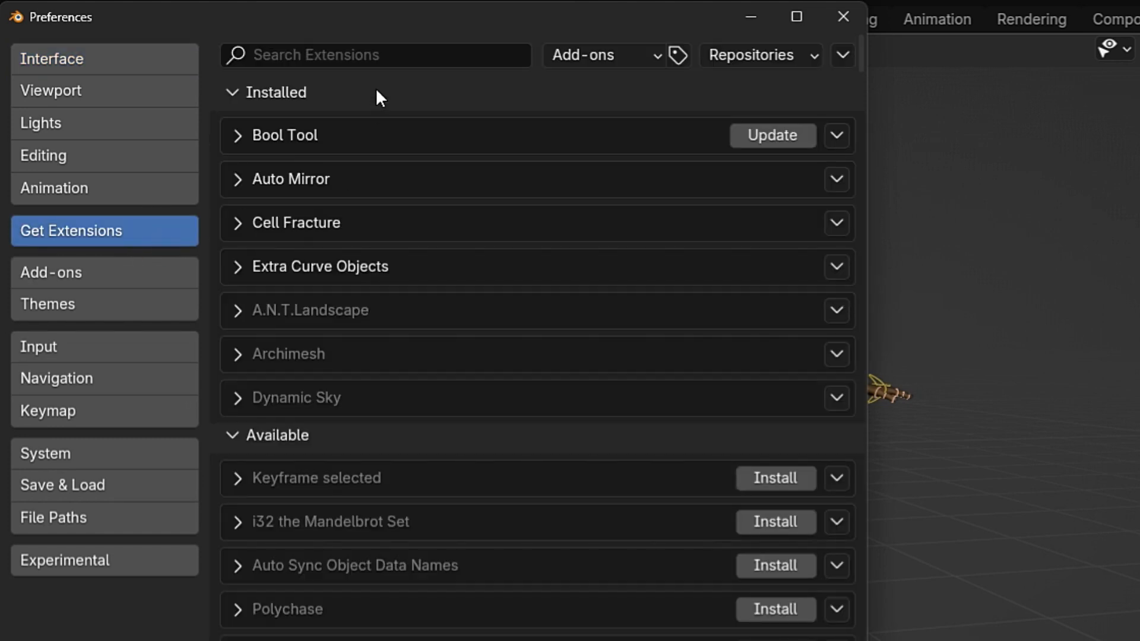
text(lip sy)
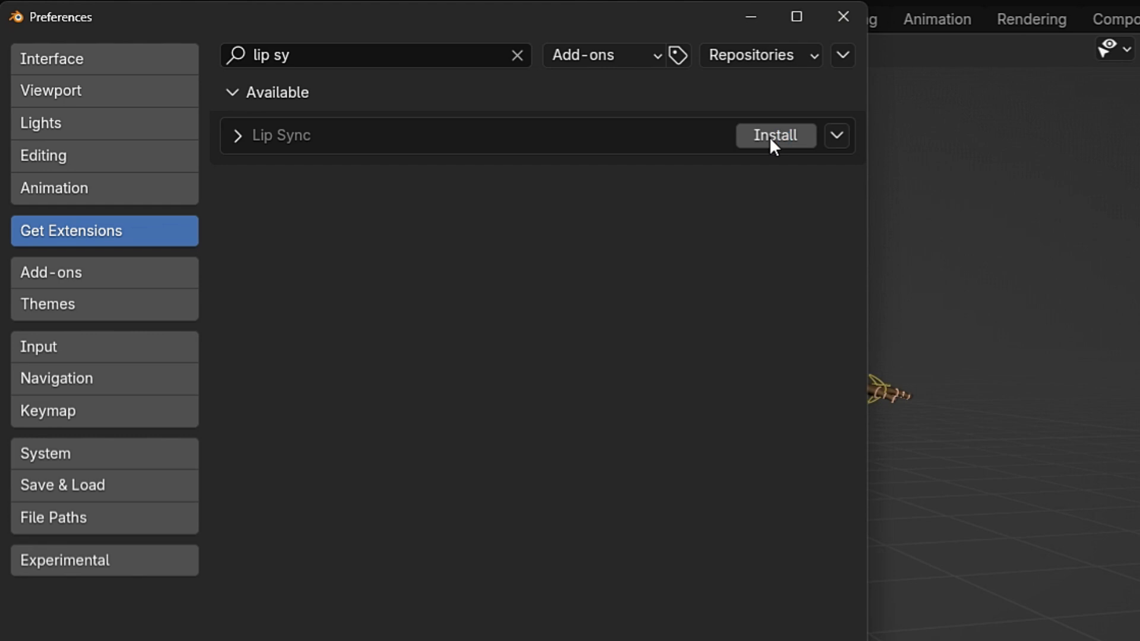
click(775, 136)
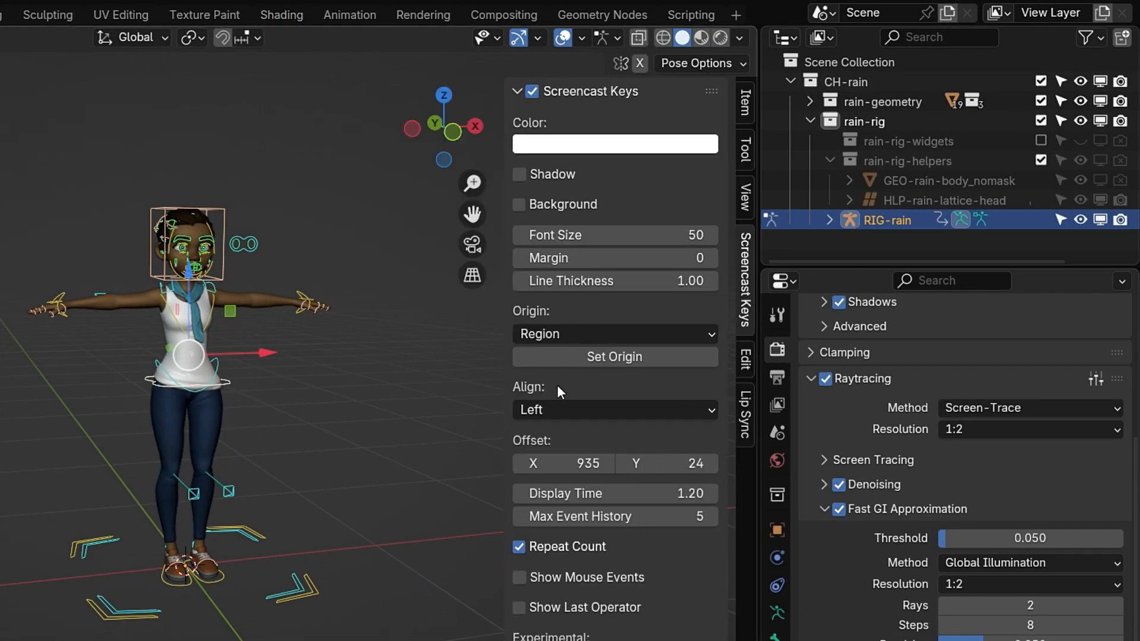
Show the Lip Sync sidebar panel and select the US English language model.
click(744, 414)
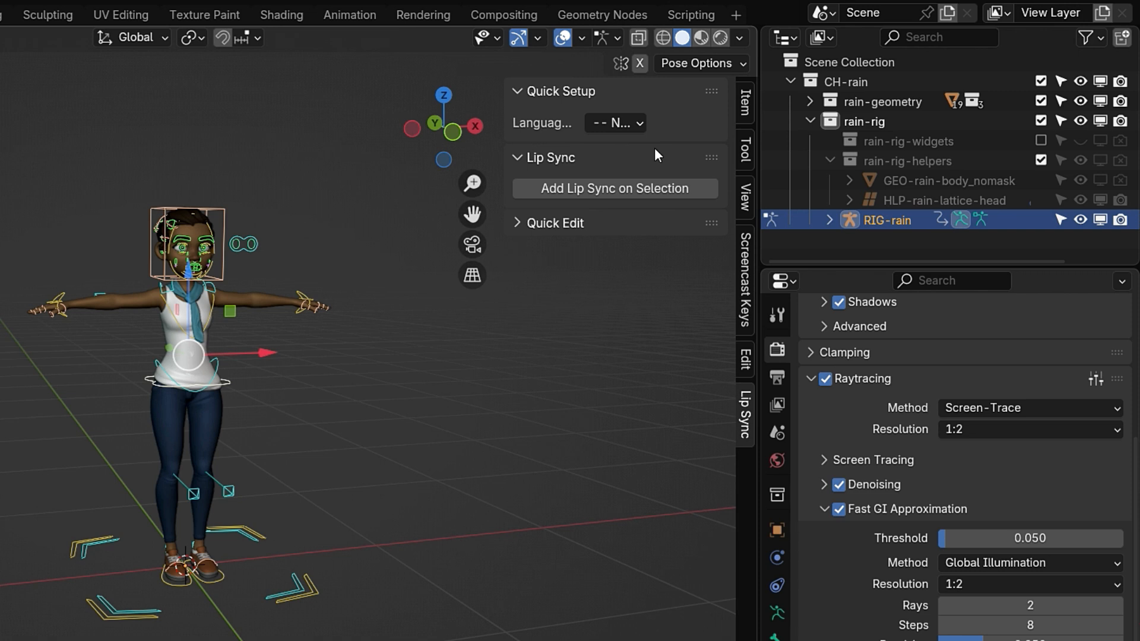
mouse_move(569, 184)
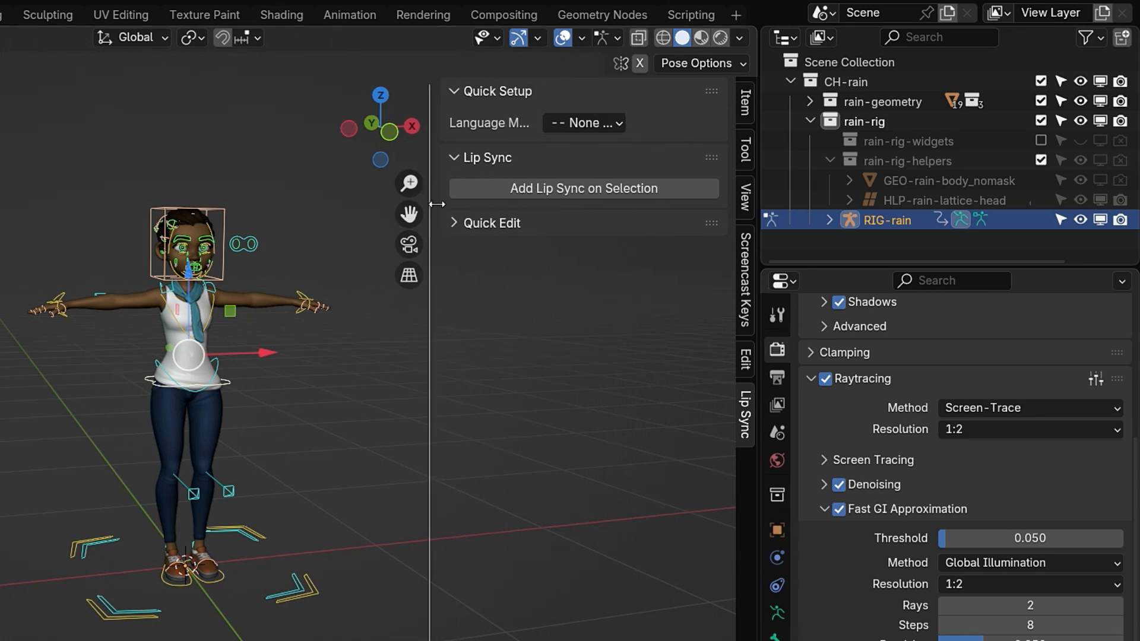
click(584, 122)
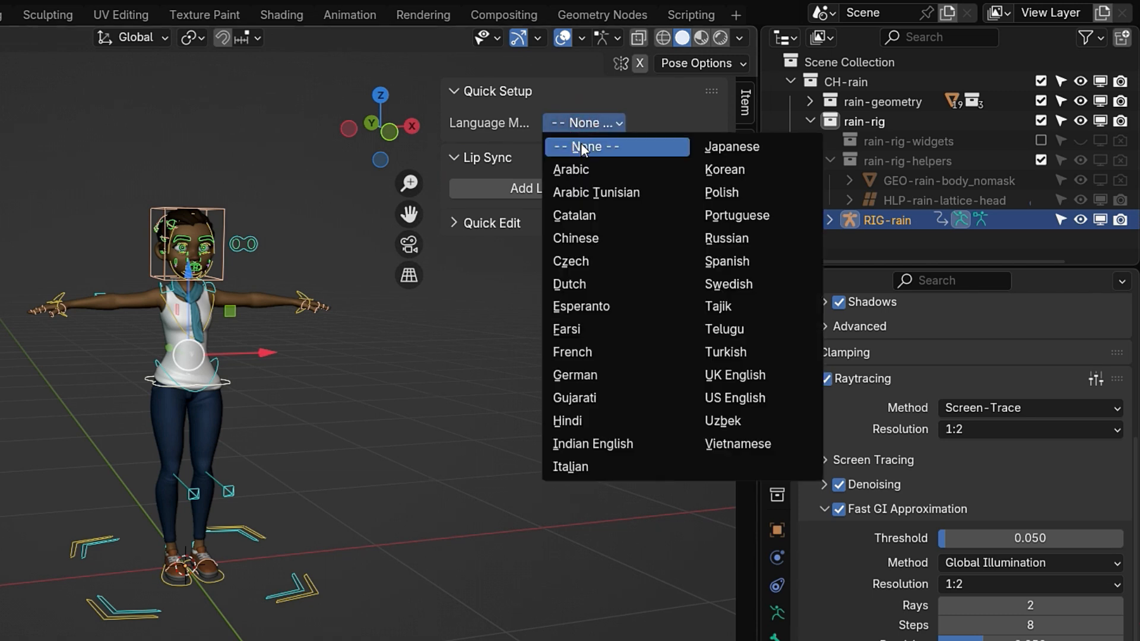
mouse_move(744, 216)
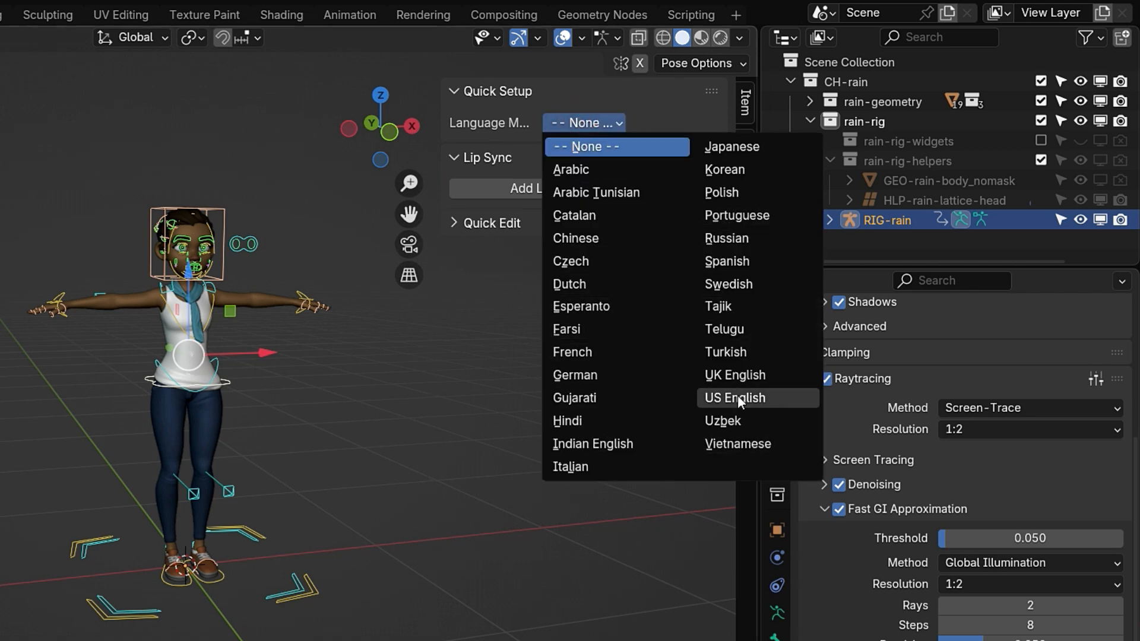
click(735, 398)
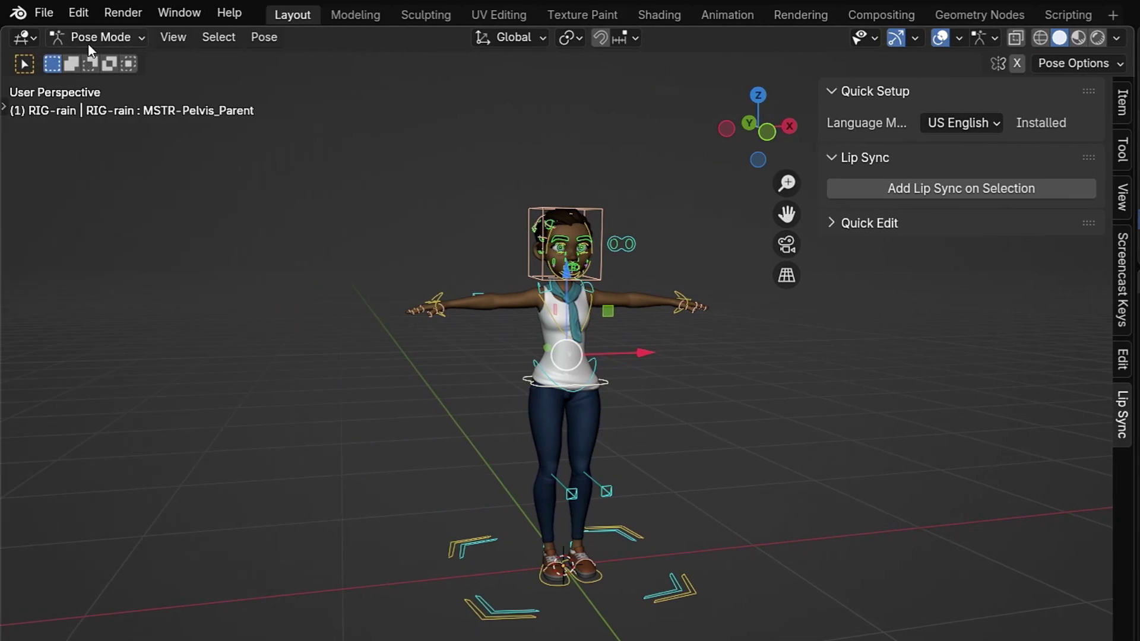
In Object Mode, add lip sync with Pose Assets and name a desktop folder MOUTH POSES.
click(98, 37)
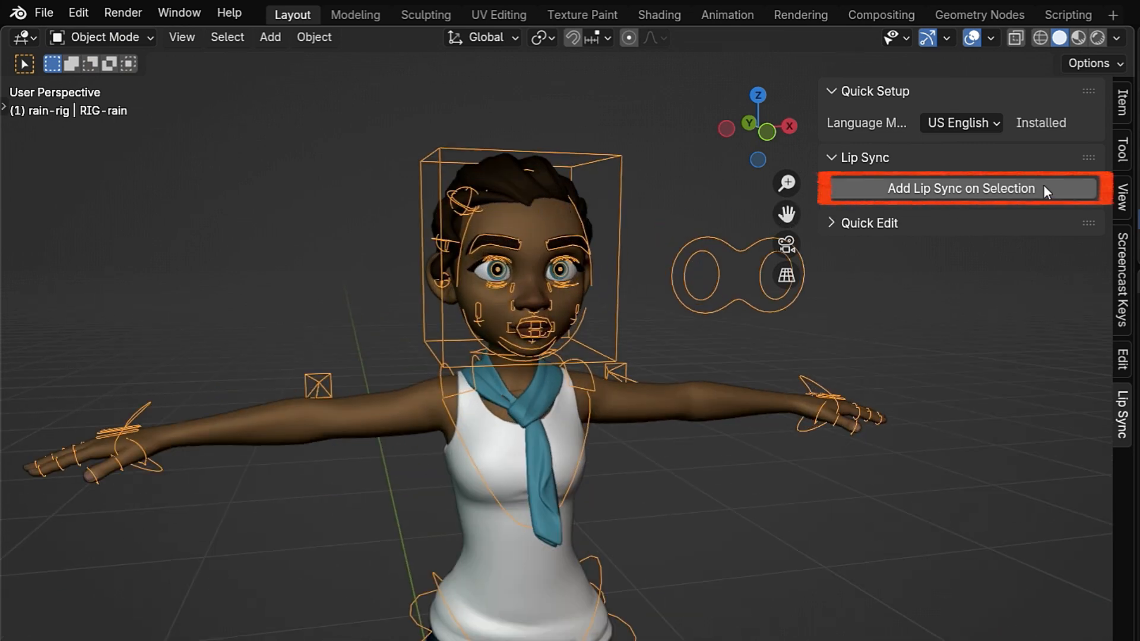
click(960, 189)
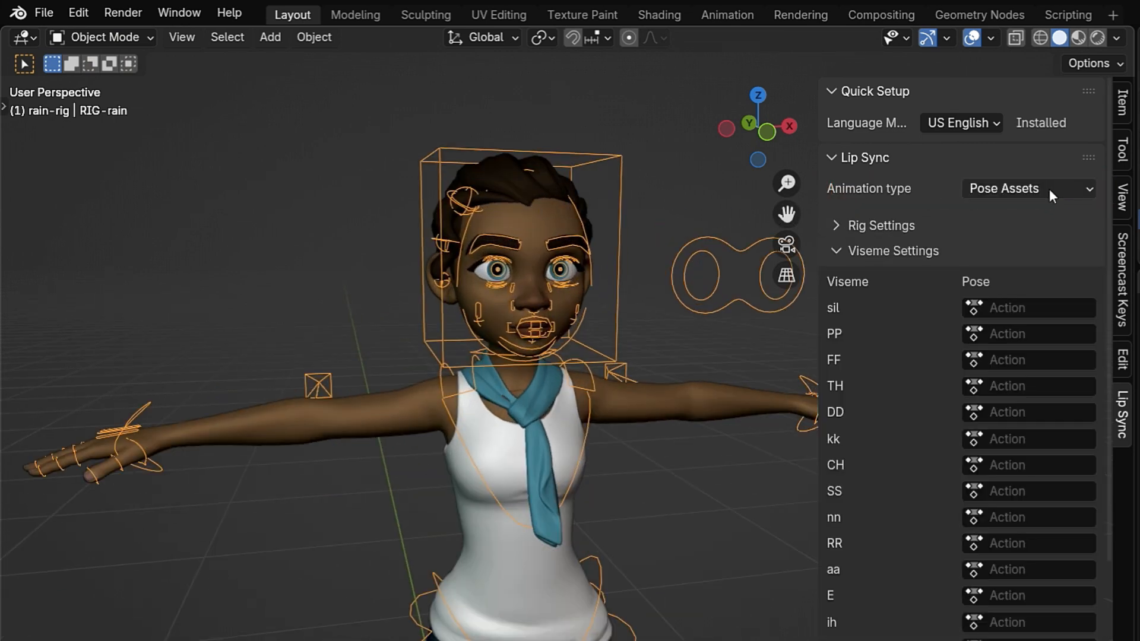
click(1029, 189)
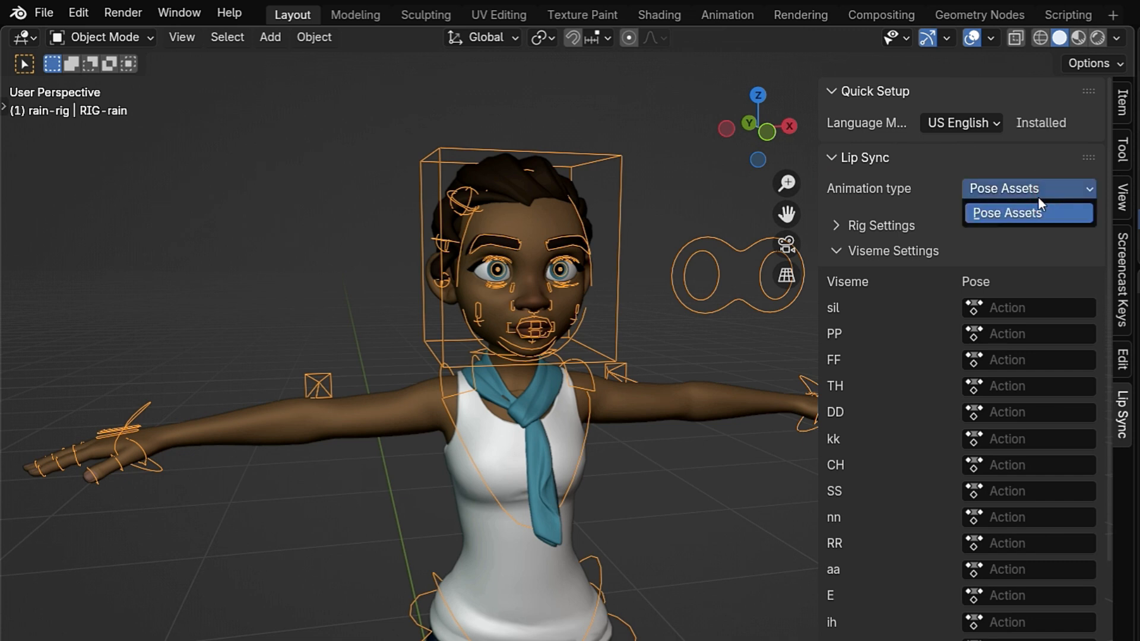
click(1006, 213)
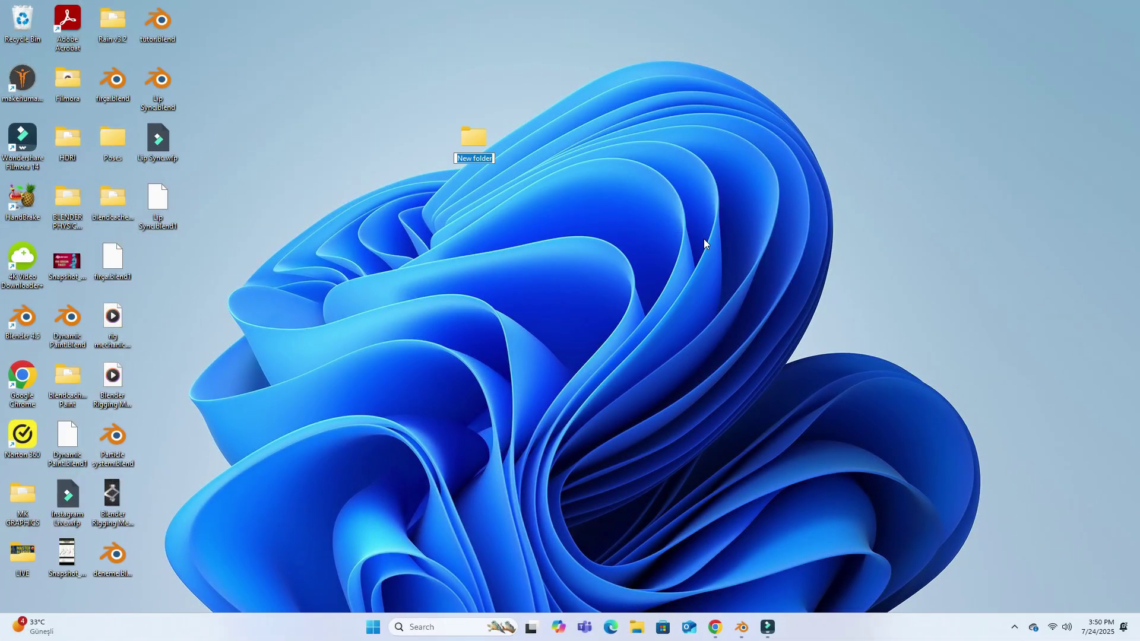
text(MOUTH POSES)
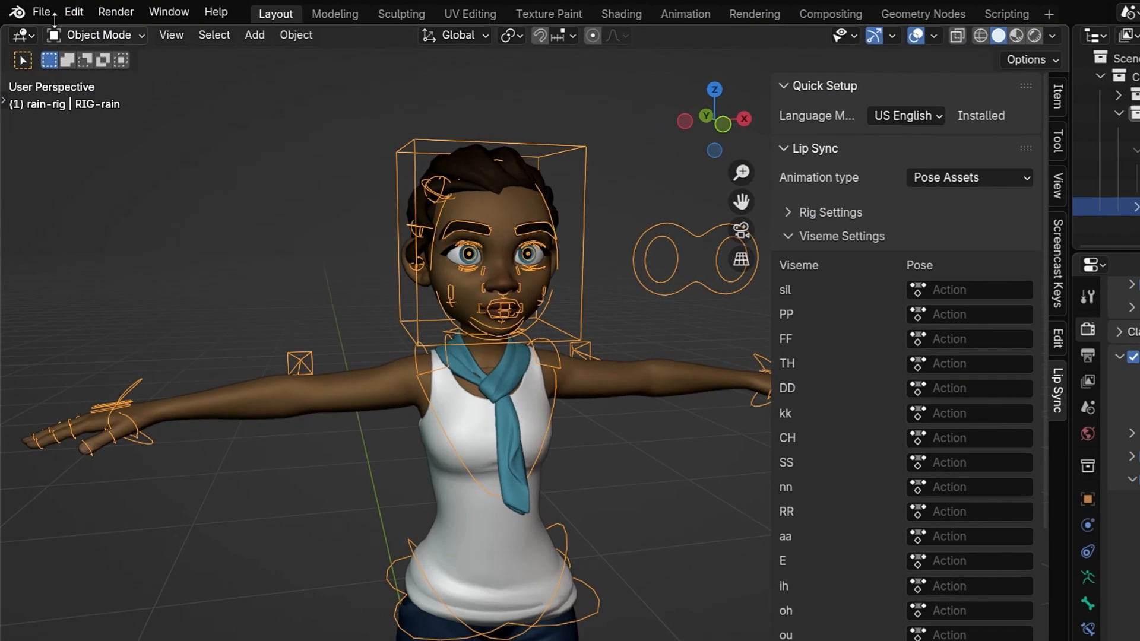
Add the desktop MOUTH POSES folder as an asset library, then close Preferences.
click(75, 11)
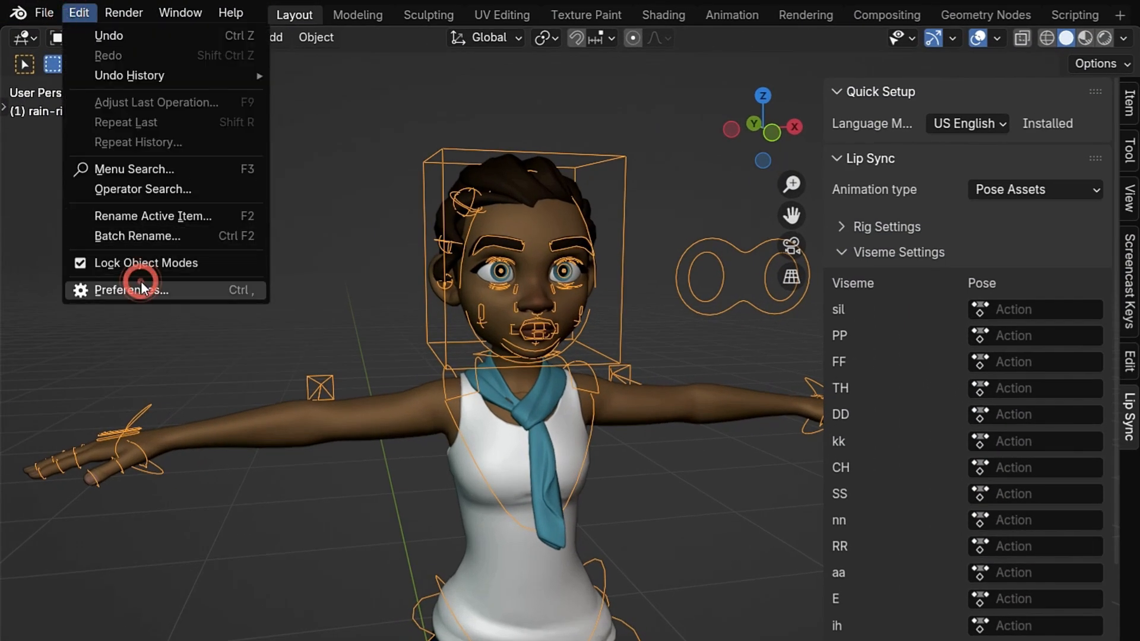
click(140, 290)
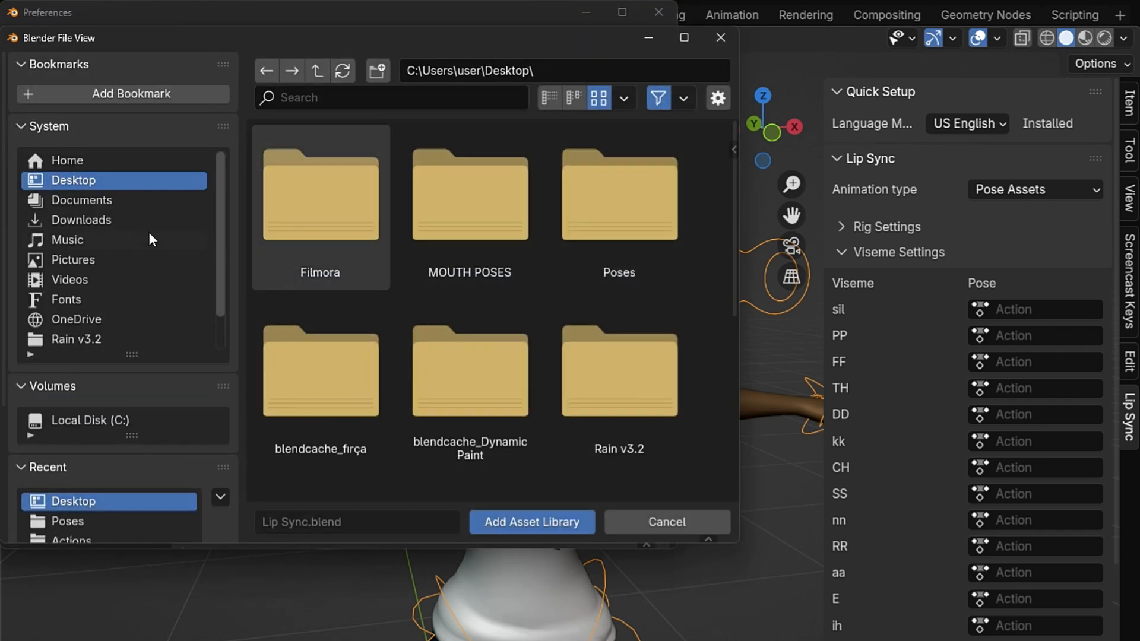
double_click(469, 195)
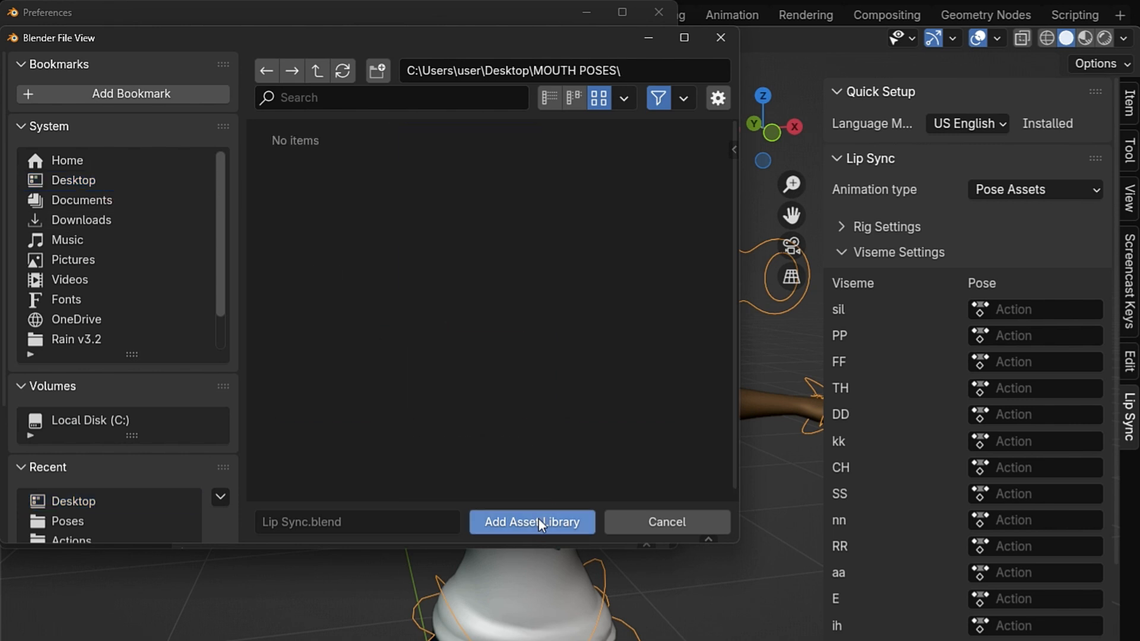
click(532, 522)
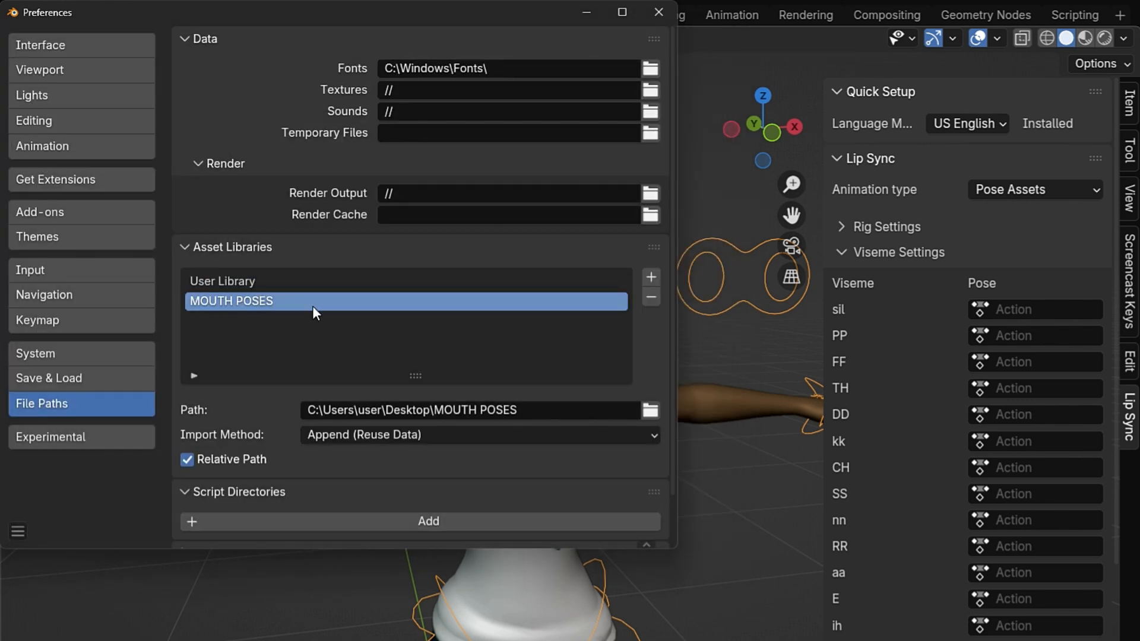
click(18, 532)
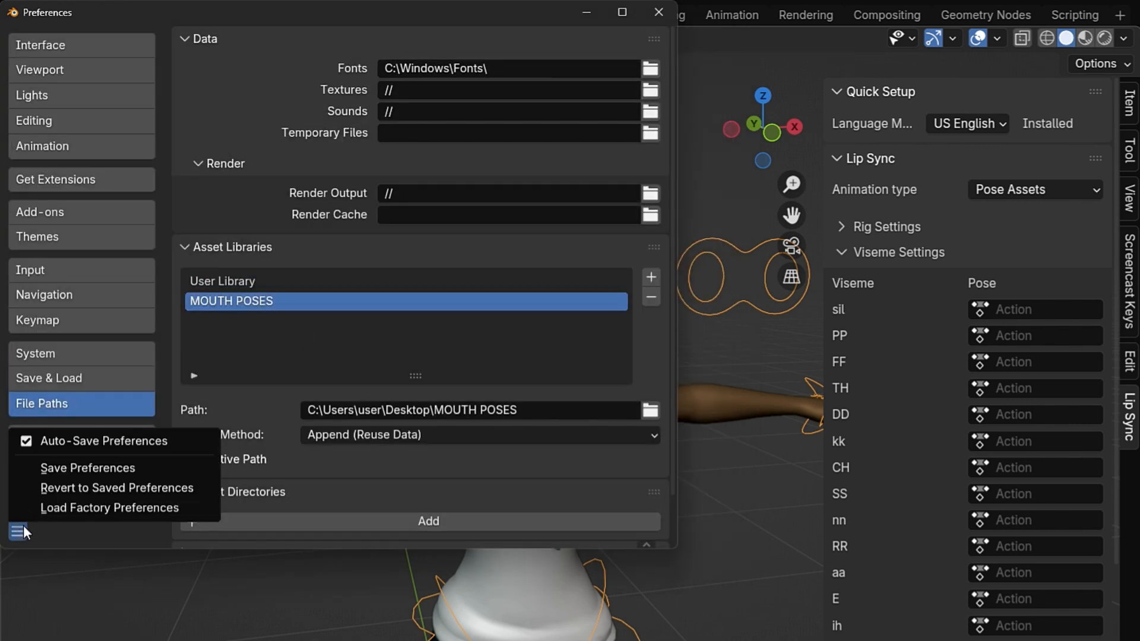
mouse_move(167, 473)
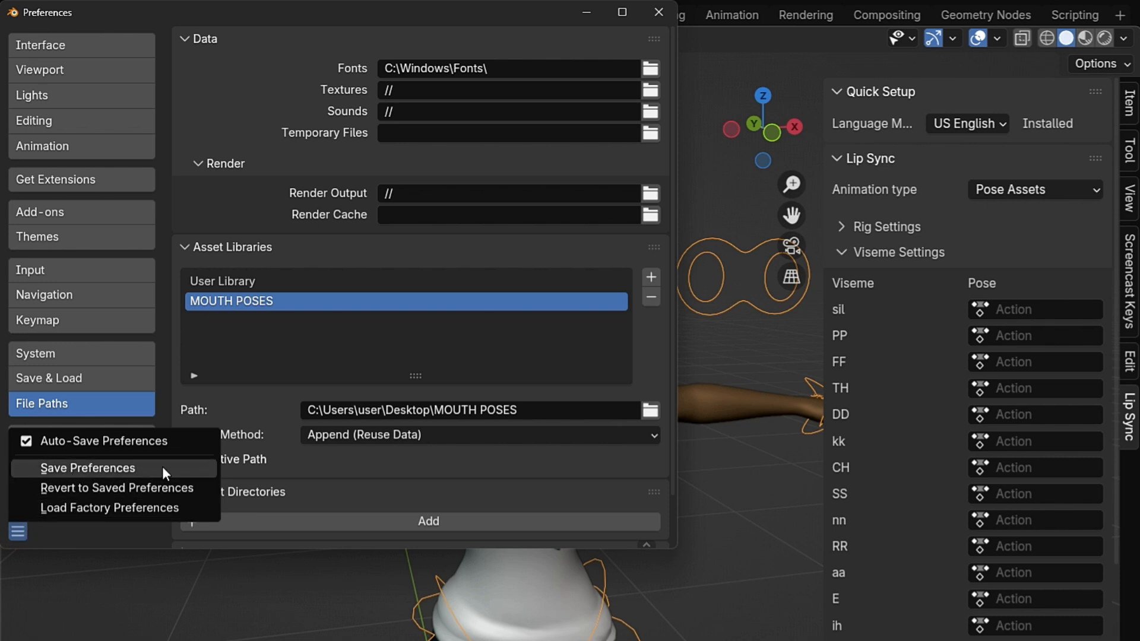
click(87, 468)
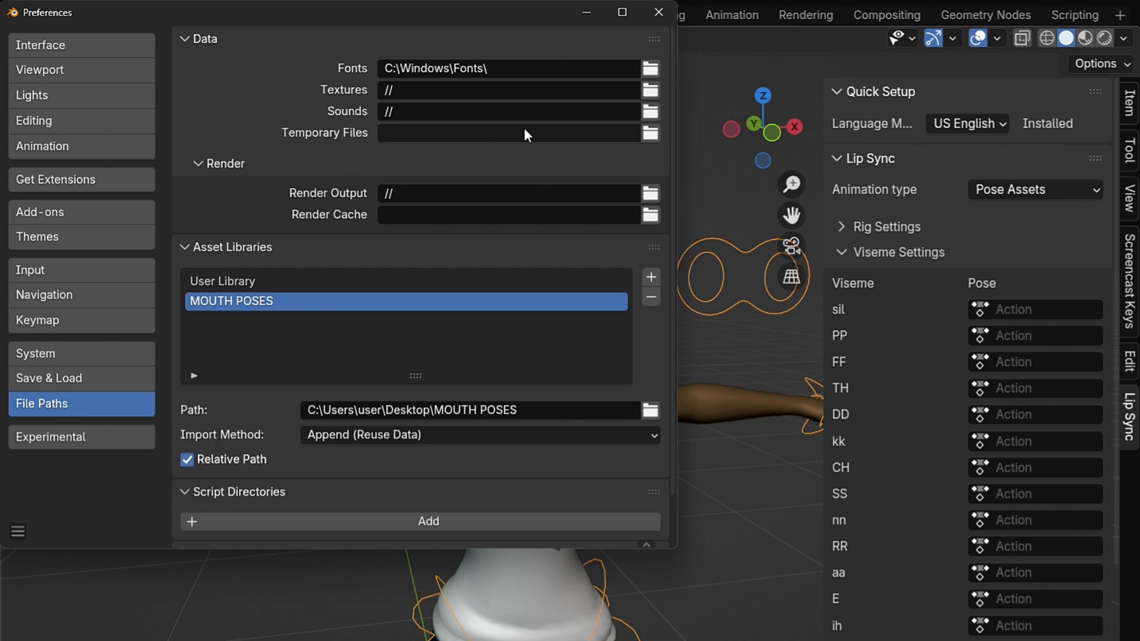
click(652, 12)
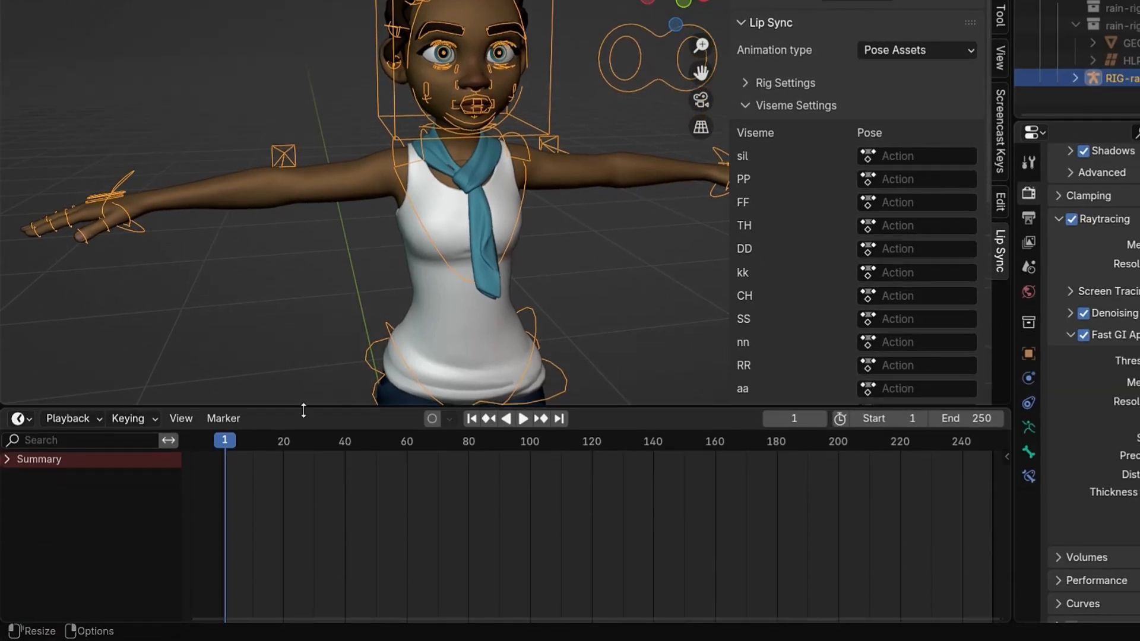
Make the timeline an Asset Browser, browse Hair and Brushes, then select MOUTH POSES.
click(20, 418)
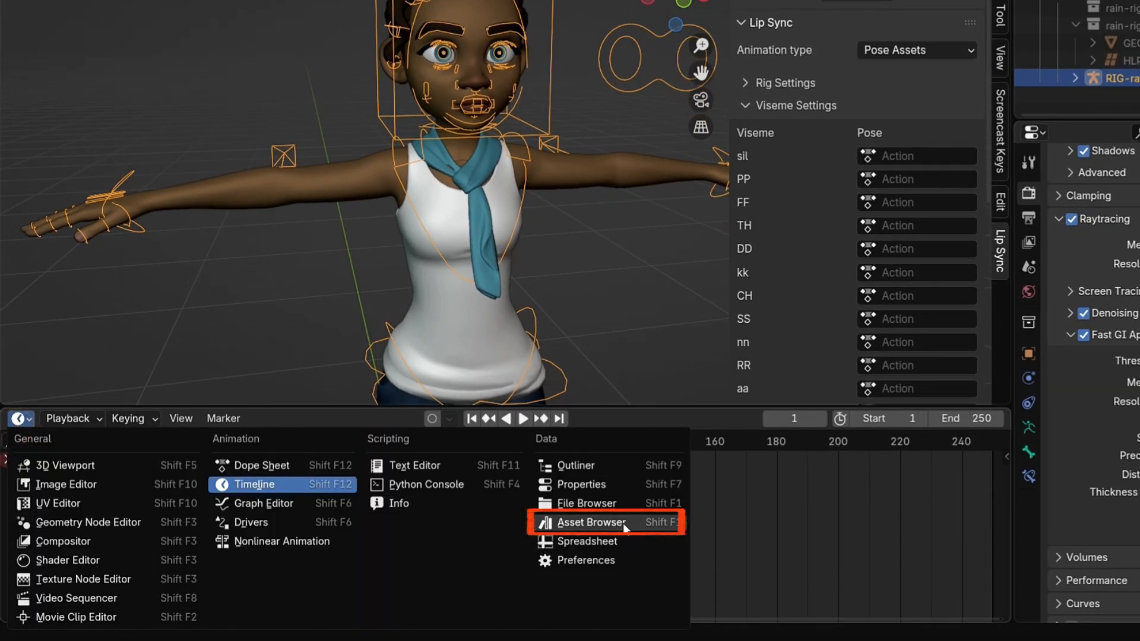
click(591, 523)
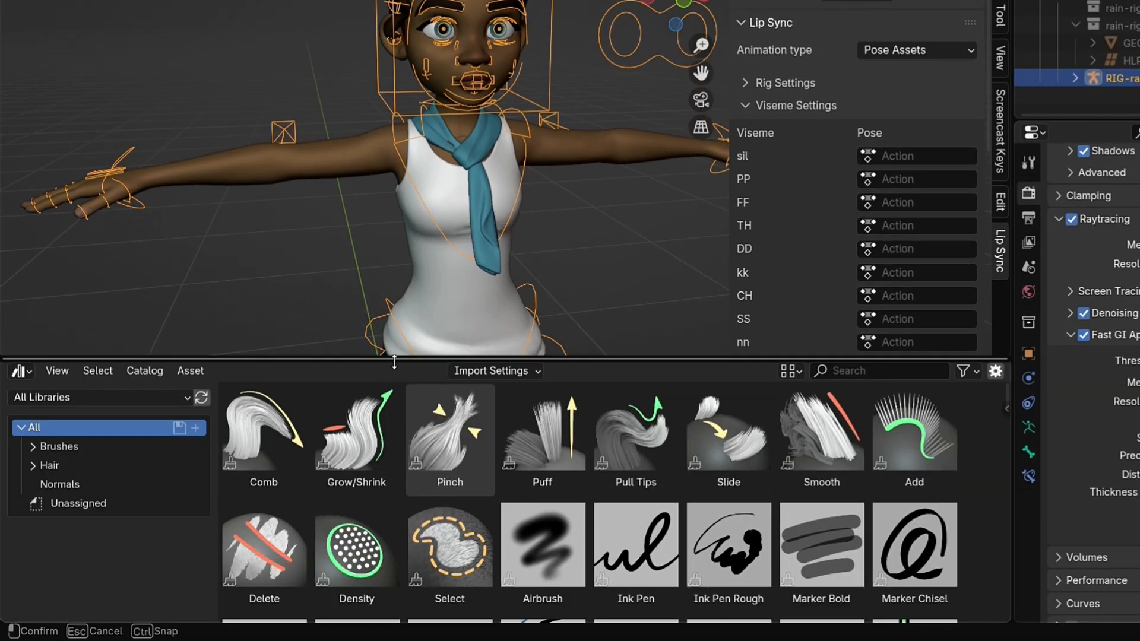
click(49, 466)
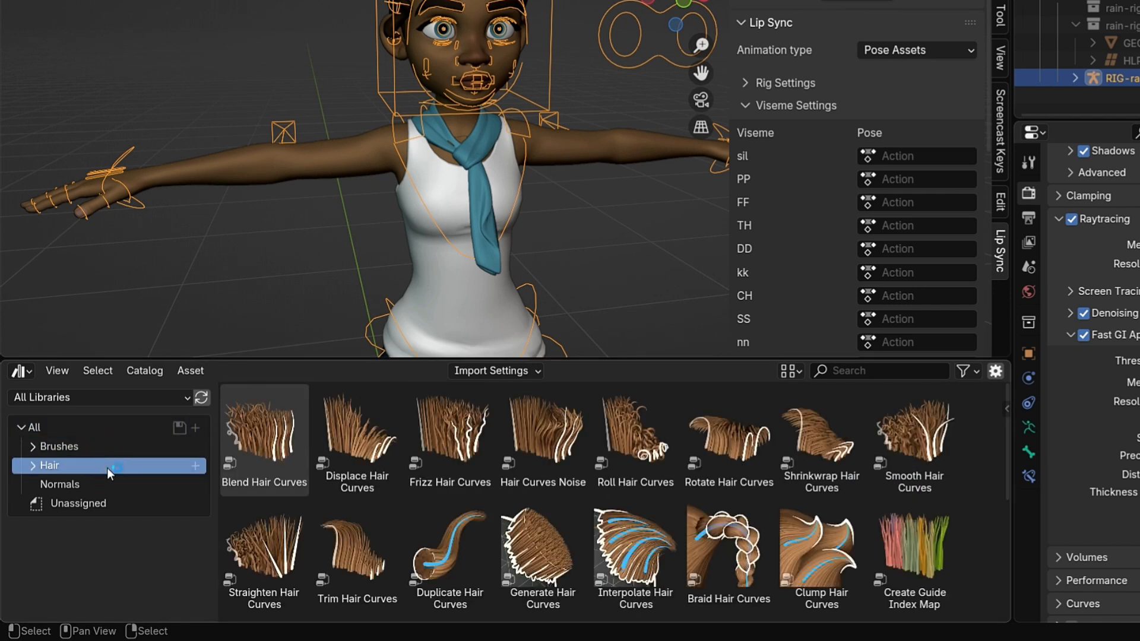
click(58, 446)
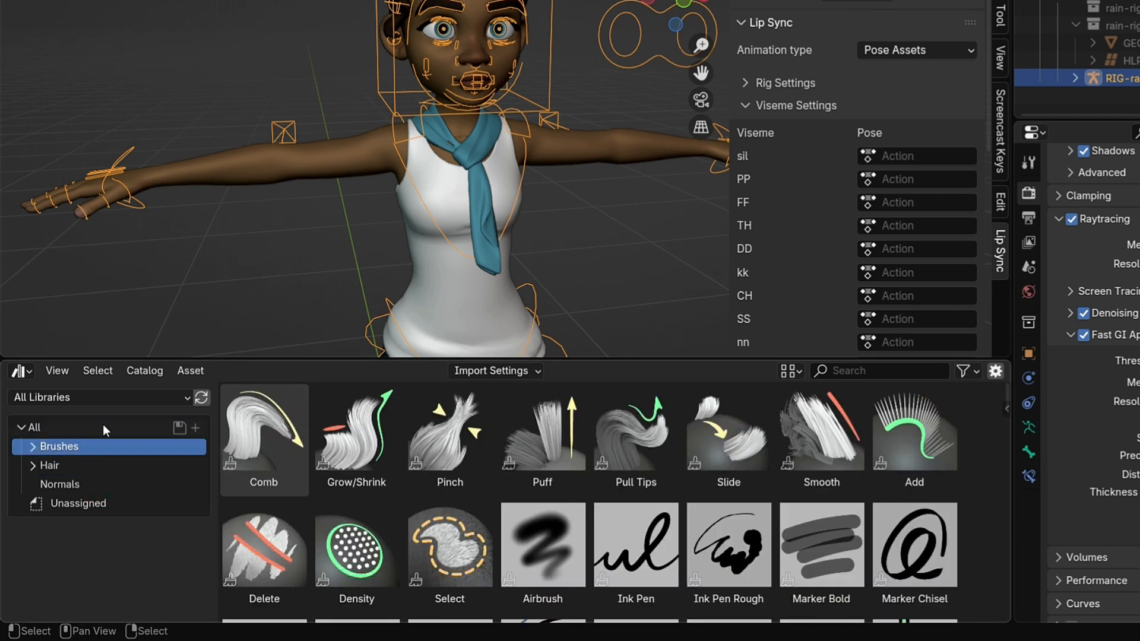
click(98, 397)
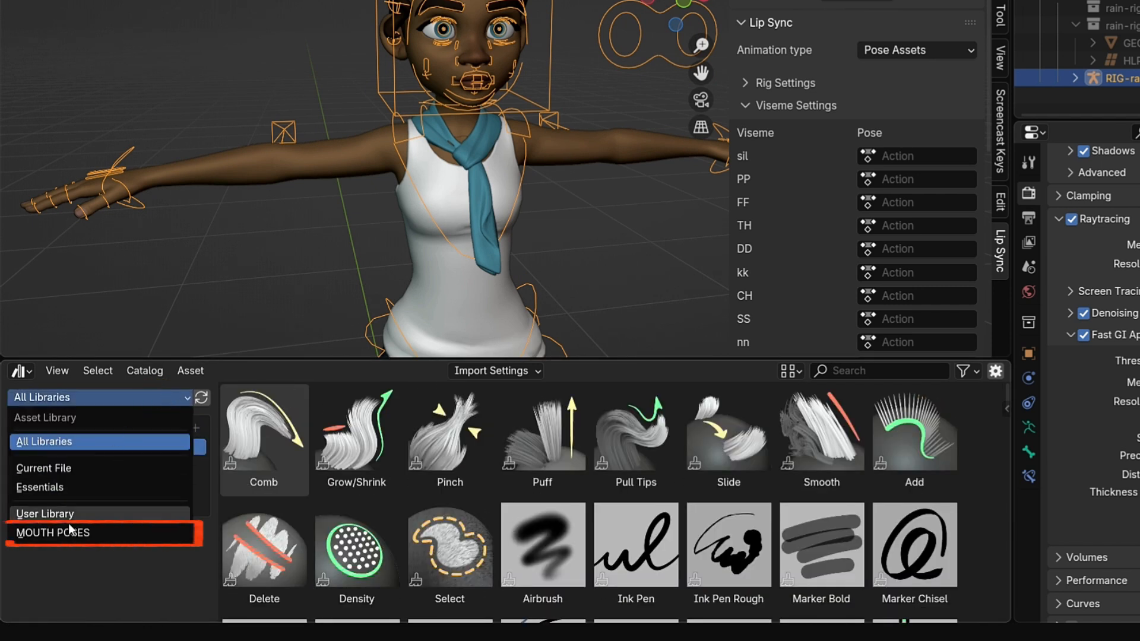
click(57, 532)
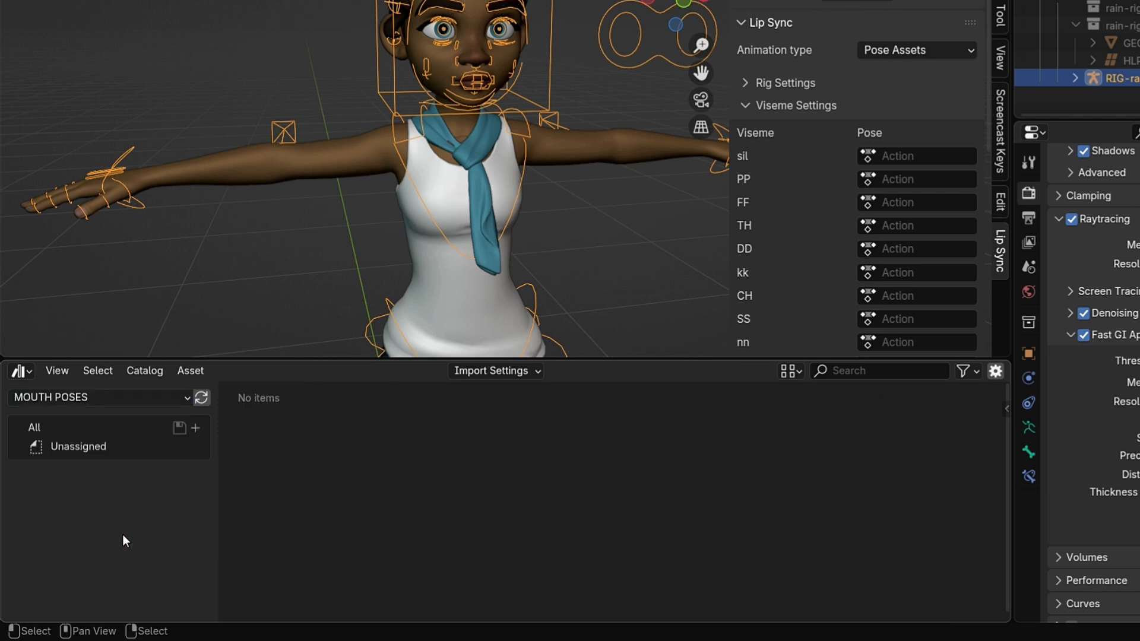
mouse_move(403, 452)
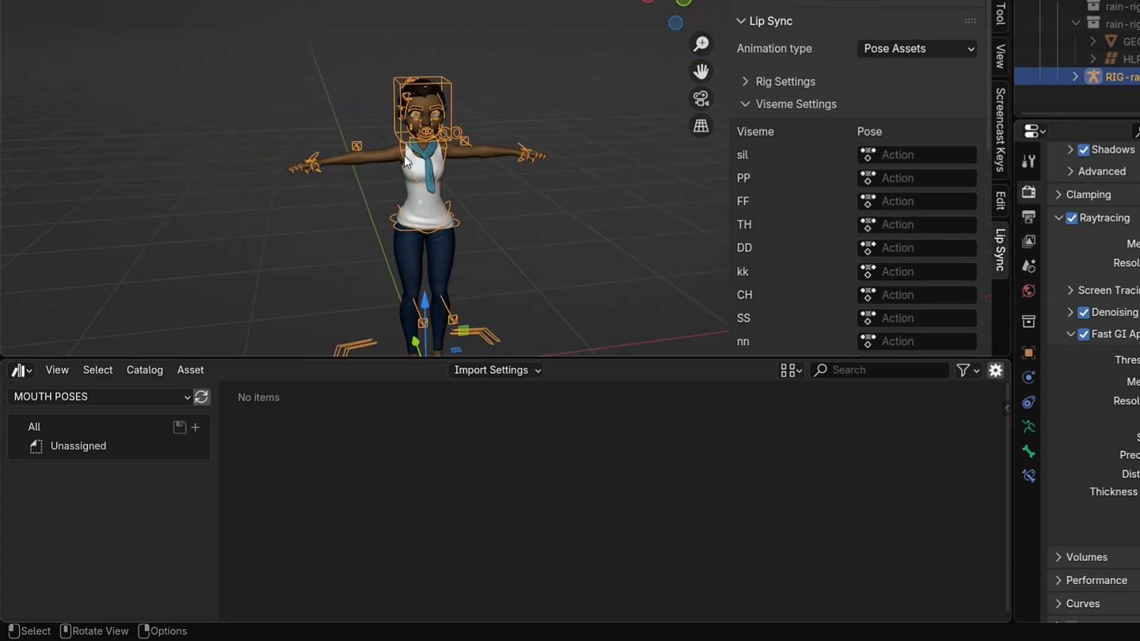
Switch the Rain rig from Object Mode to Pose Mode.
click(102, 37)
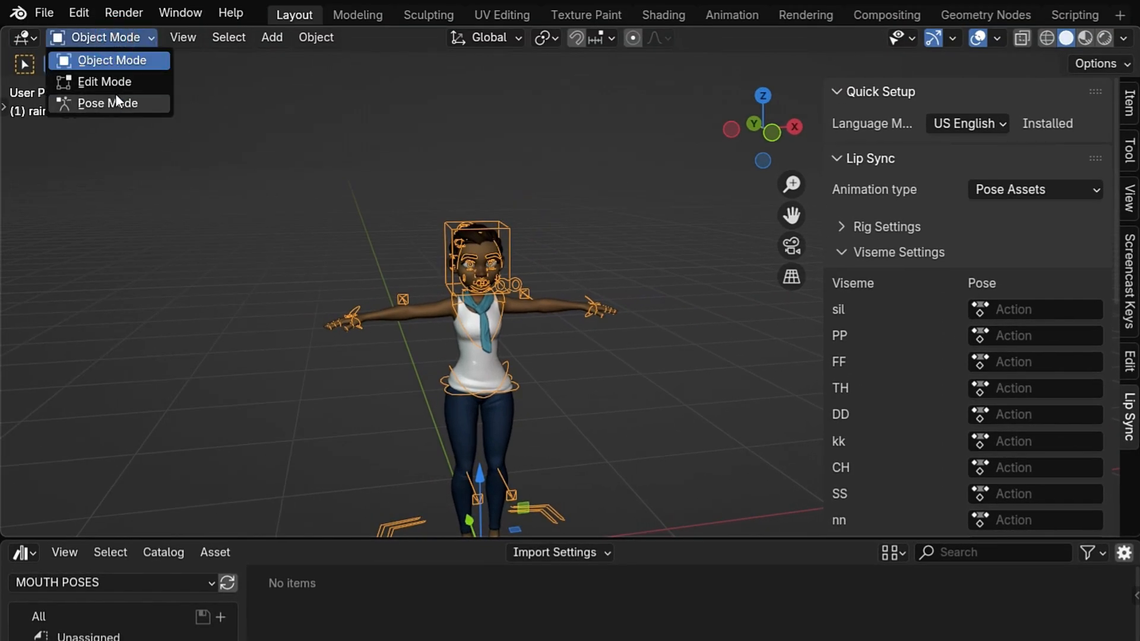
click(109, 102)
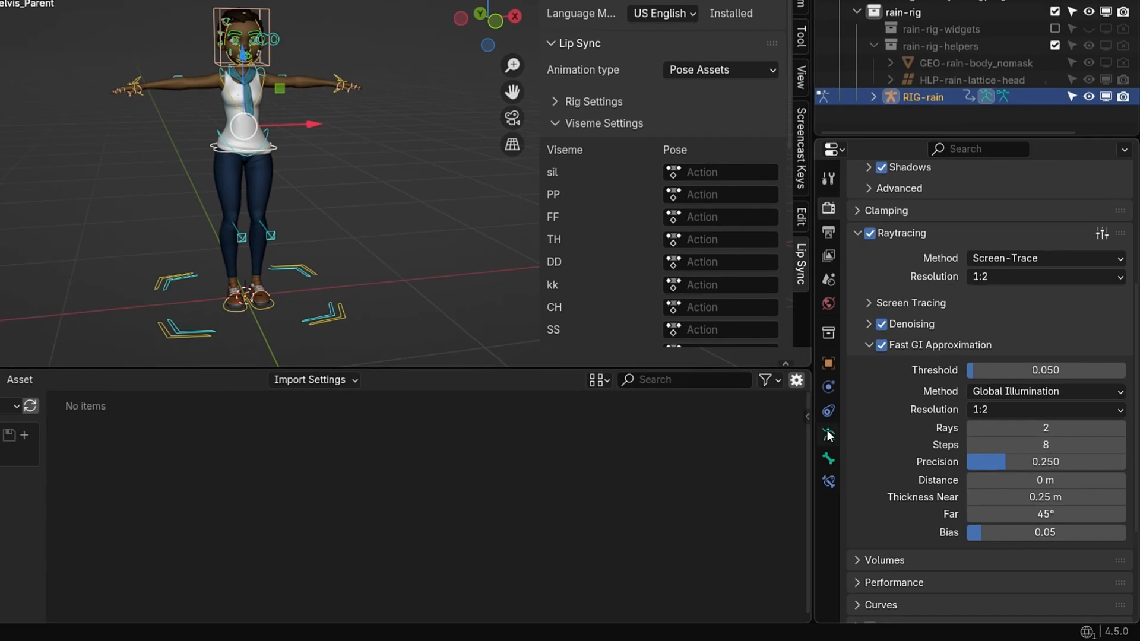
In Armature Data, expand the Face bone collections and reveal Teeth and Tongue.
click(829, 435)
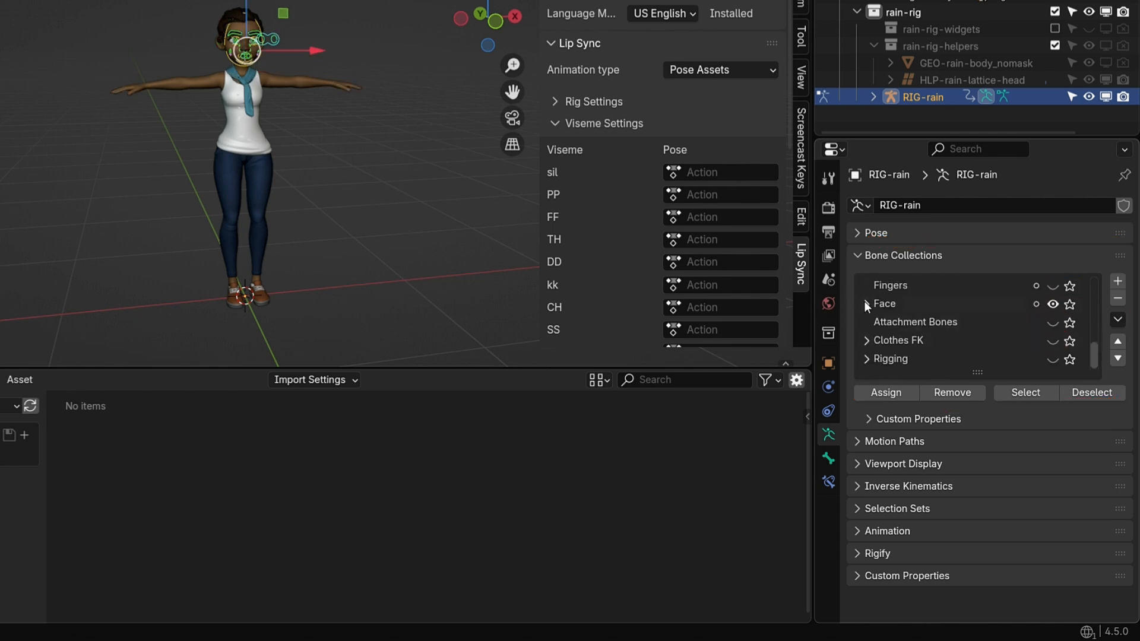
click(861, 303)
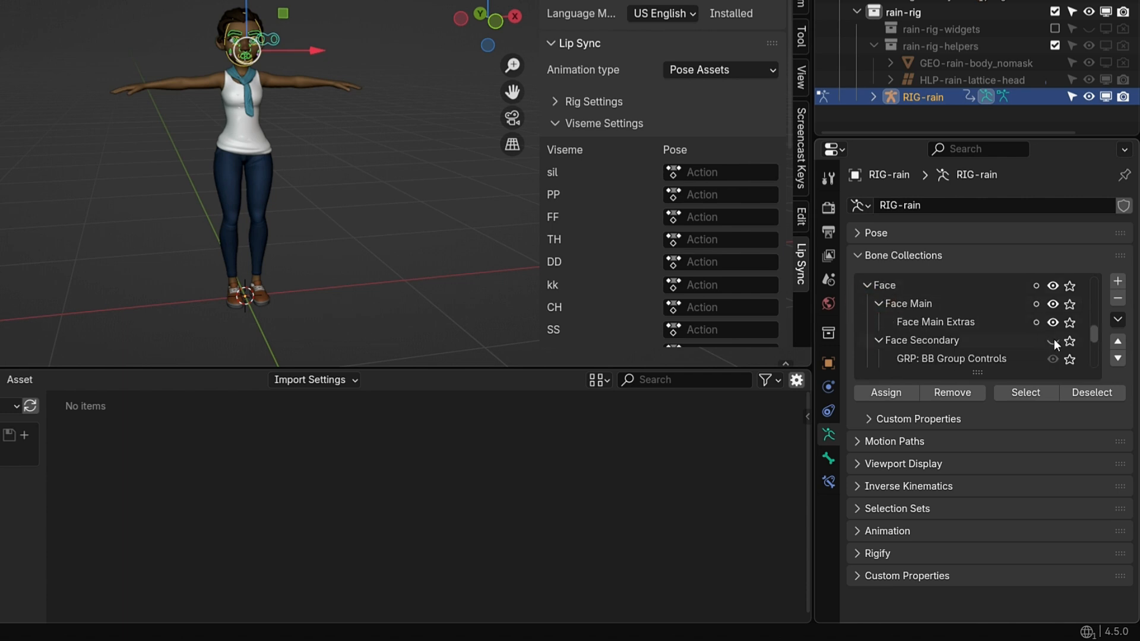
scroll(down, 3)
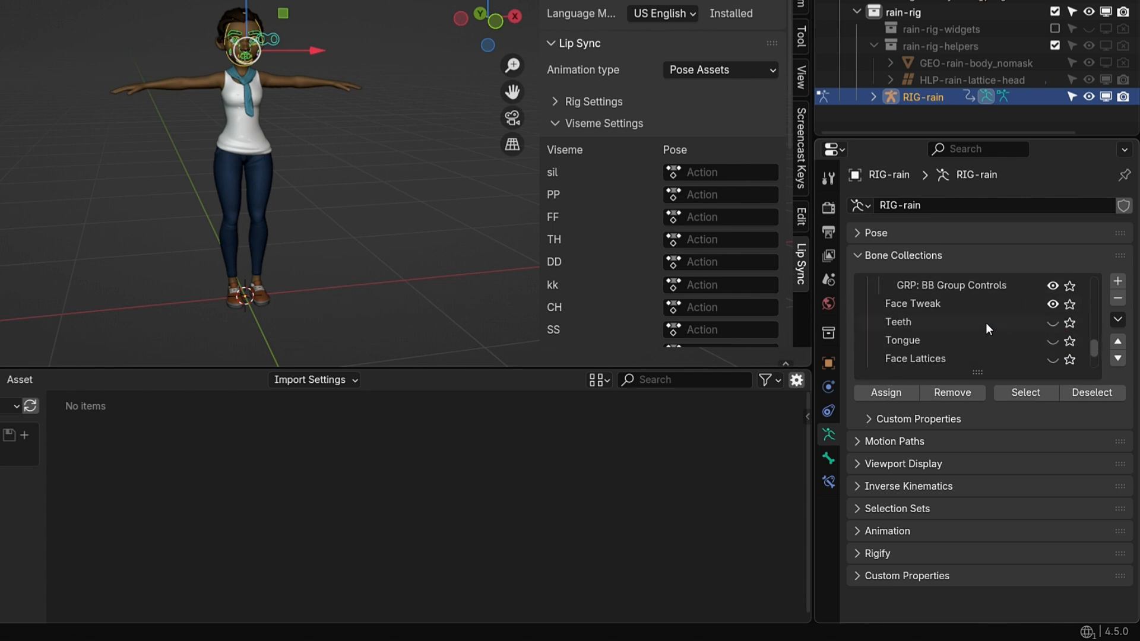
click(1051, 322)
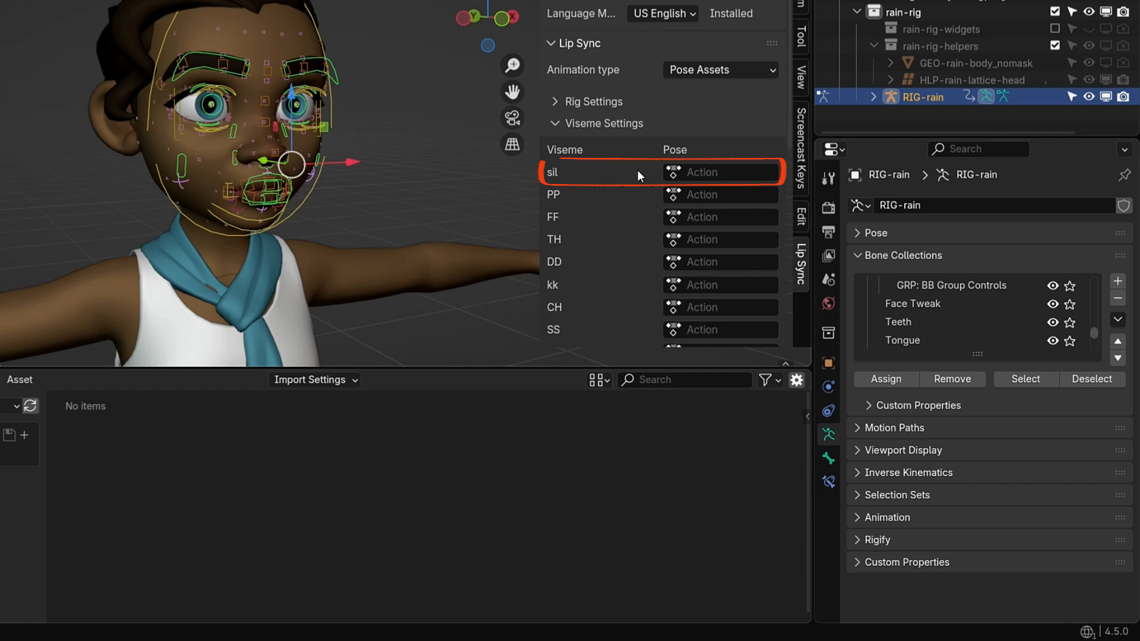
mouse_move(633, 186)
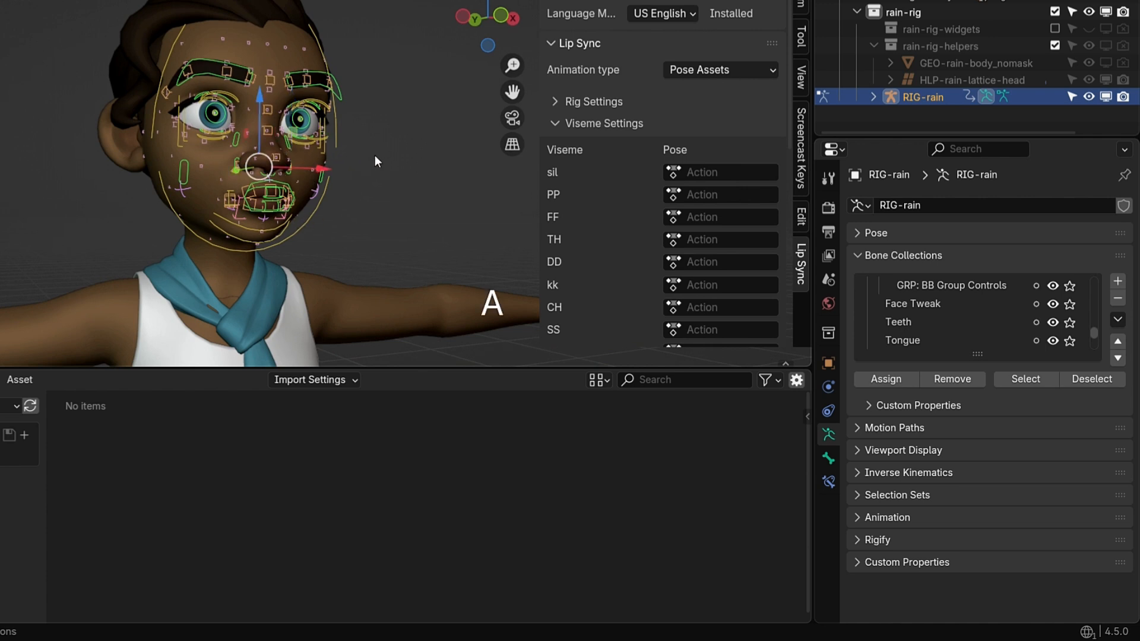
Create a pose asset named 'sil' in the MOUTH POSES library.
click(214, 337)
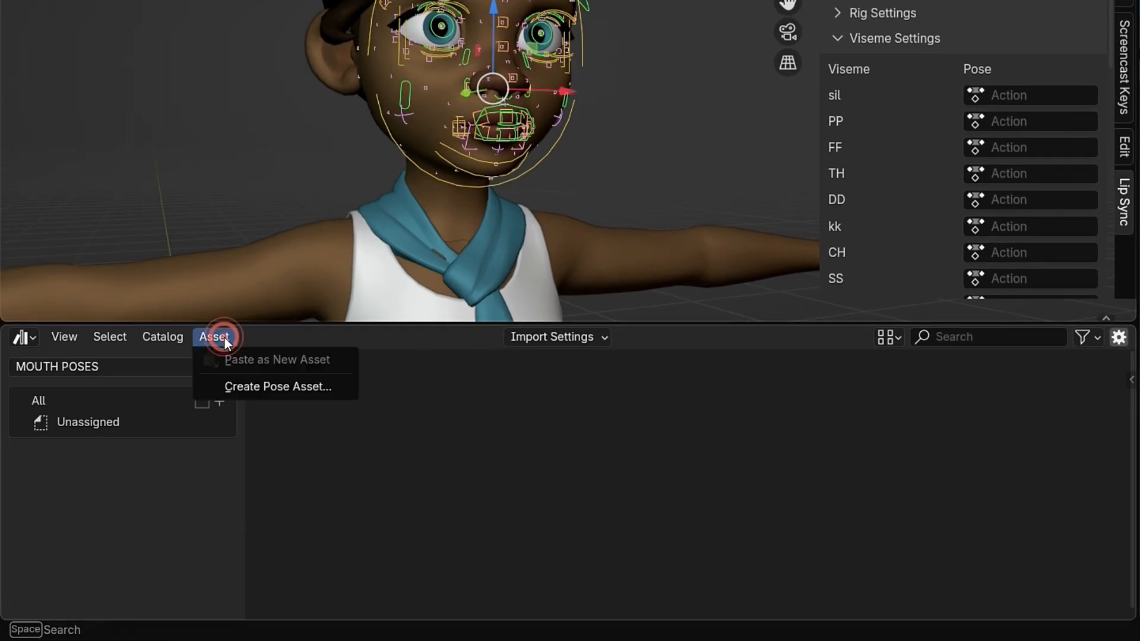
mouse_move(277, 386)
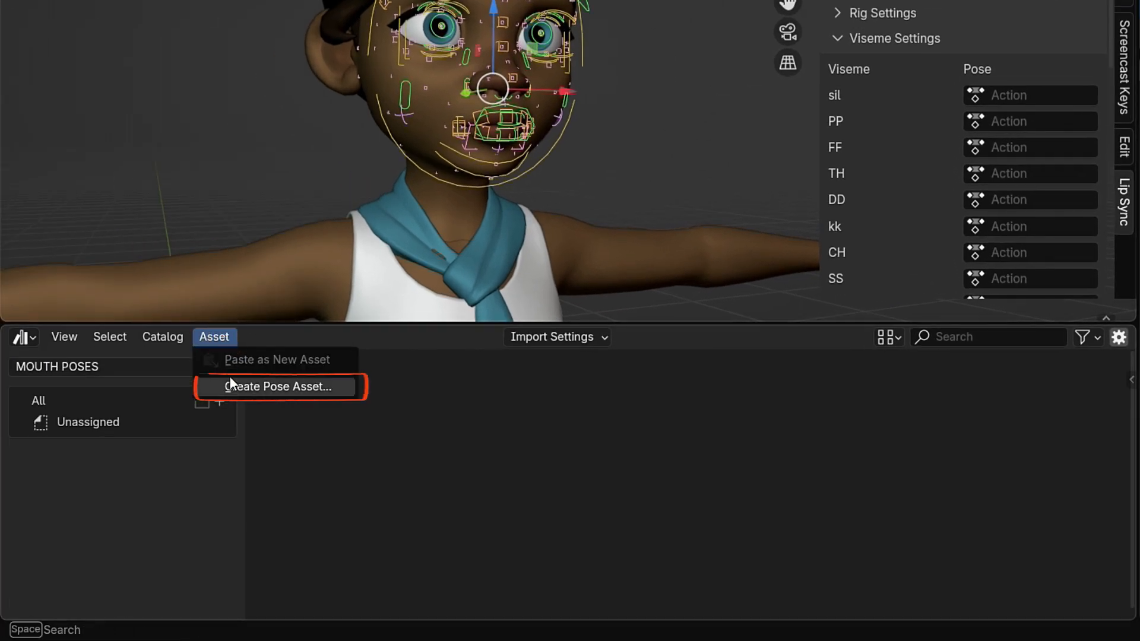
click(279, 387)
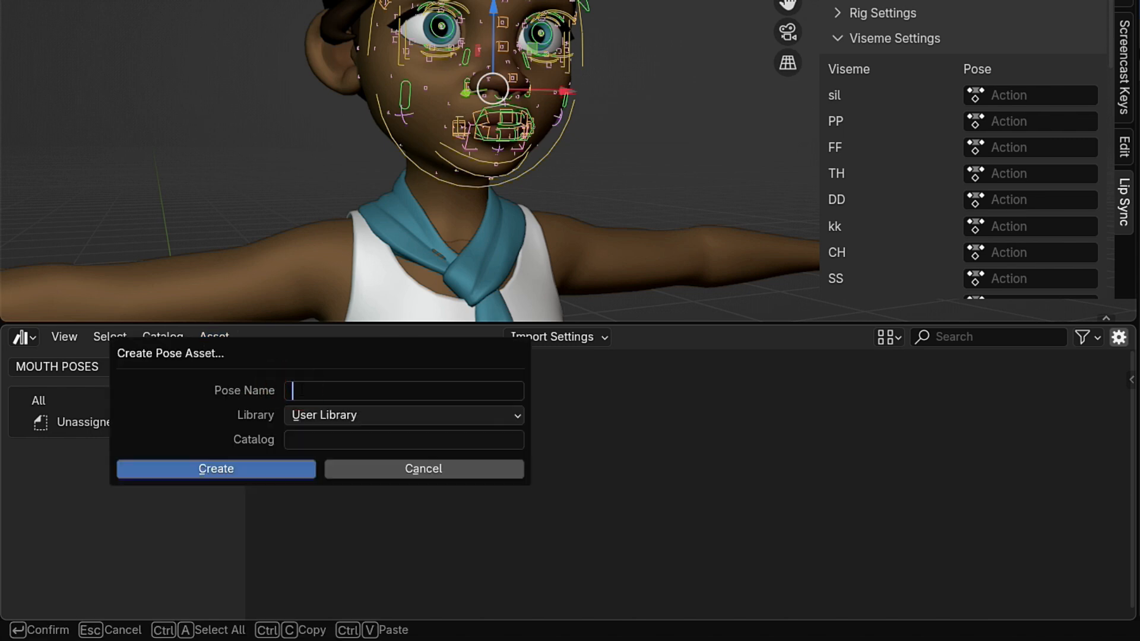
text(sil)
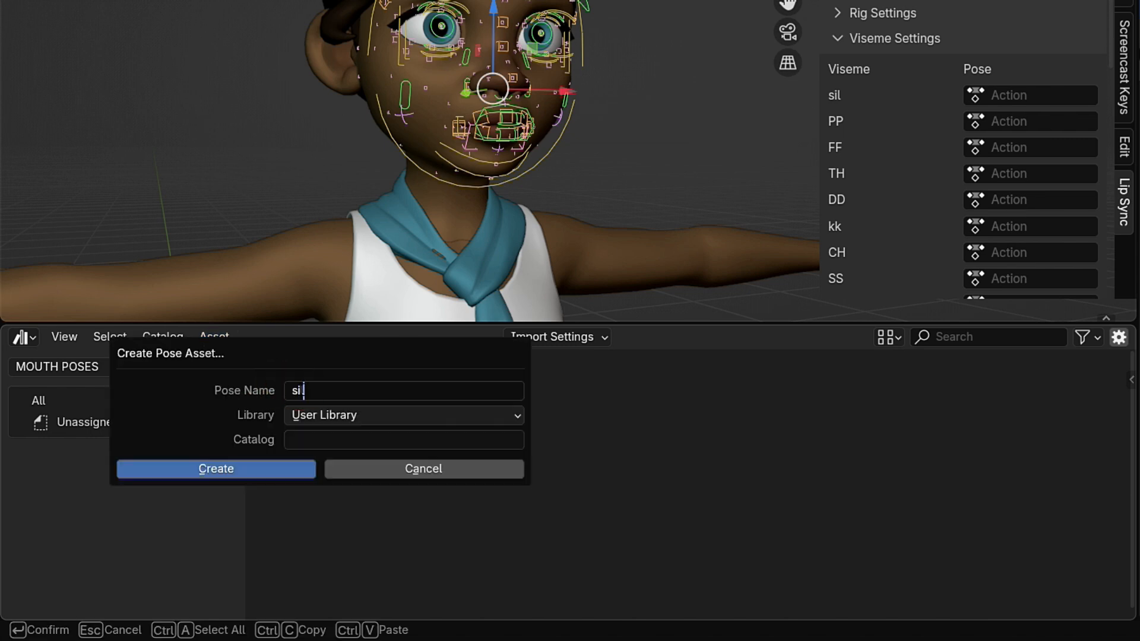
click(404, 415)
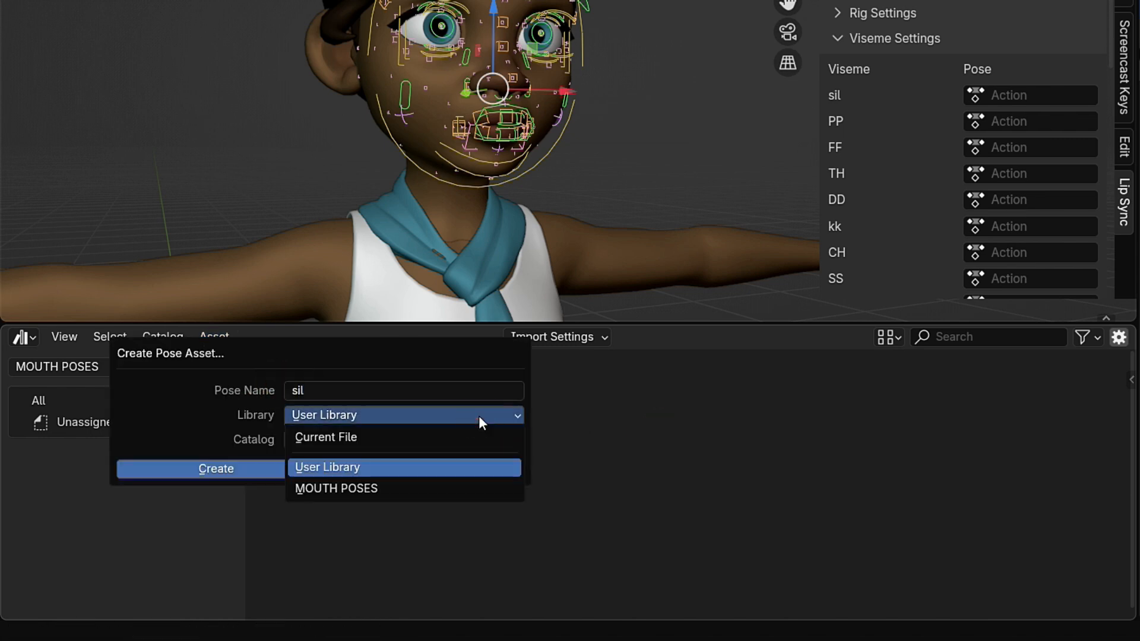
click(336, 488)
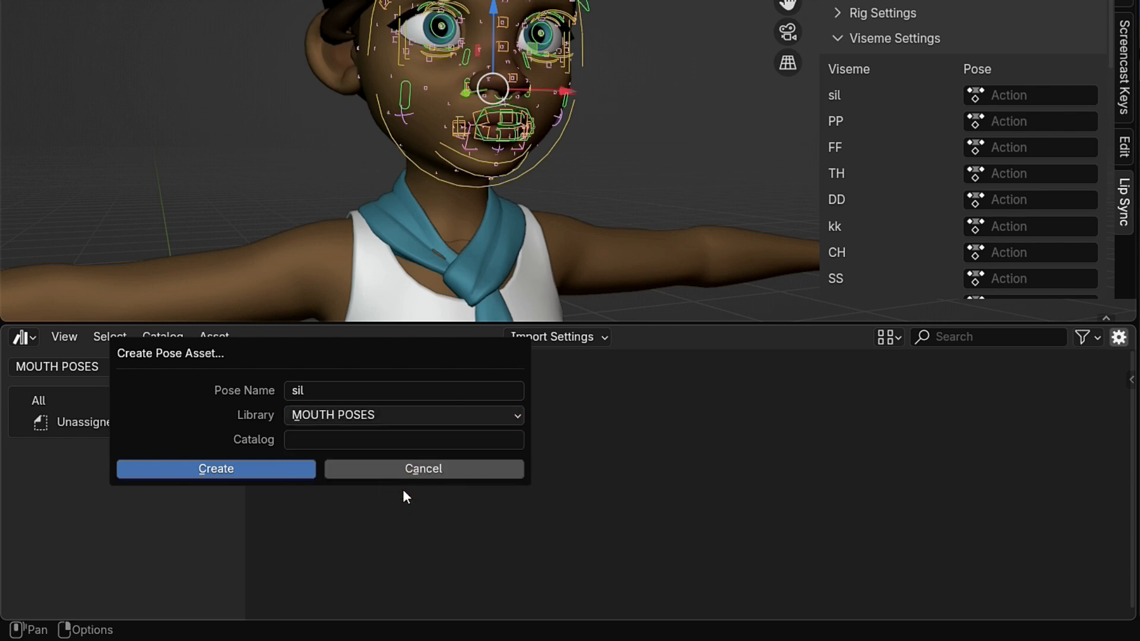
click(216, 469)
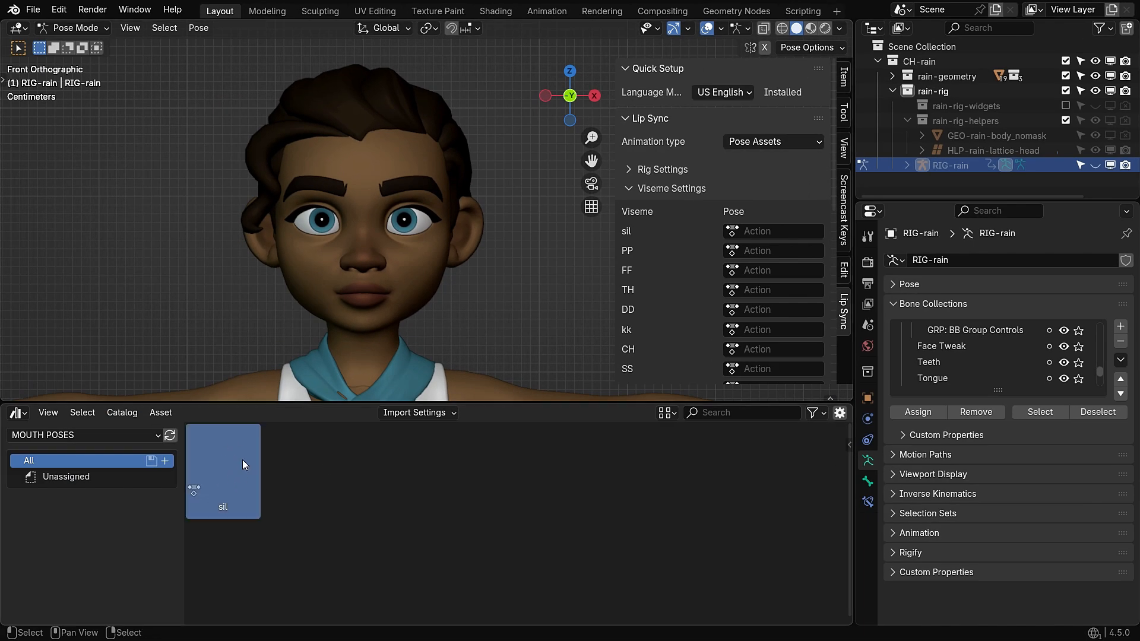
Capture a screenshot preview of the face as the sil asset's thumbnail.
key(N)
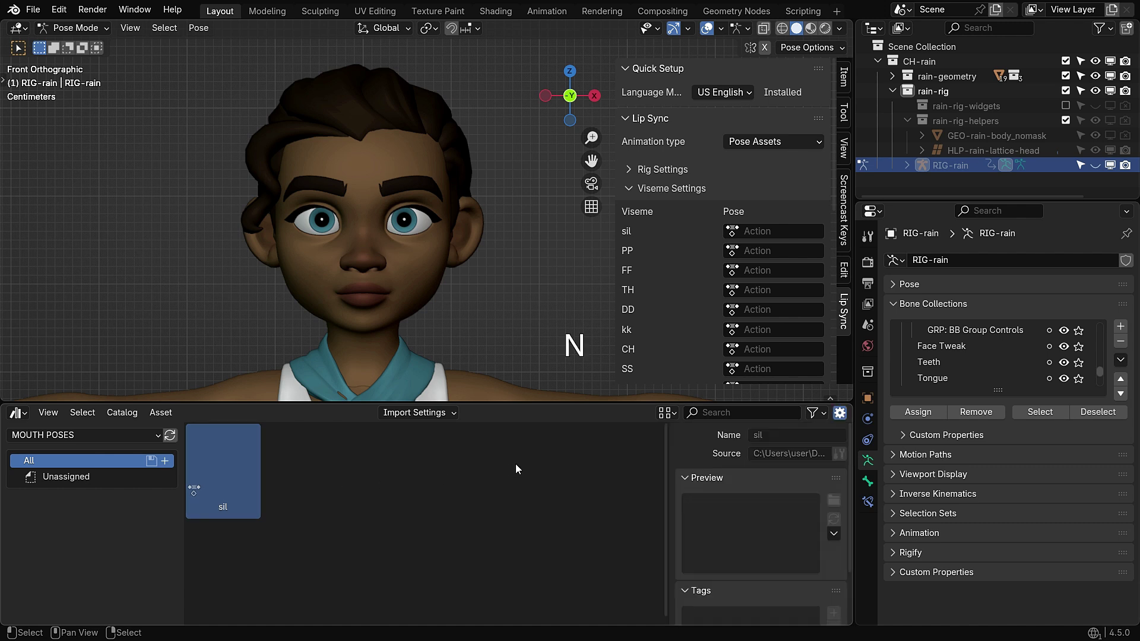
click(833, 532)
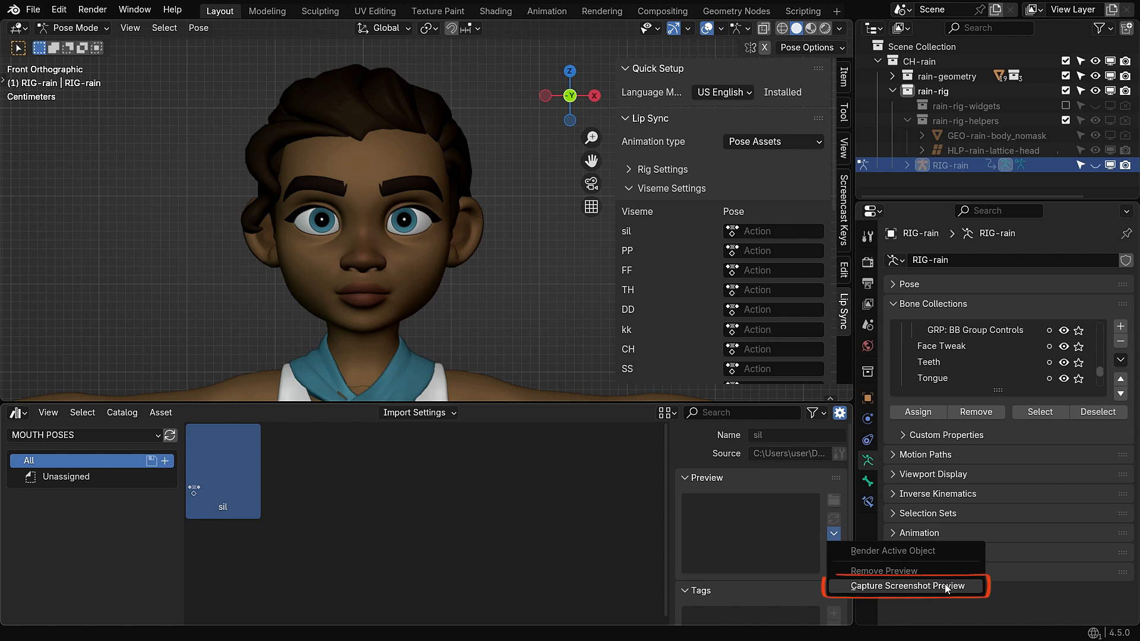
click(907, 586)
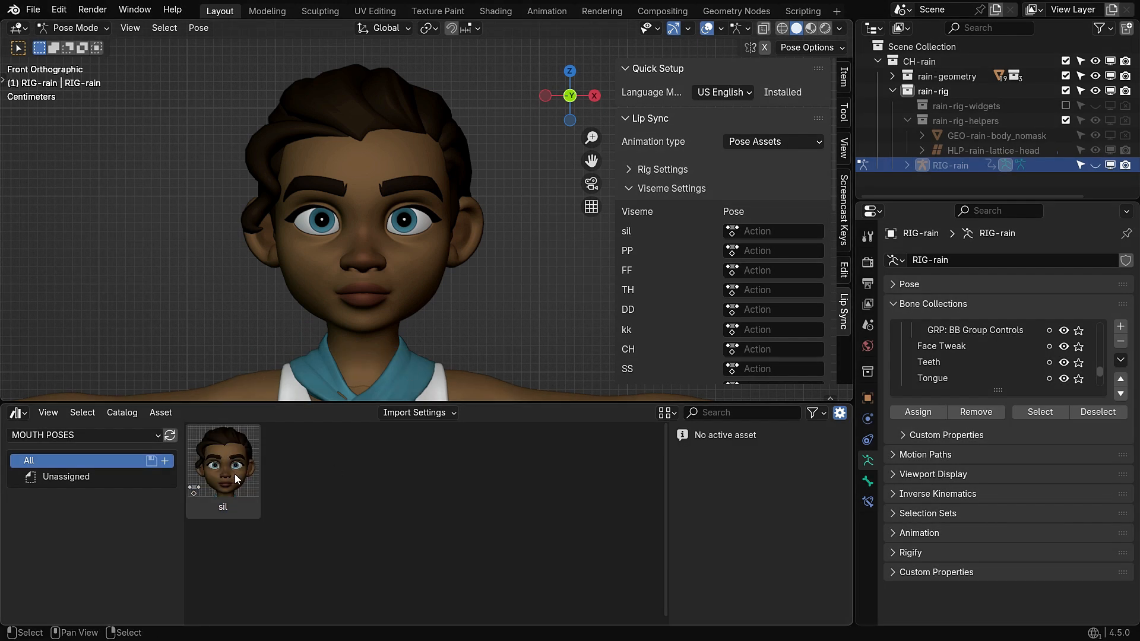
click(223, 467)
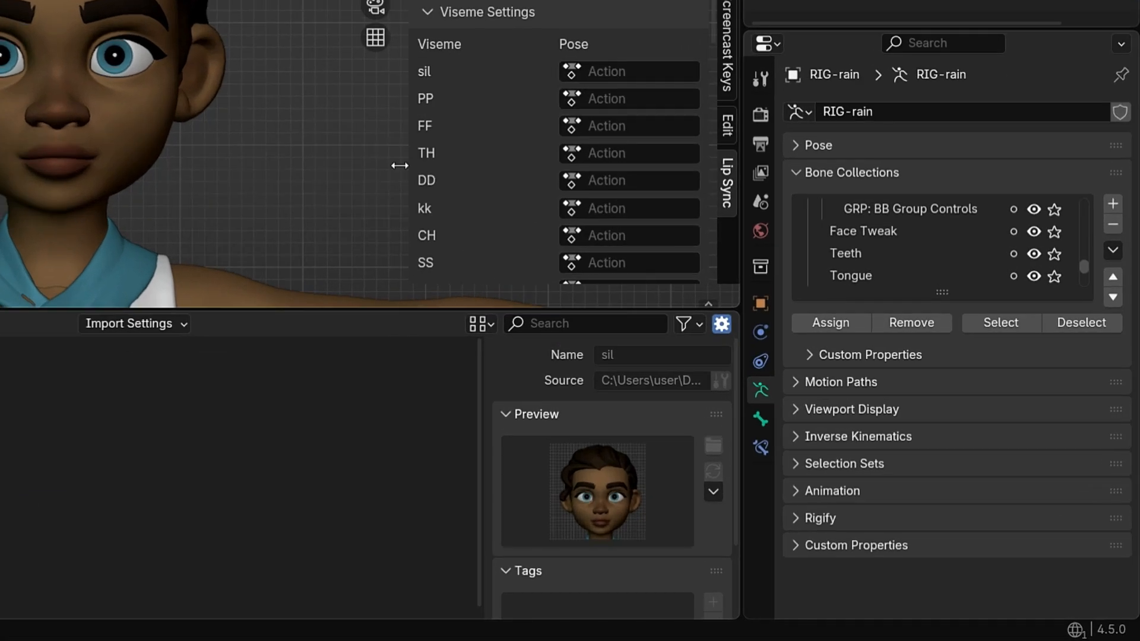
Pick the sil pose asset in the sil viseme's Pose field.
click(631, 71)
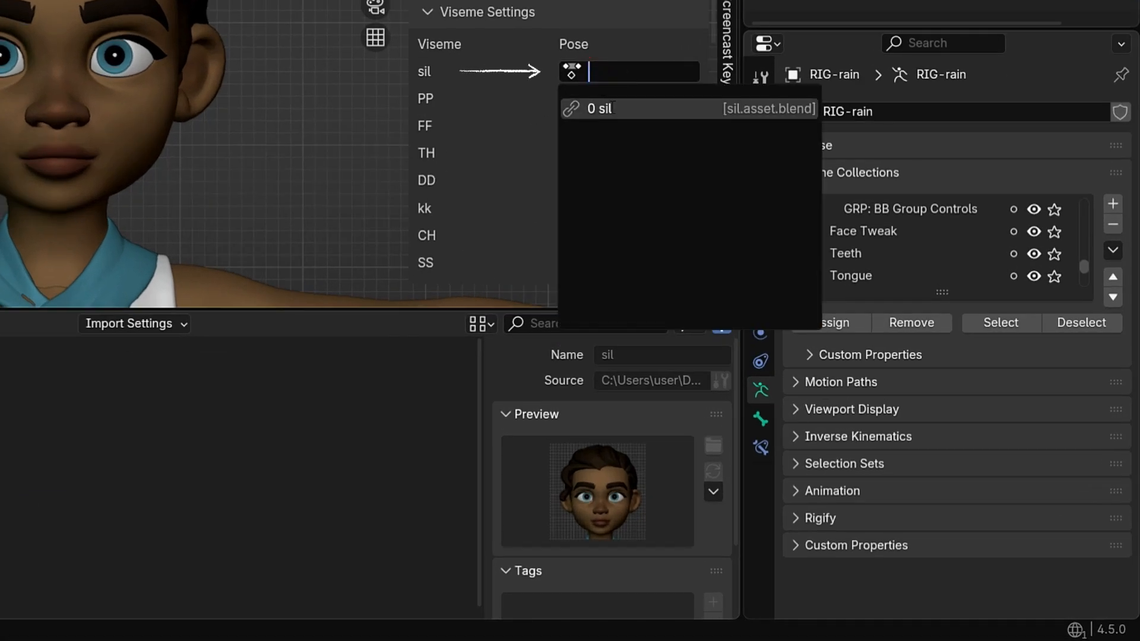
click(598, 108)
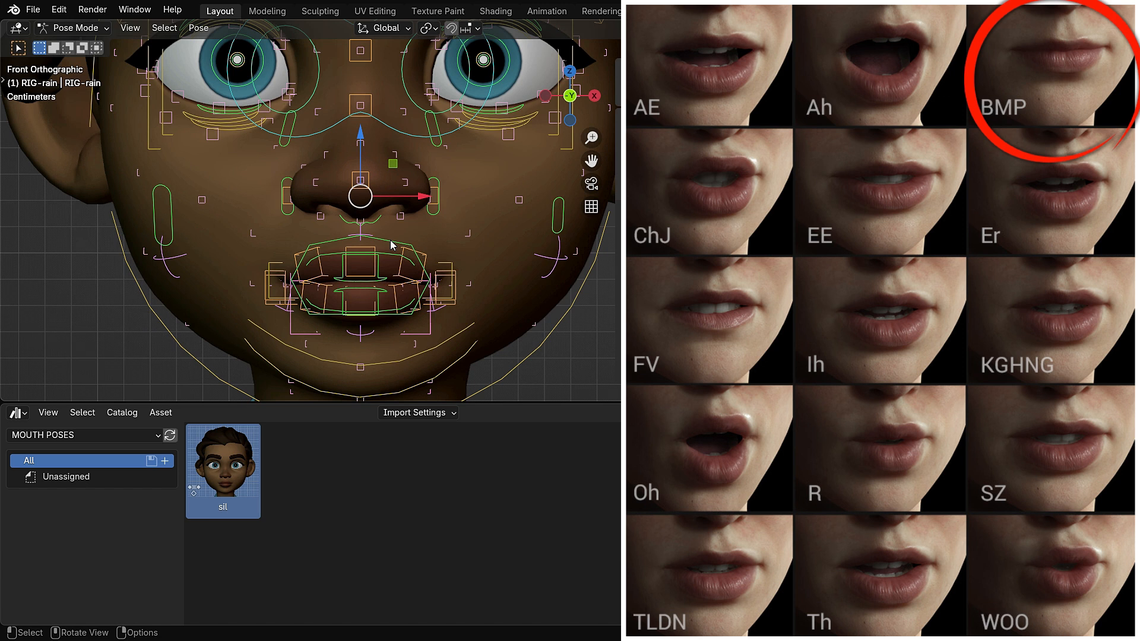
Select the master mouth control and roll the lips into the pressed-closed PP shape.
click(360, 273)
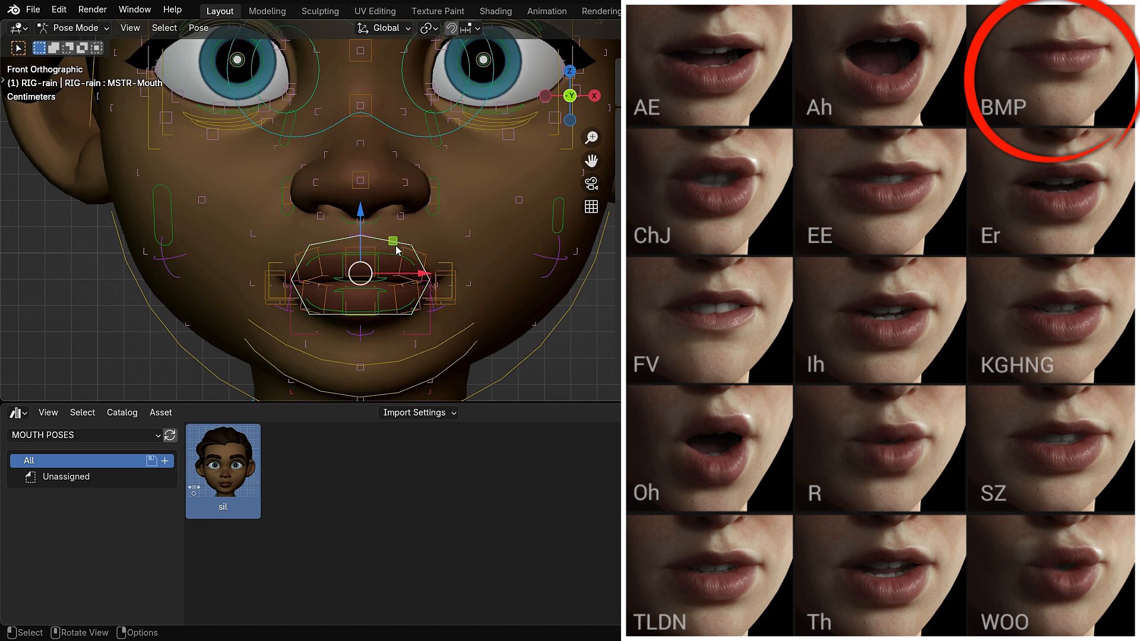
key(s)
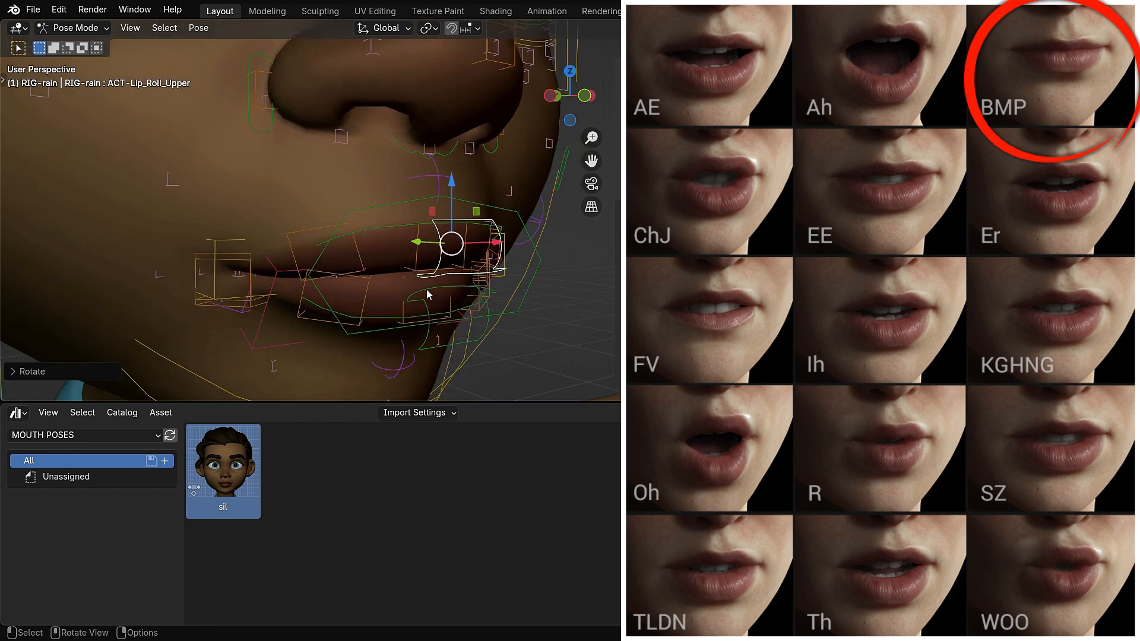
key(r)
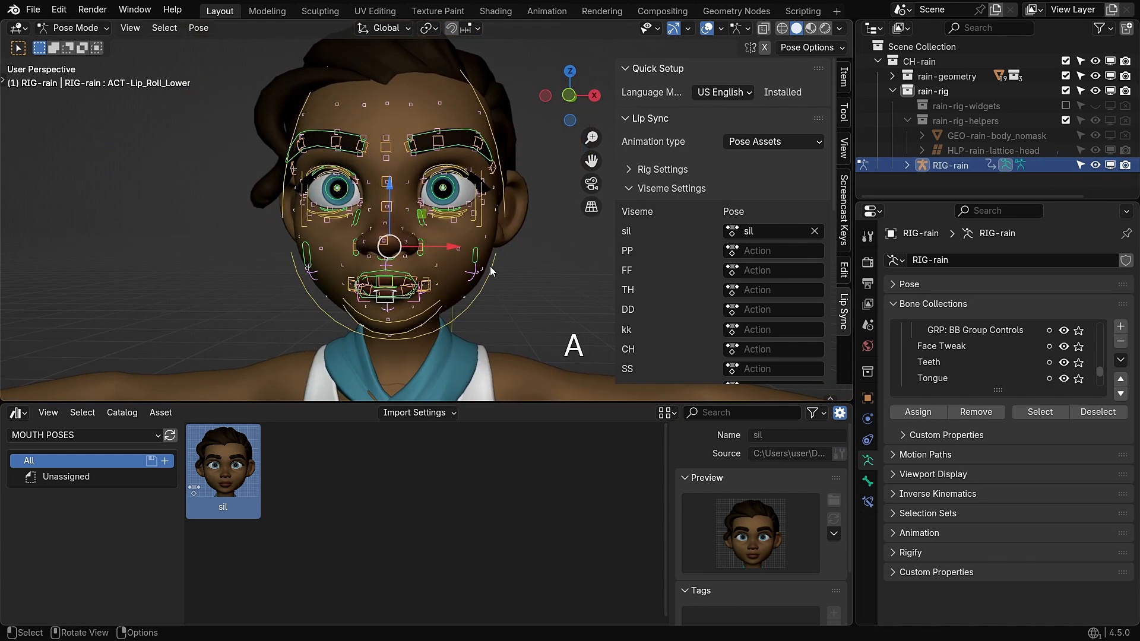
Save the pressed-lips pose as pose asset 'PP' in the MOUTH POSES library.
click(160, 413)
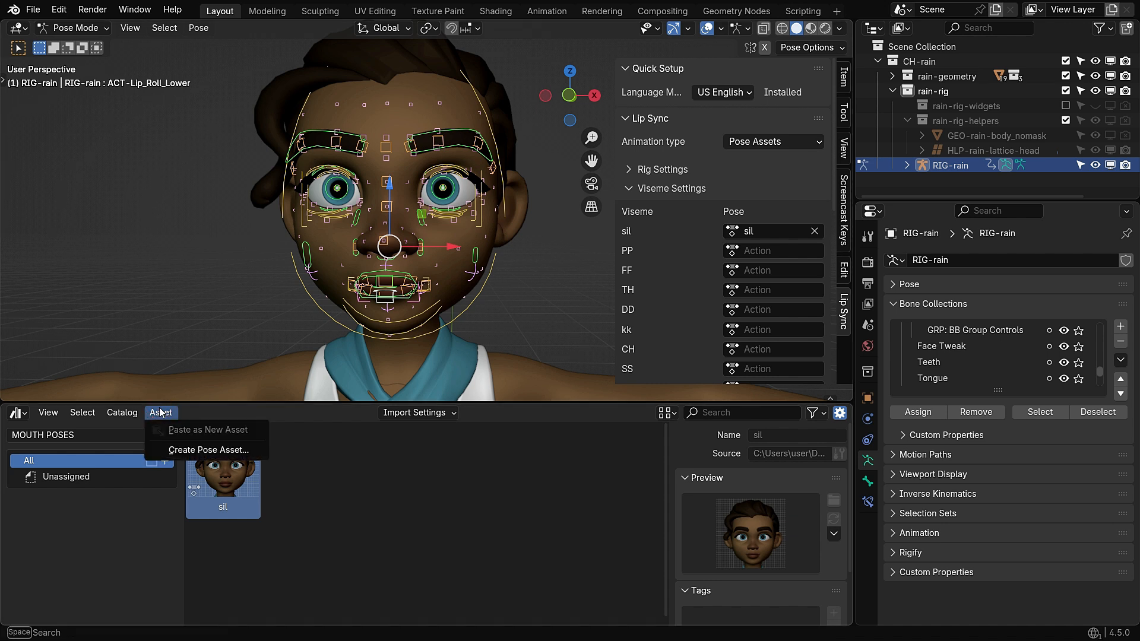
click(208, 450)
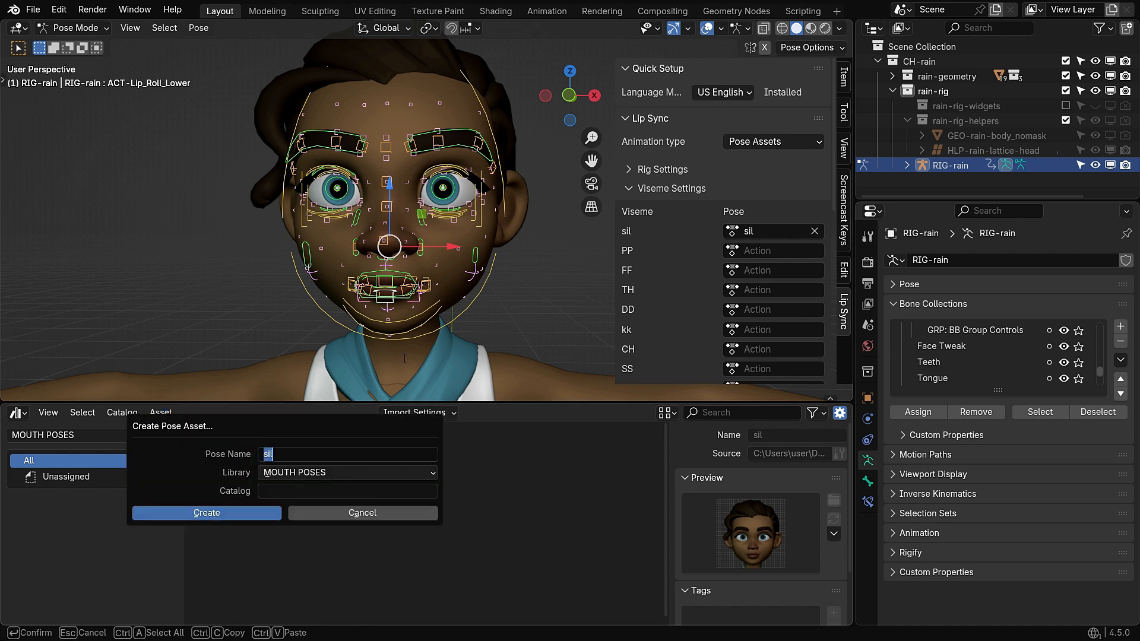
text(PP)
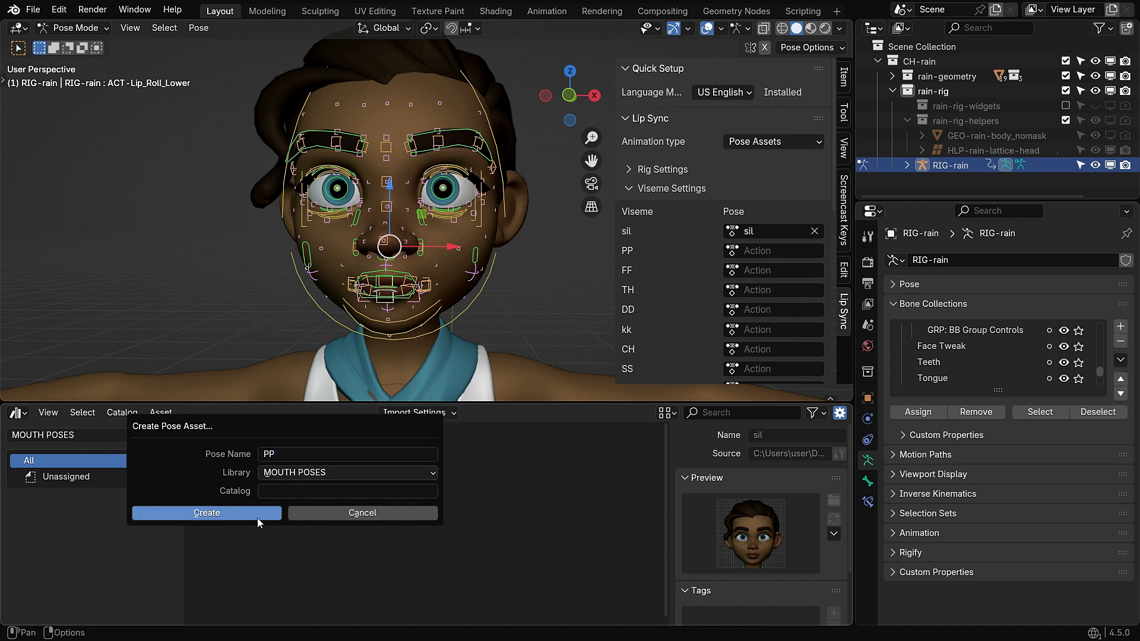
click(207, 513)
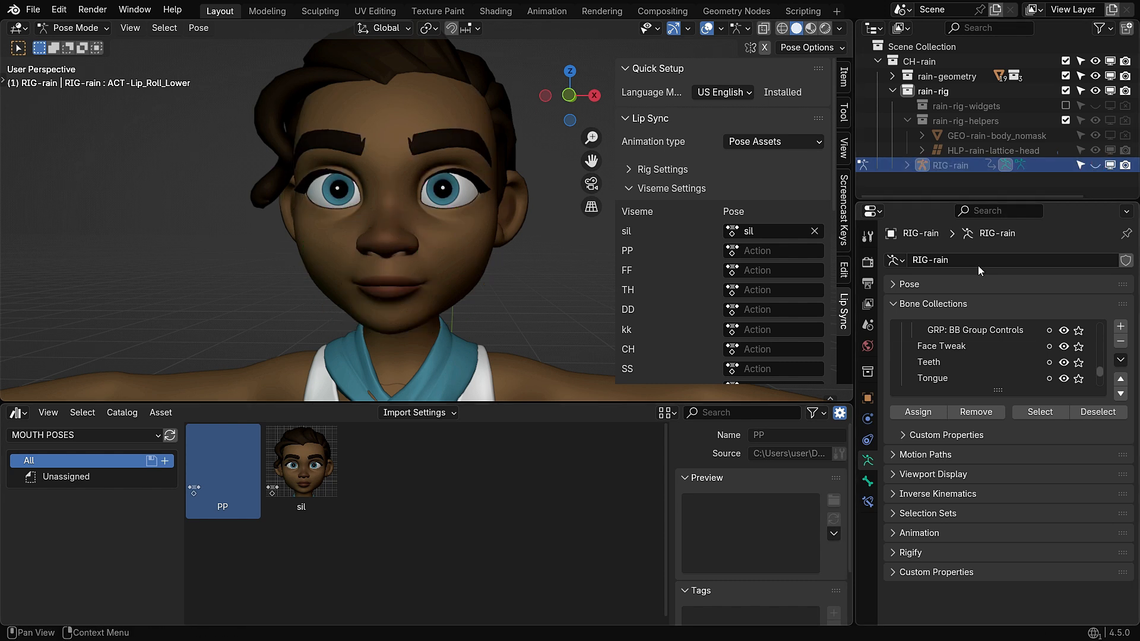
key(KP_1)
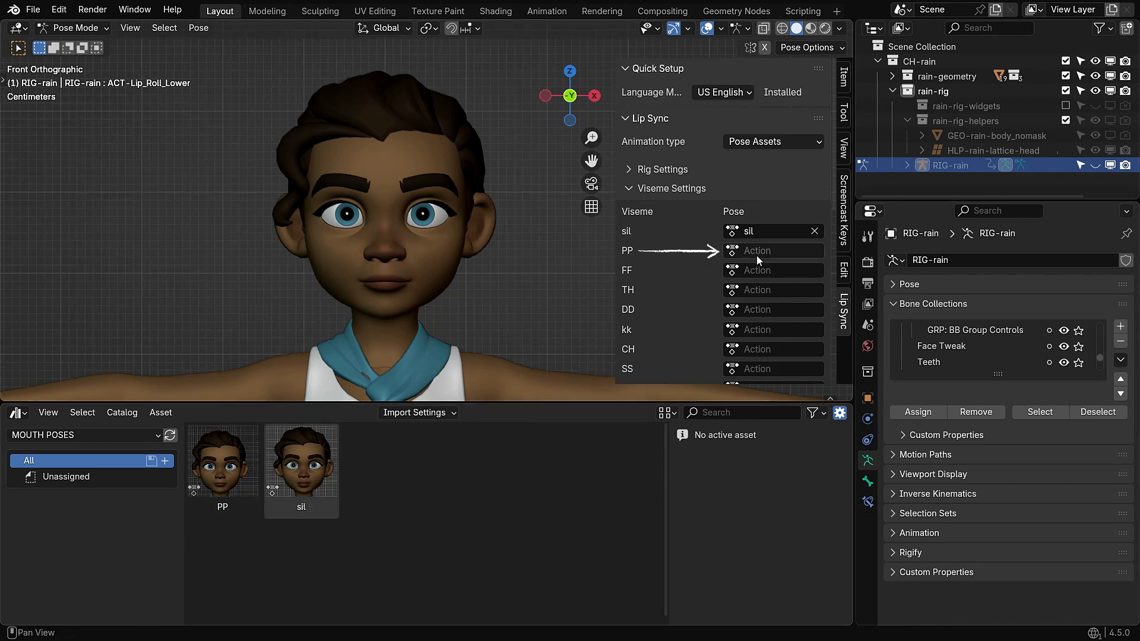
Choose the PP asset in the PP viseme's Pose field.
click(773, 251)
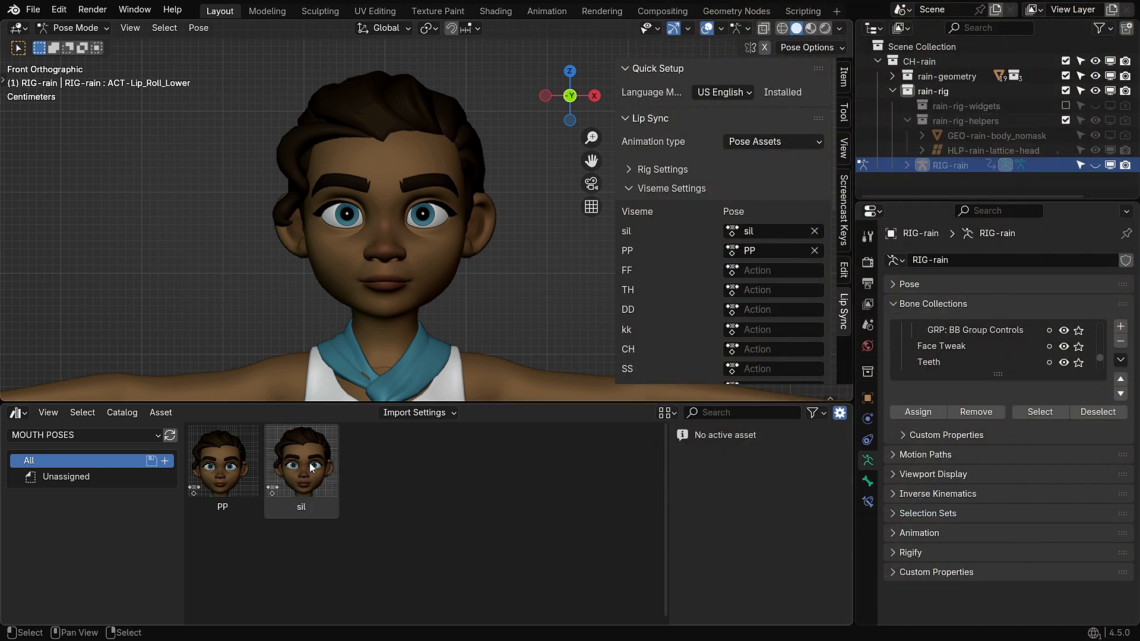
Start from the sil pose and select a lower mouth control to reshape into FF.
click(301, 468)
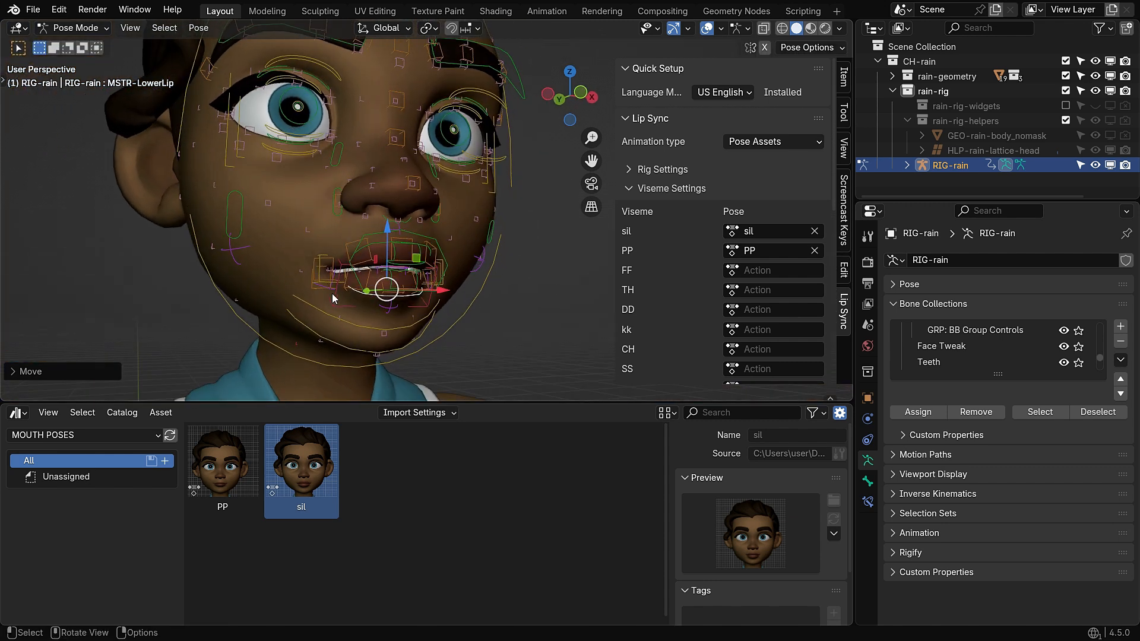
click(1078, 363)
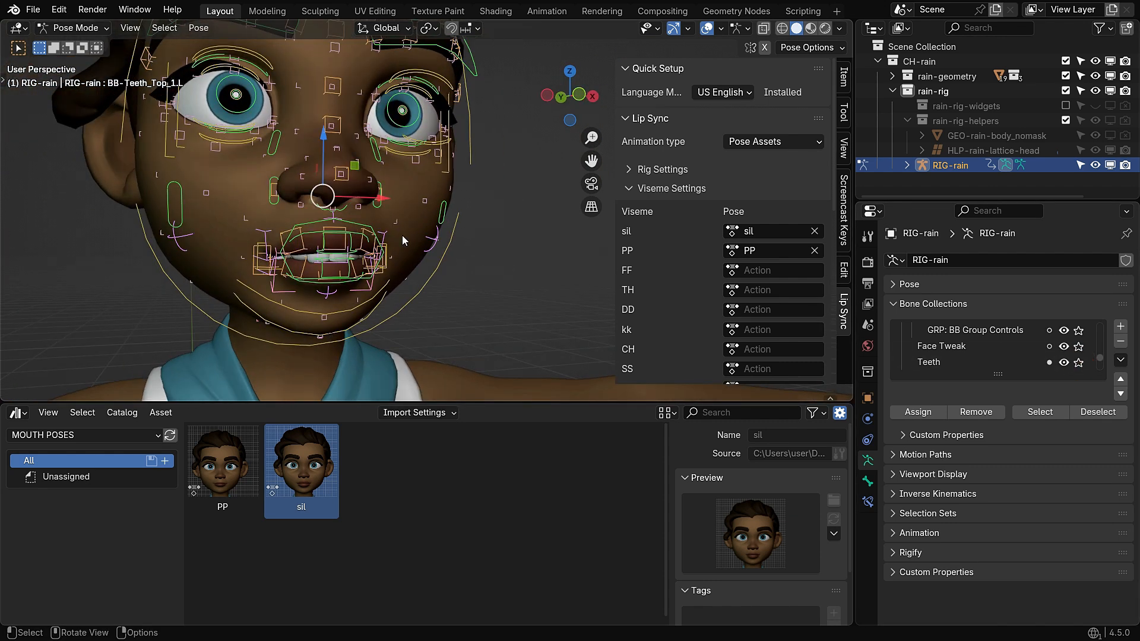
Create pose asset 'FF' with the Library set to MOUTH POSES.
click(161, 413)
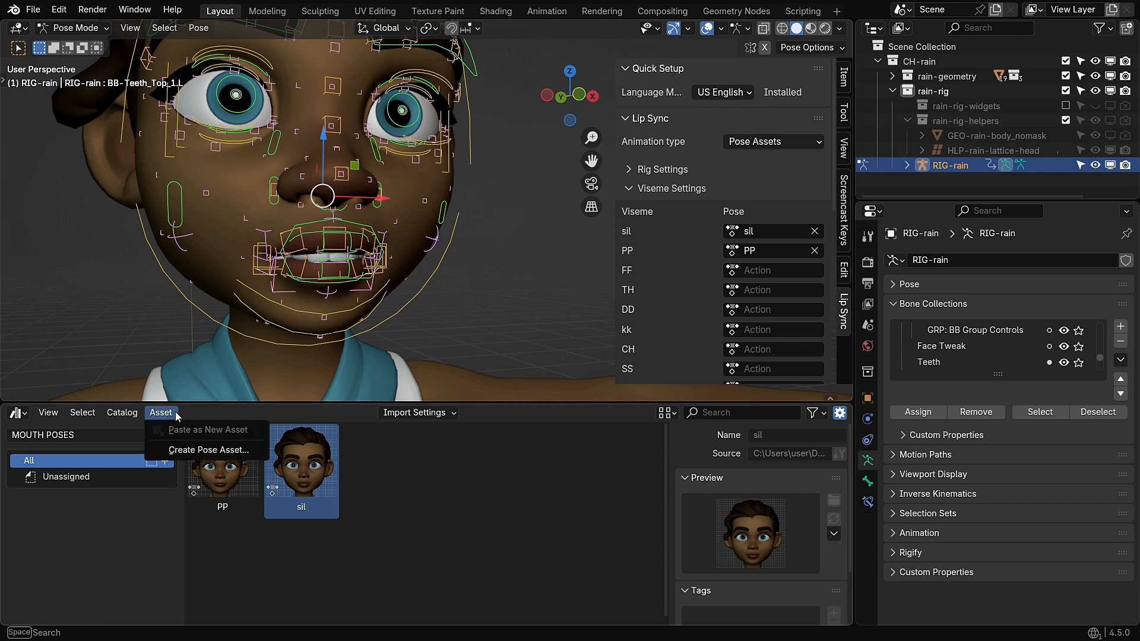
click(208, 450)
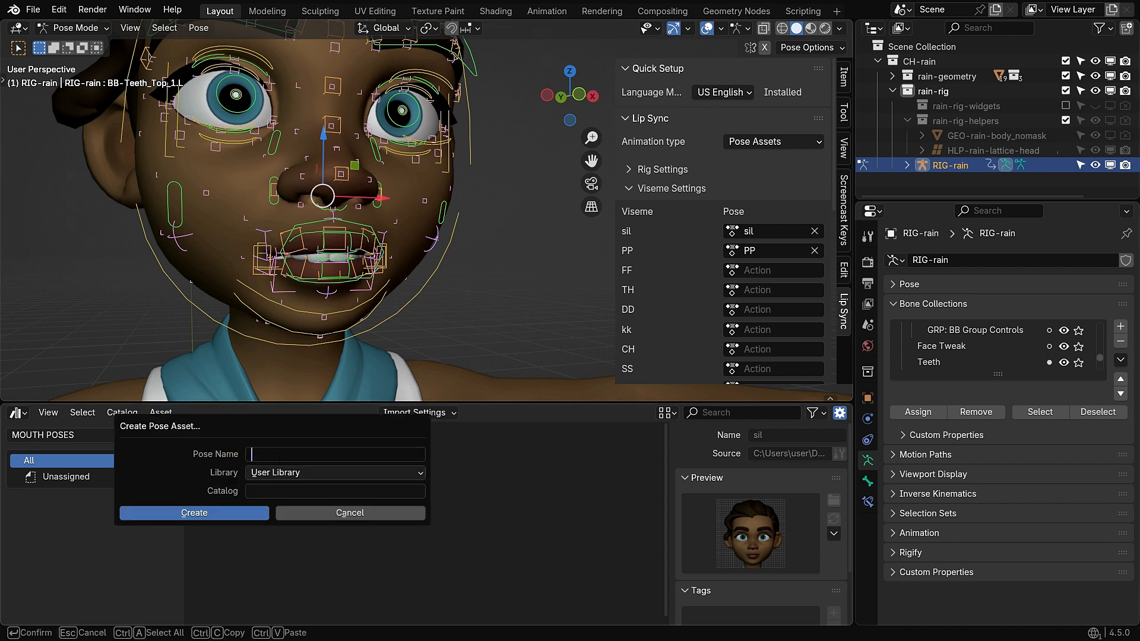
click(355, 473)
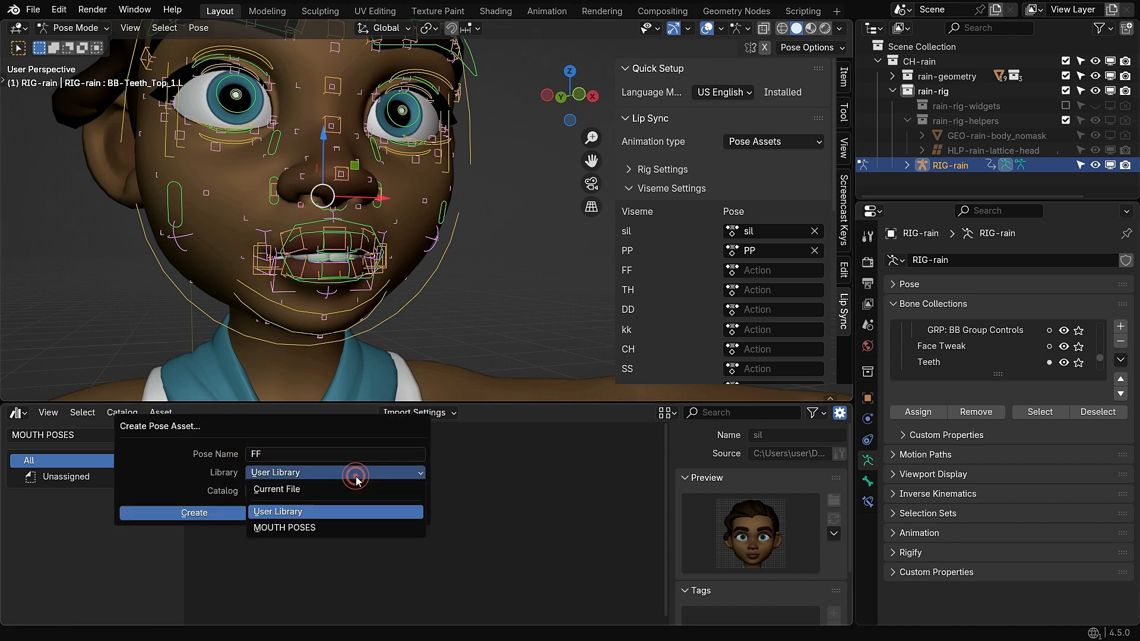
click(284, 528)
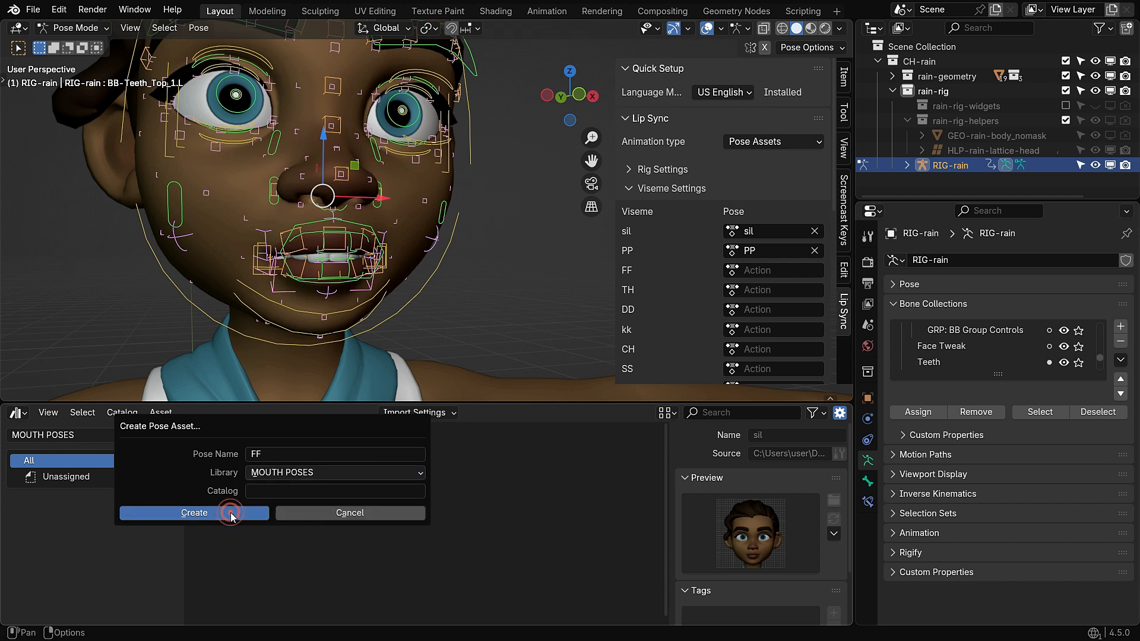
click(194, 513)
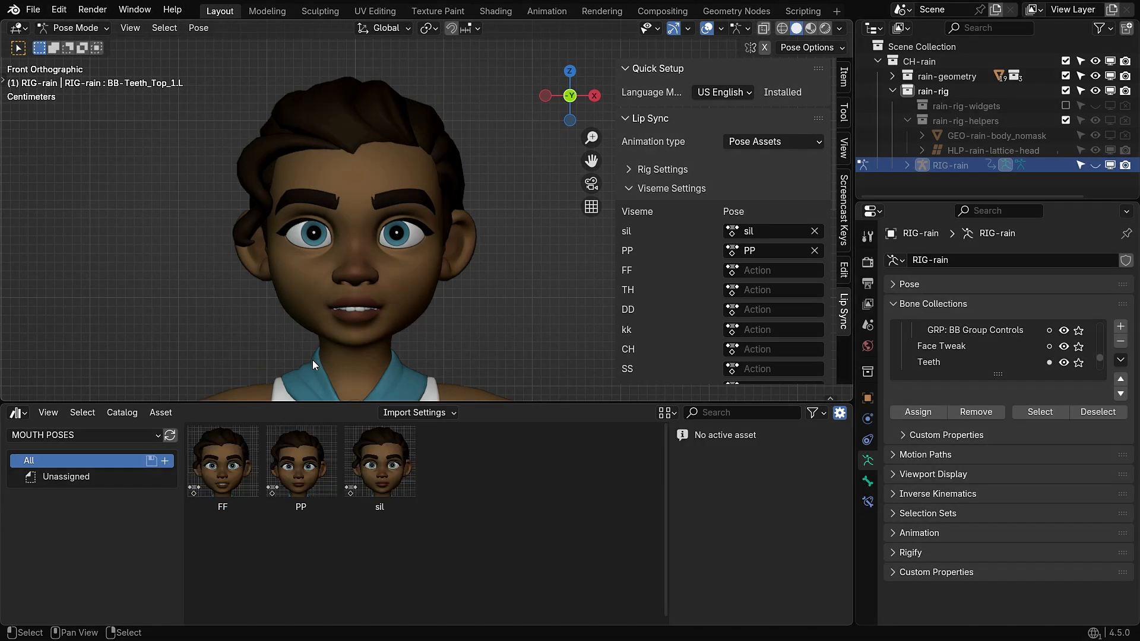
Set the FF viseme's Pose field to the FF asset.
click(301, 461)
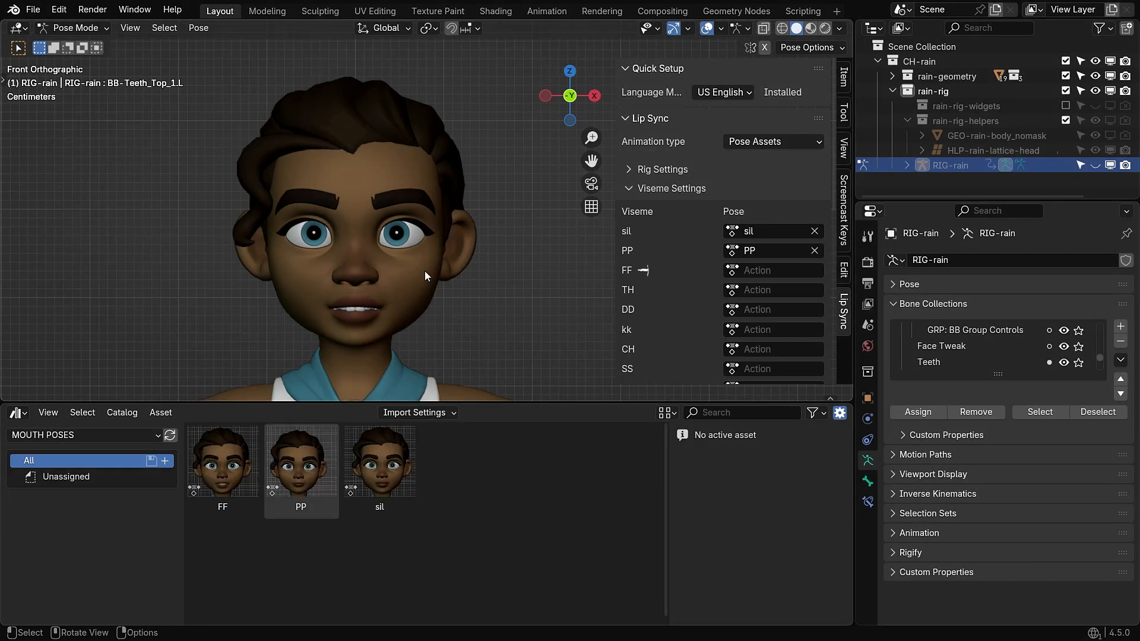
click(773, 270)
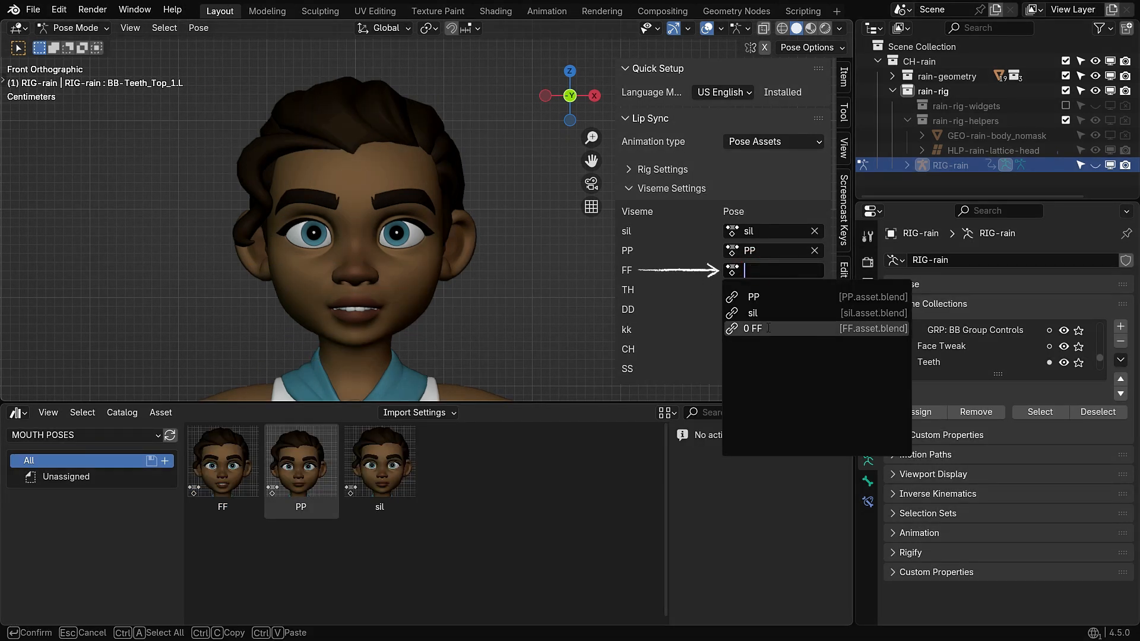
click(753, 329)
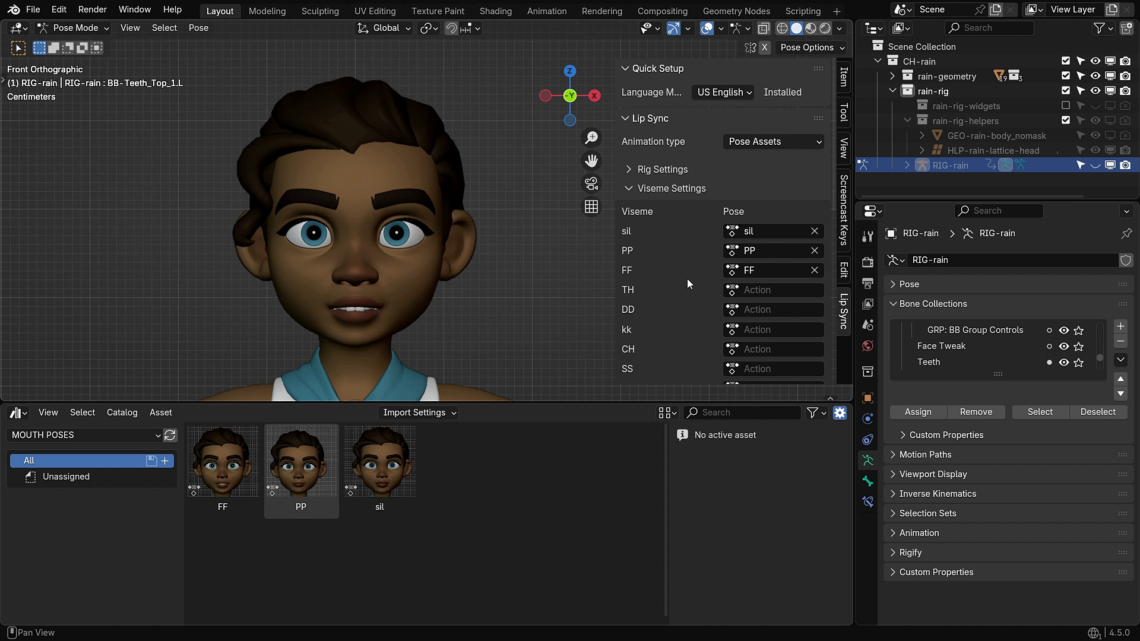
click(380, 462)
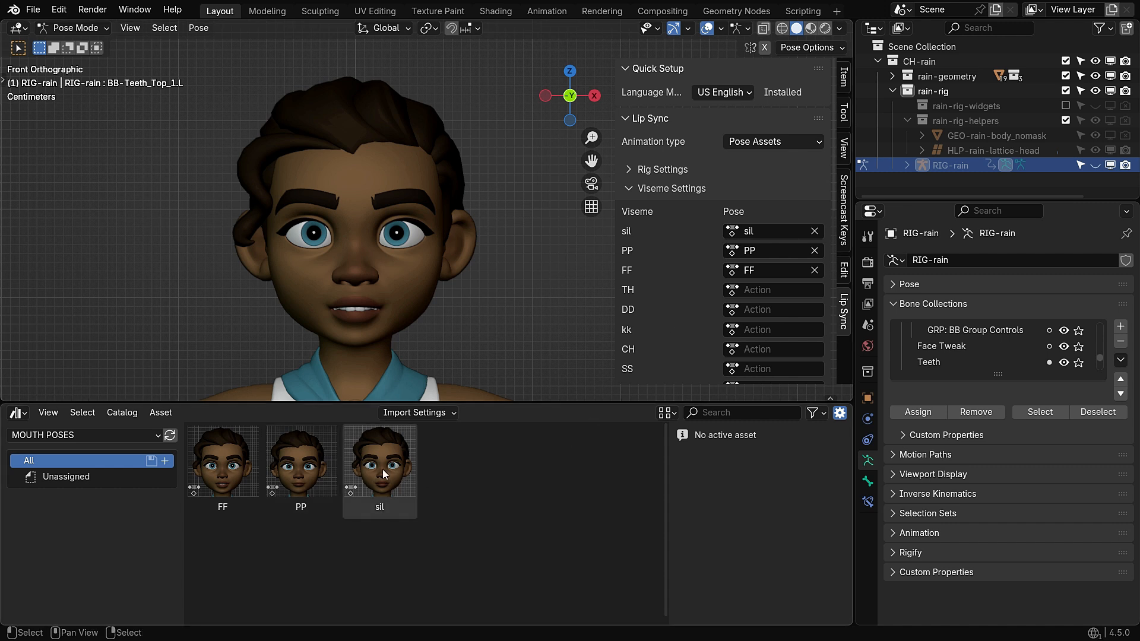
Apply the sil pose and select the lower lip control to pull it down.
click(379, 467)
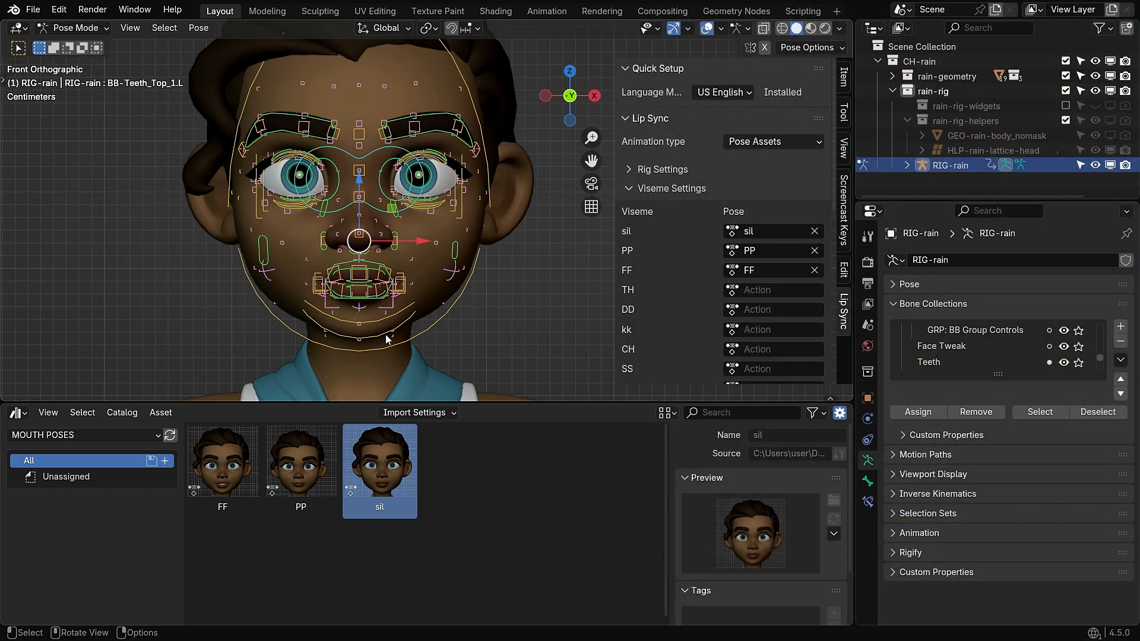
click(358, 247)
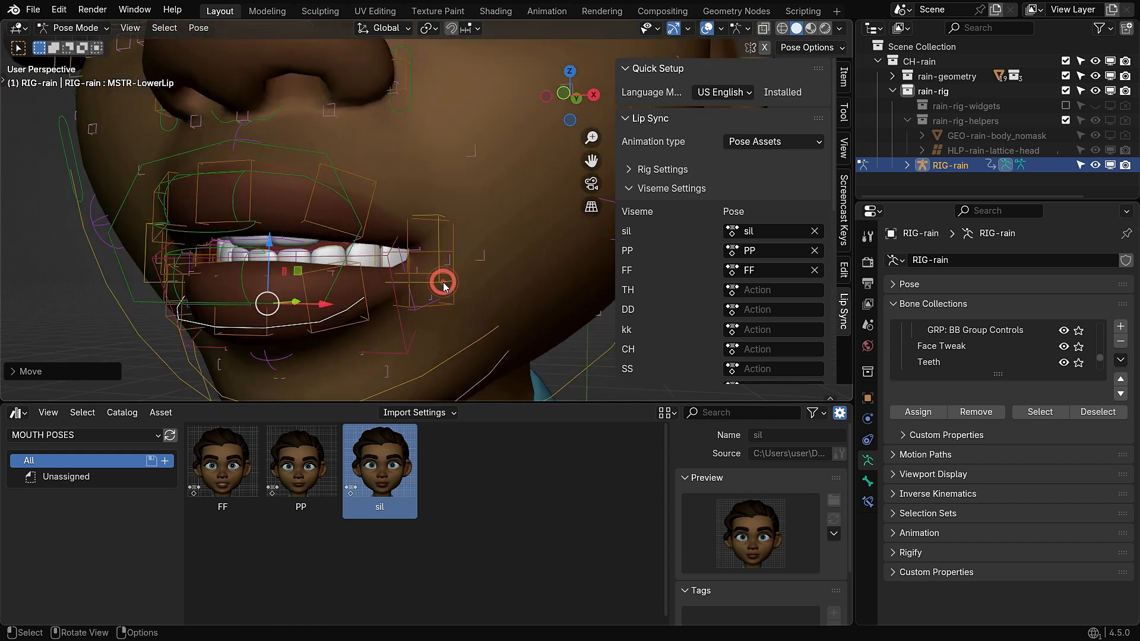
Select and adjust the left lip corner control while viewing the face from the front.
click(444, 282)
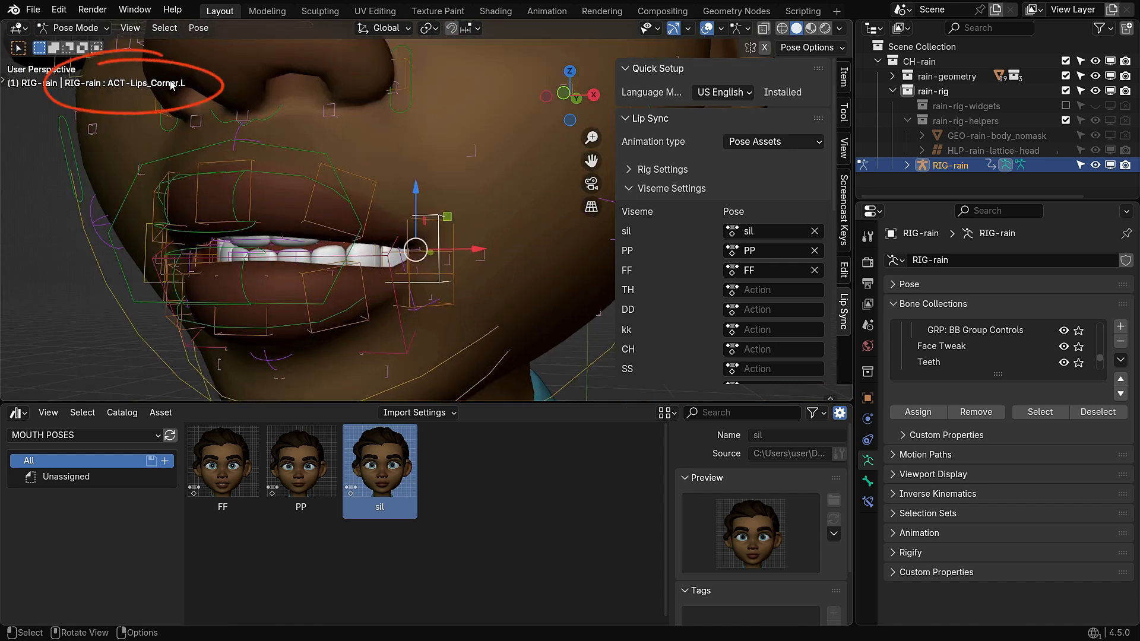
key(KP_1)
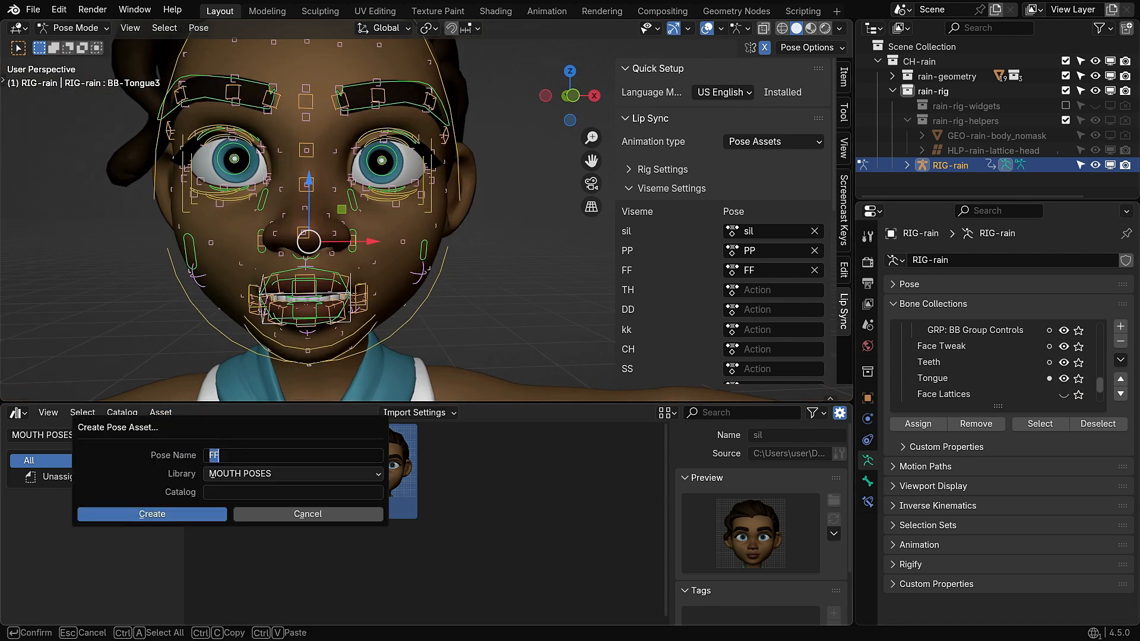
Create the TH pose asset and render its front-view preview thumbnail.
click(152, 514)
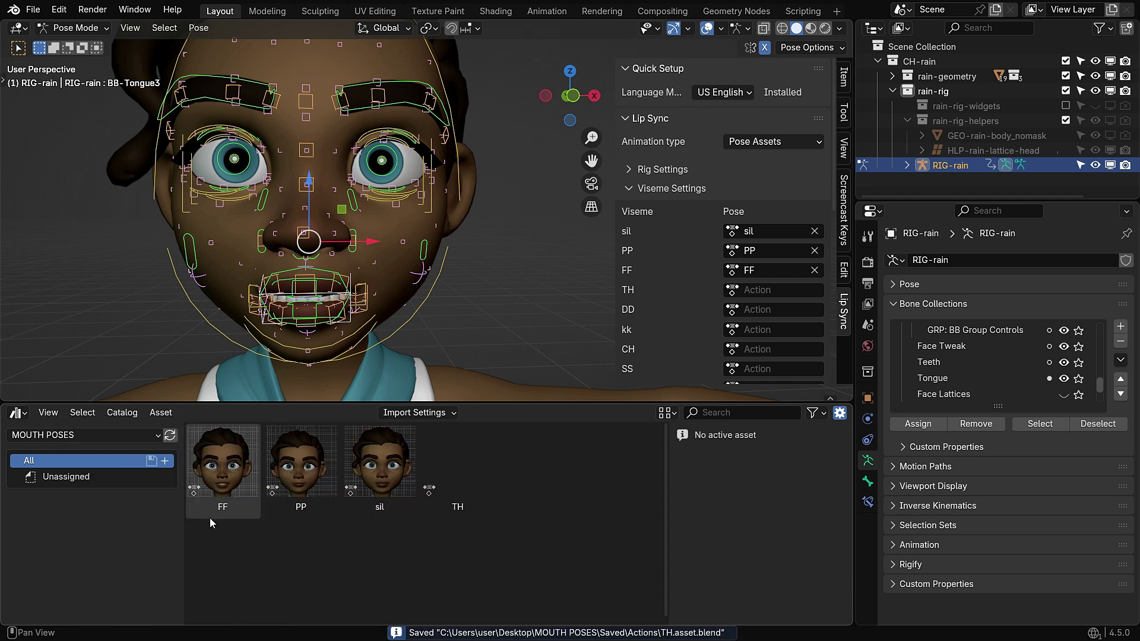
click(458, 468)
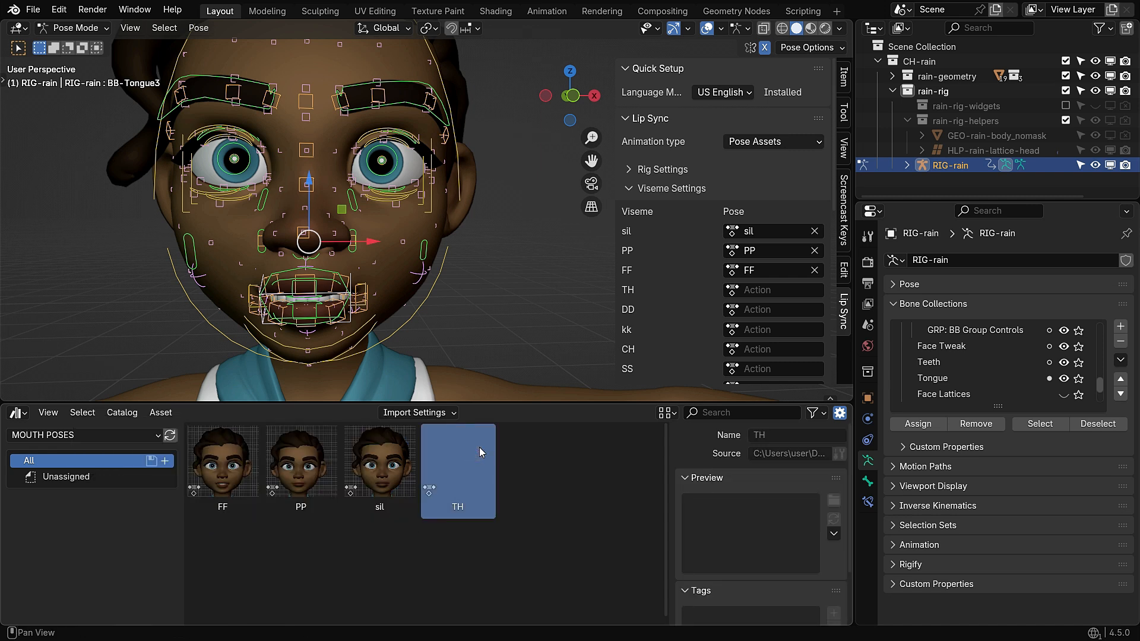
key(KP_1)
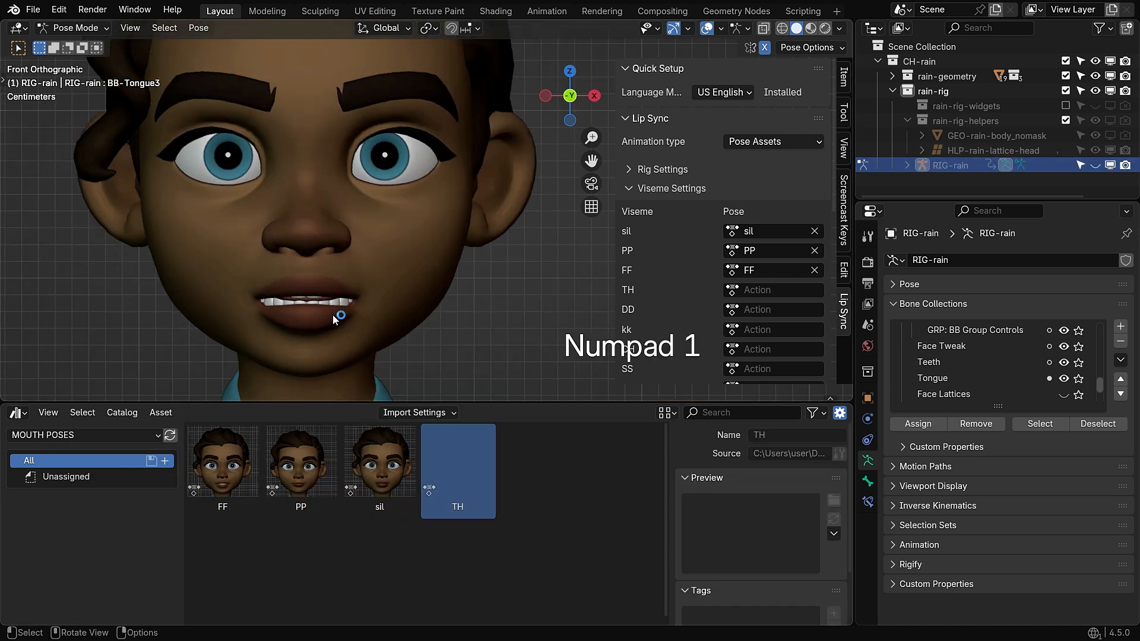
click(833, 534)
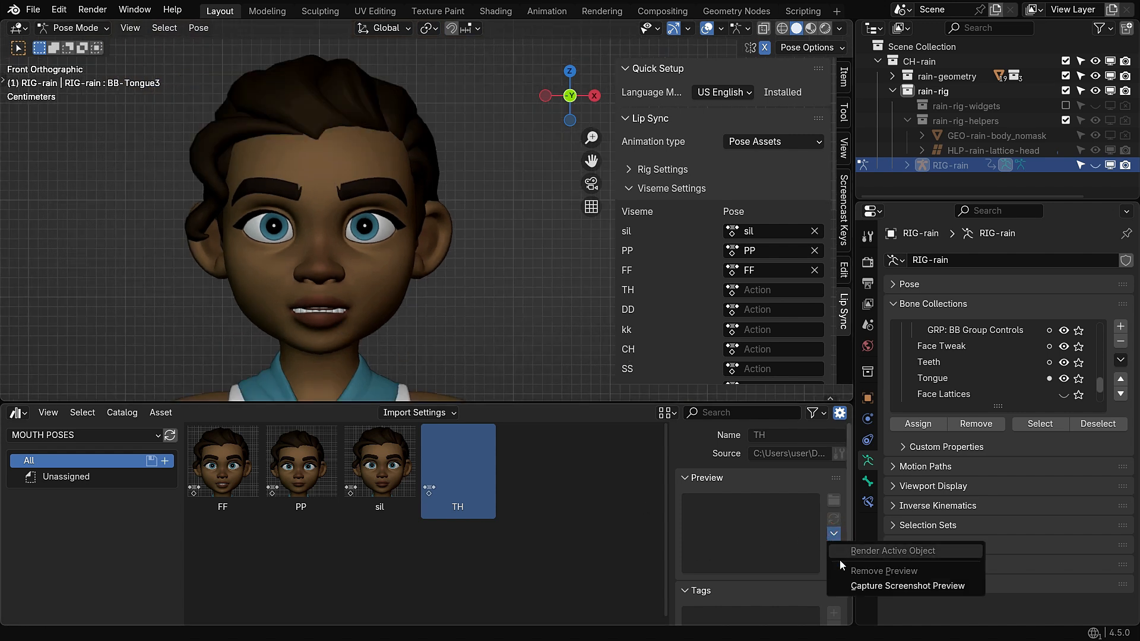
click(883, 570)
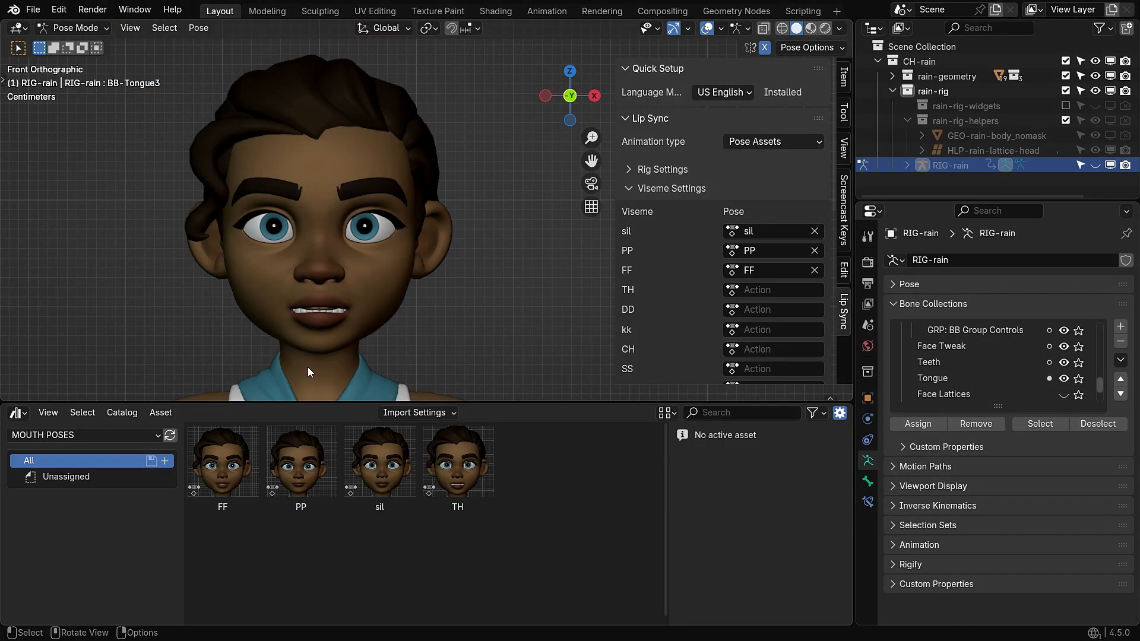
click(776, 289)
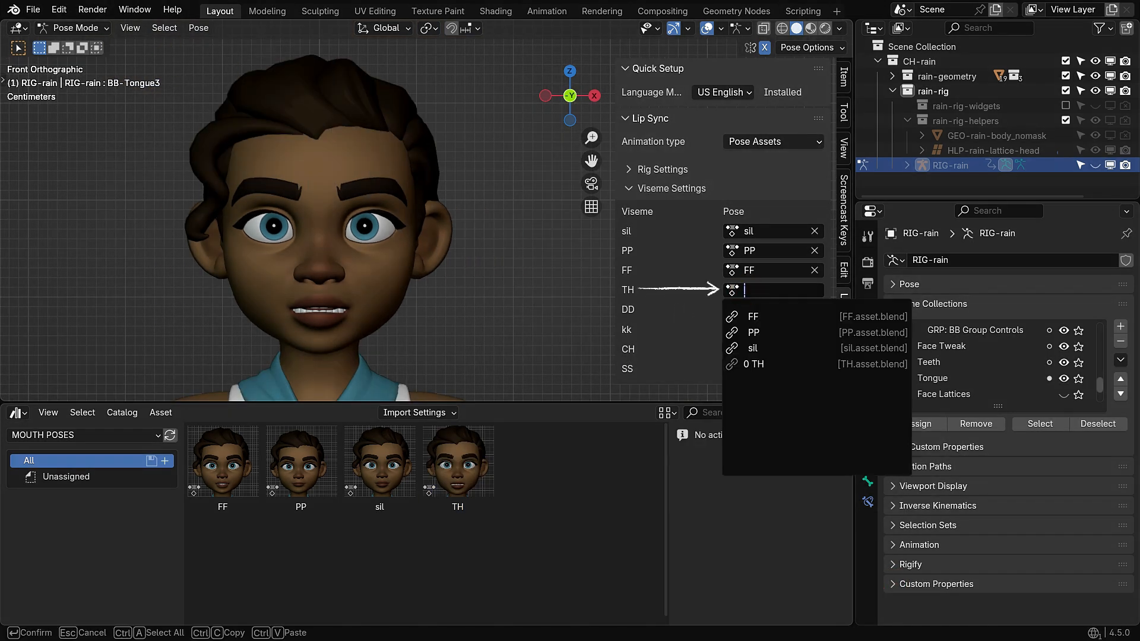
Pick TH from the TH viseme's Pose dropdown.
click(753, 364)
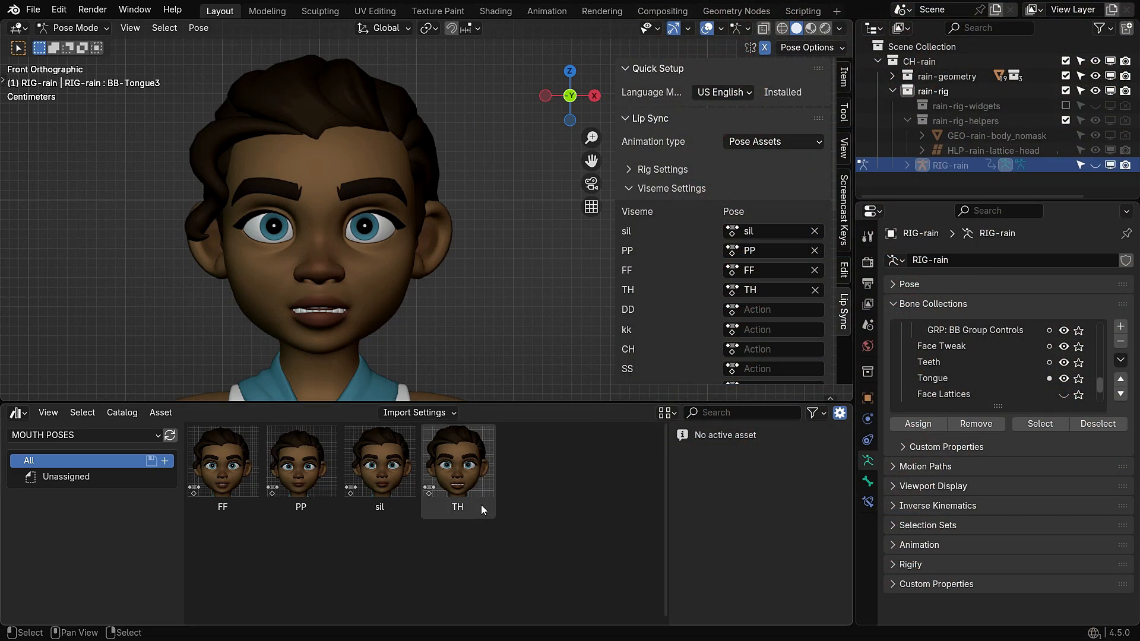
click(379, 460)
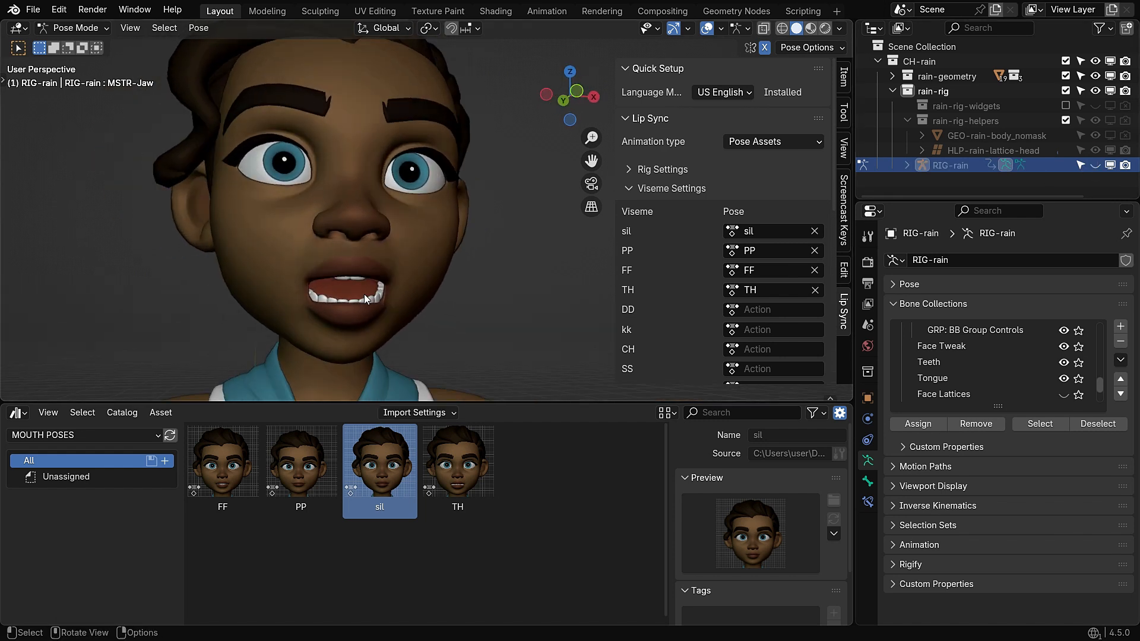
Save the open-mouth pose as a new pose asset named aa.
click(161, 412)
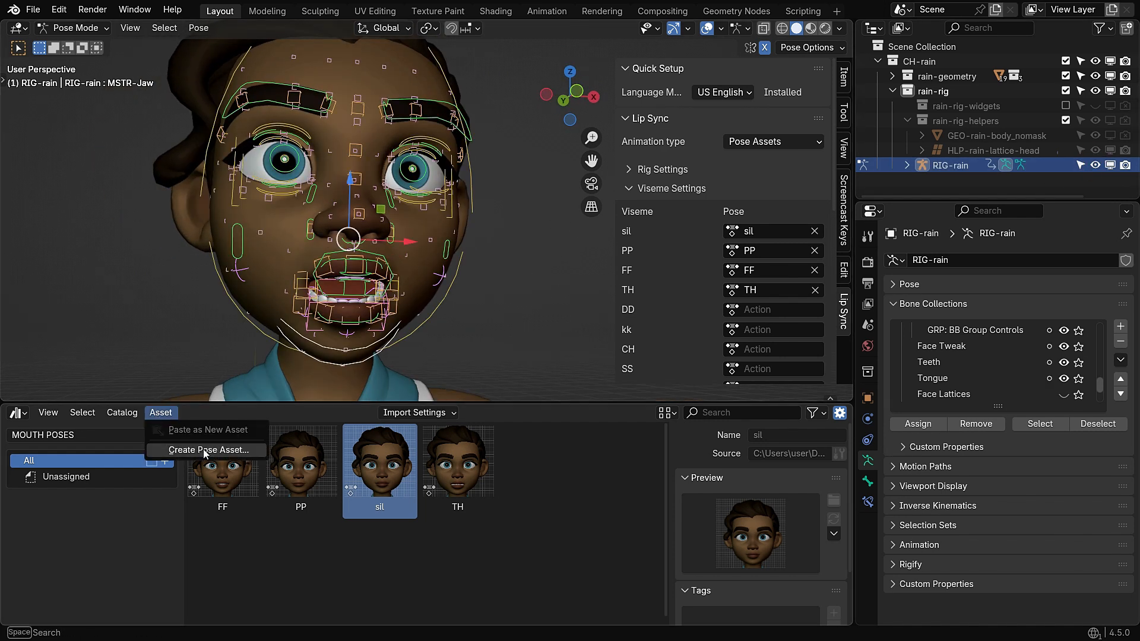
click(208, 449)
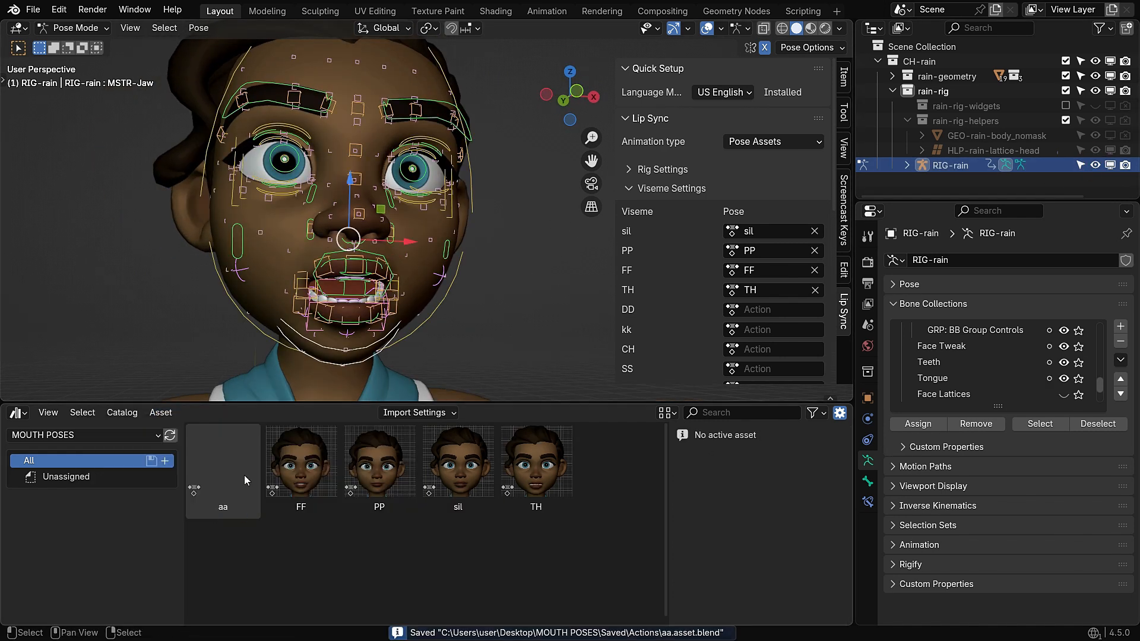
click(222, 470)
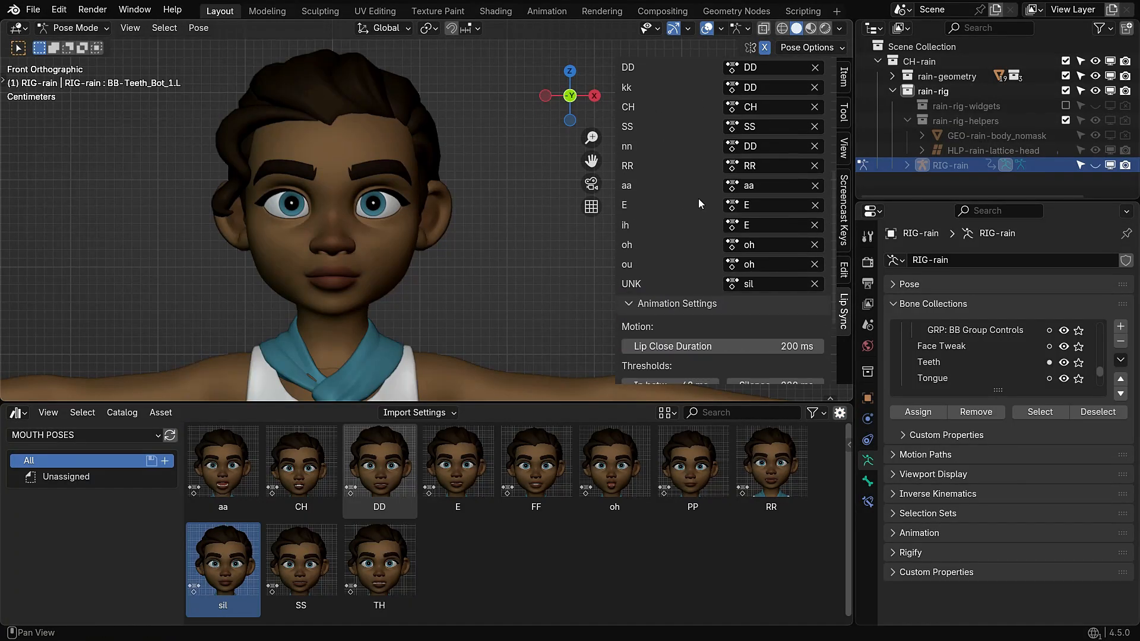
Apply the oh pose from the MOUTH POSES library to the face.
click(301, 461)
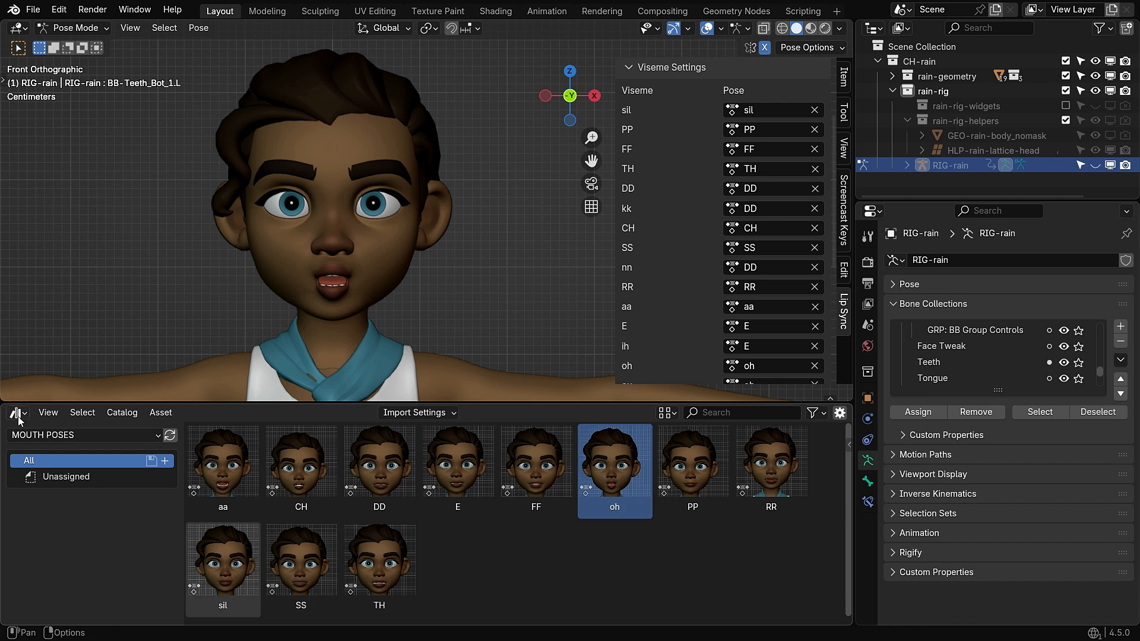
Switch the lower area to the Video Sequencer and add Voiceover.mp3 as a sound strip.
click(18, 413)
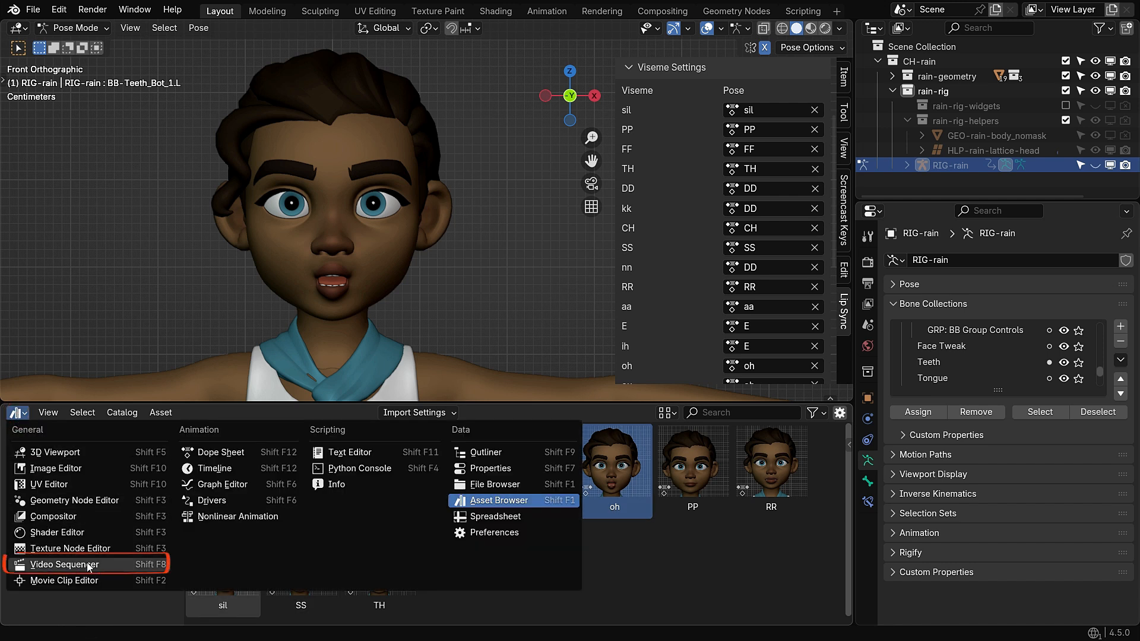
click(65, 564)
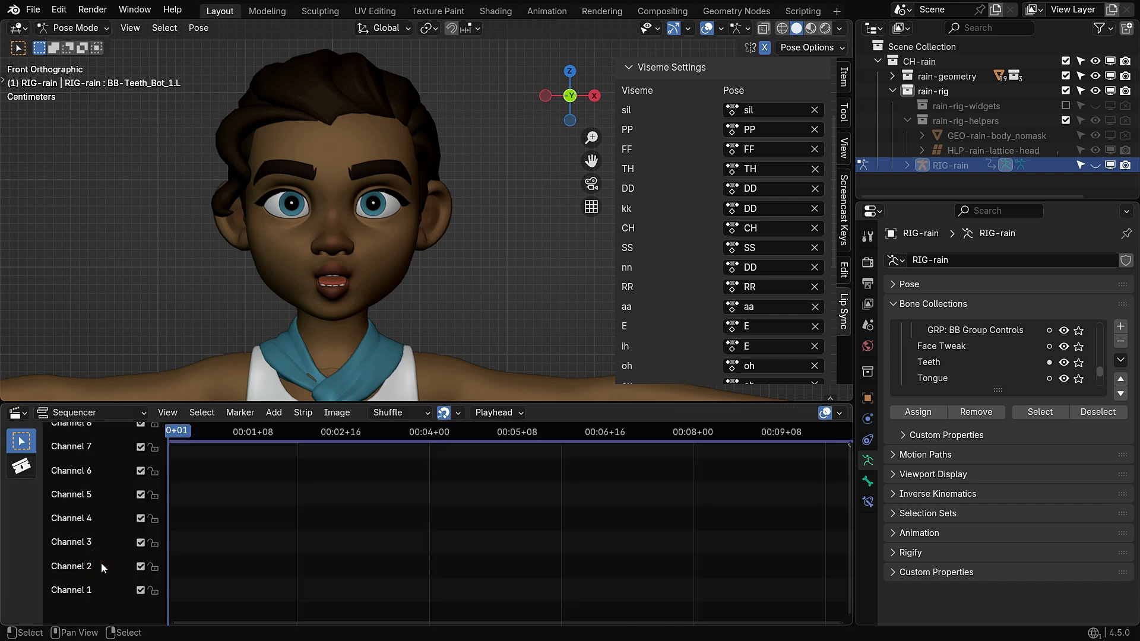
click(274, 413)
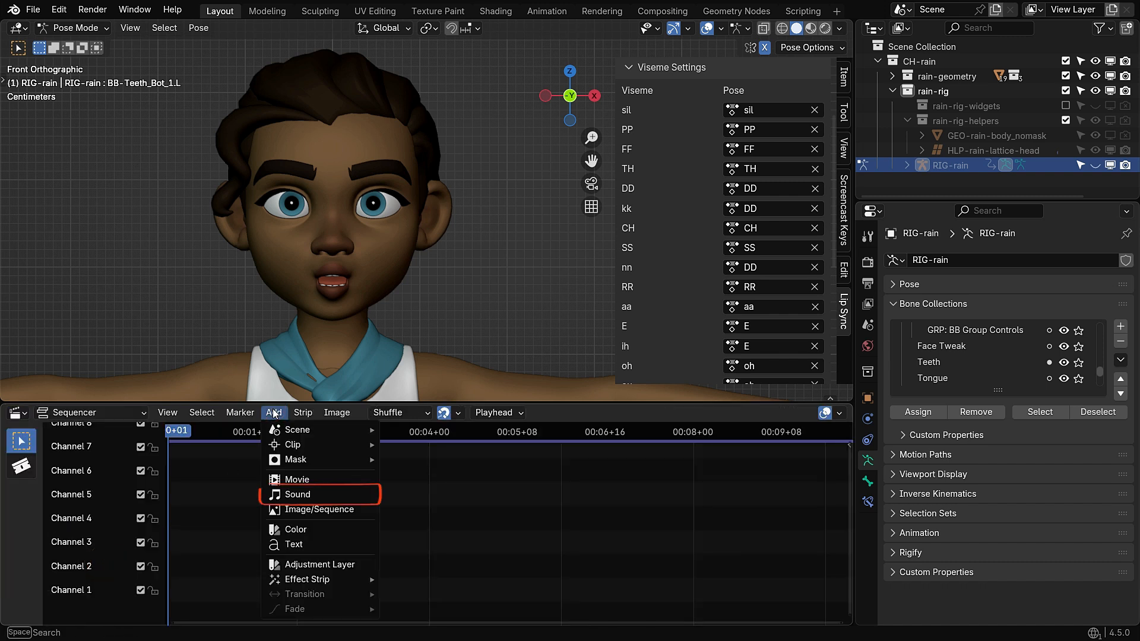
click(298, 495)
text(voice)
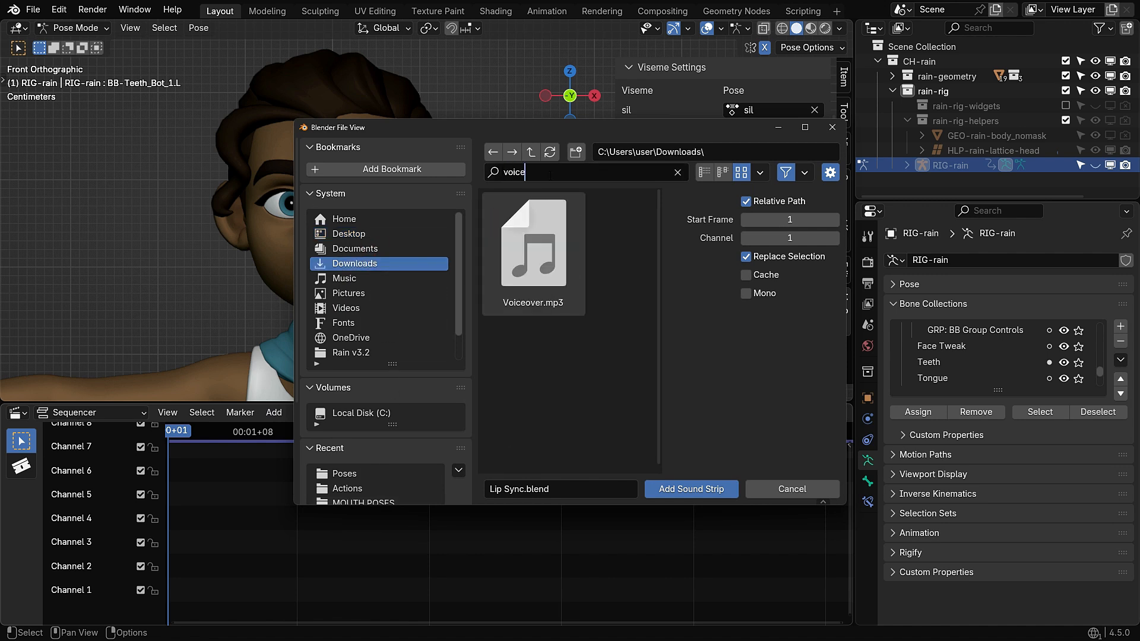
click(692, 489)
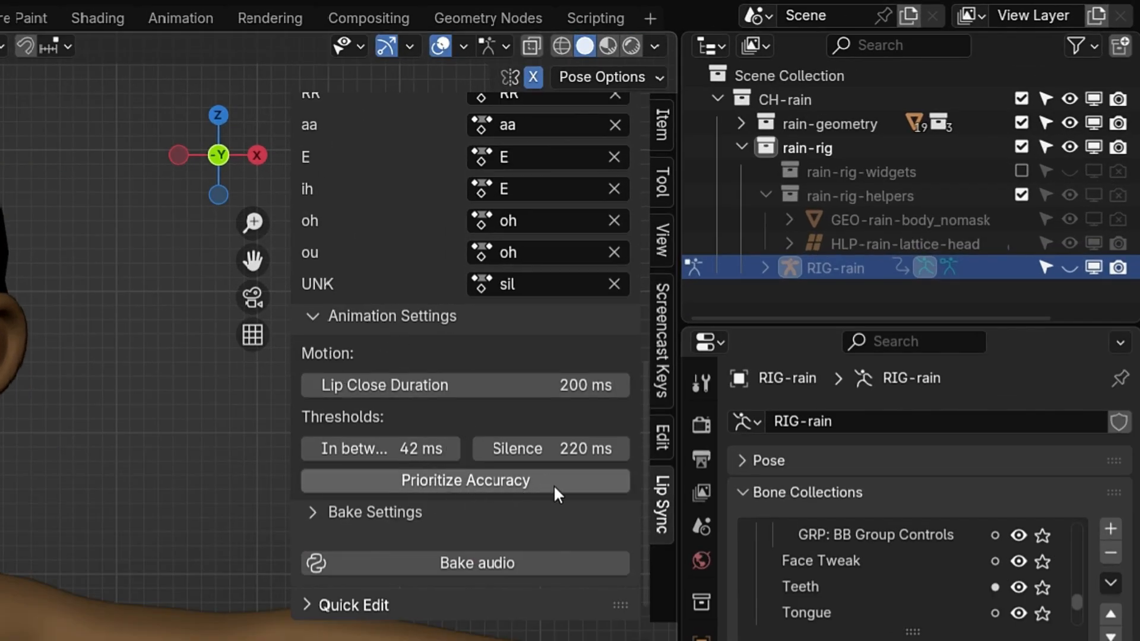
mouse_move(561, 492)
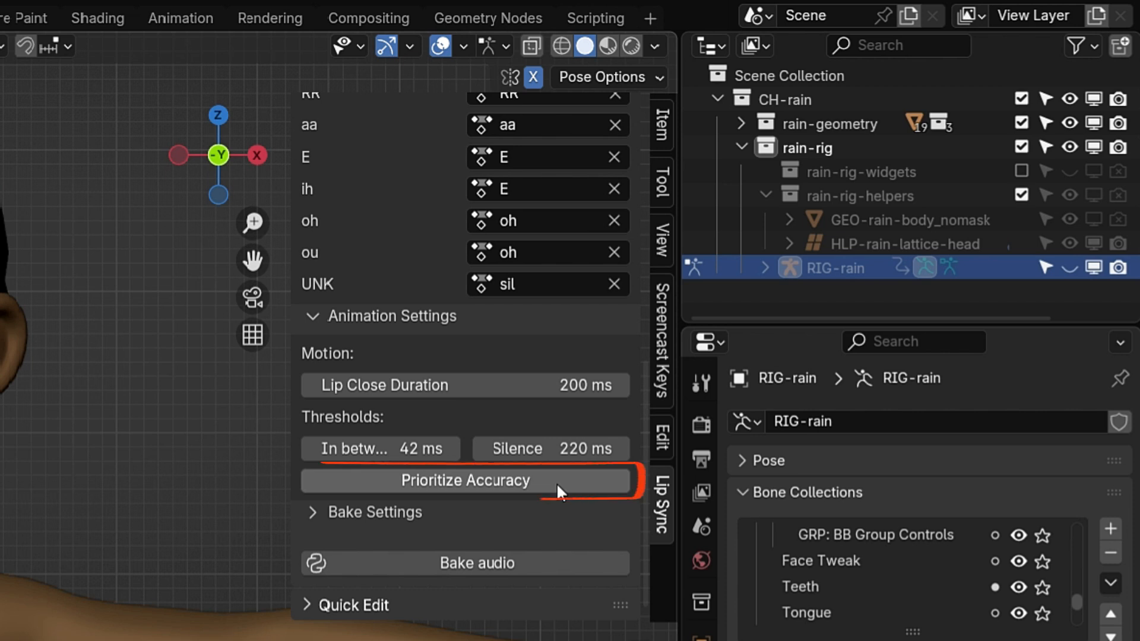
Enable Prioritize Accuracy in the Lip Sync Animation Settings.
click(466, 481)
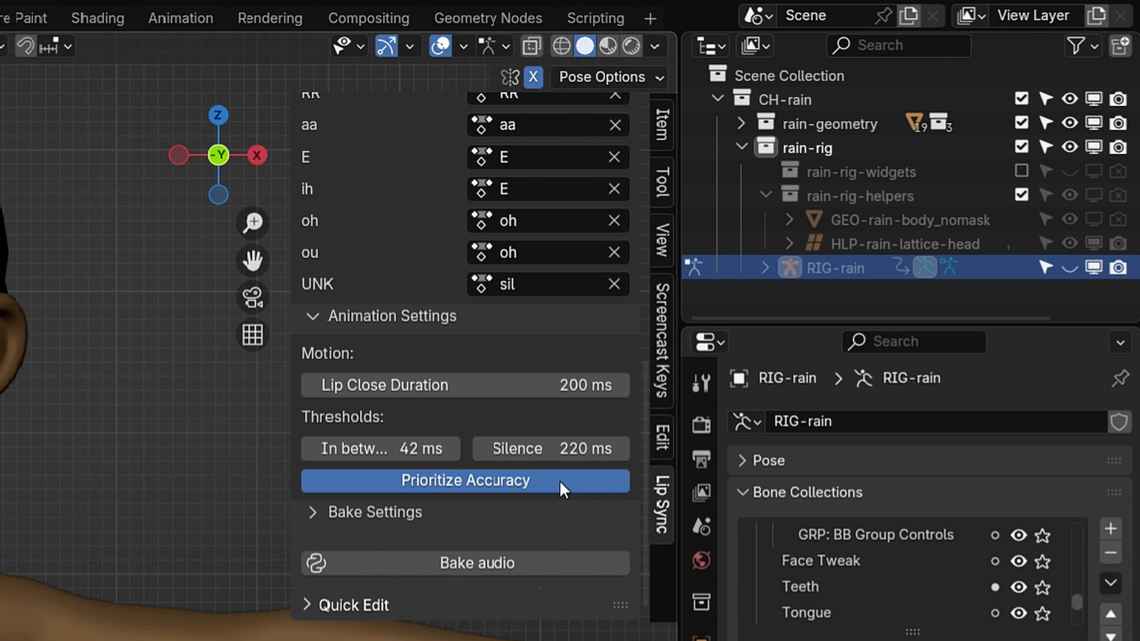
mouse_move(529, 385)
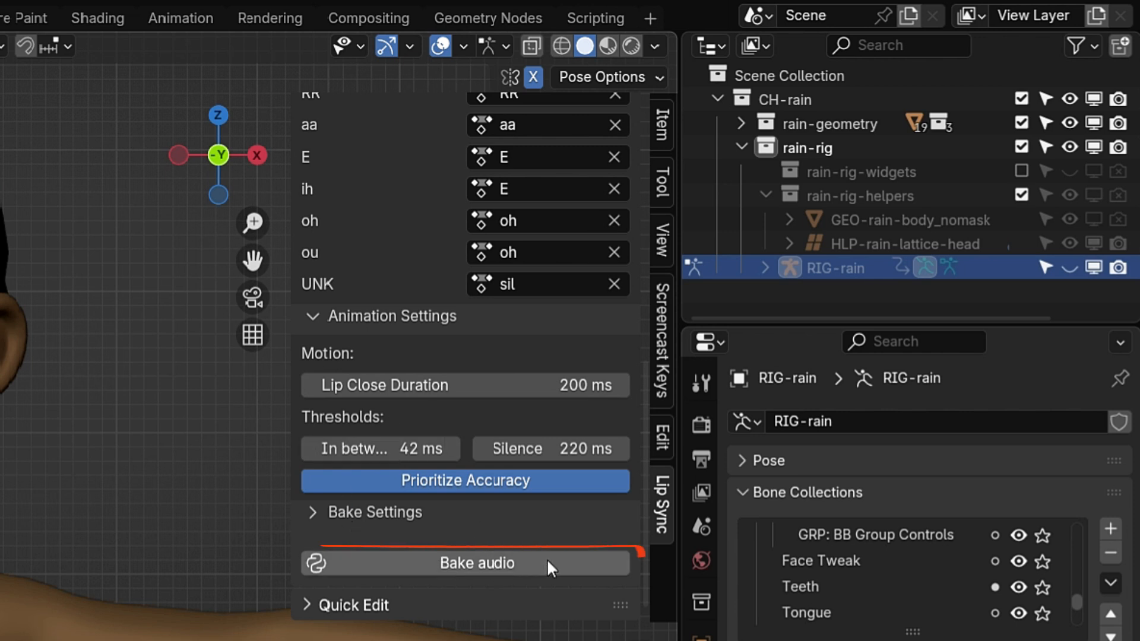
Bake the voiceover audio into lip-sync keyframes, inserting 154512 keyframes on the rig.
click(478, 564)
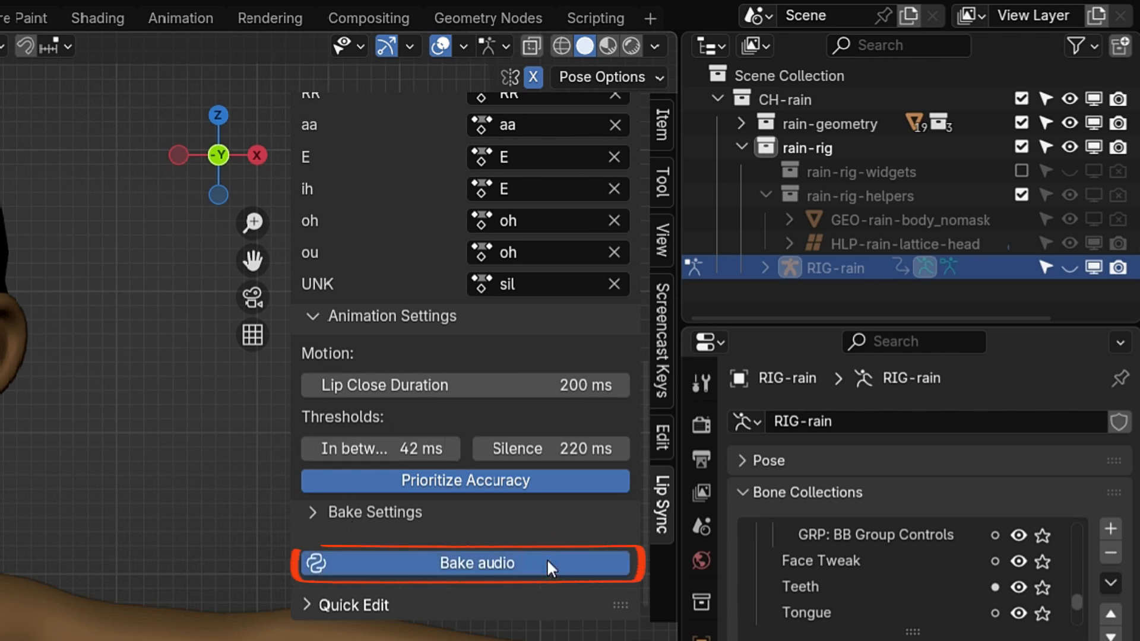
click(476, 563)
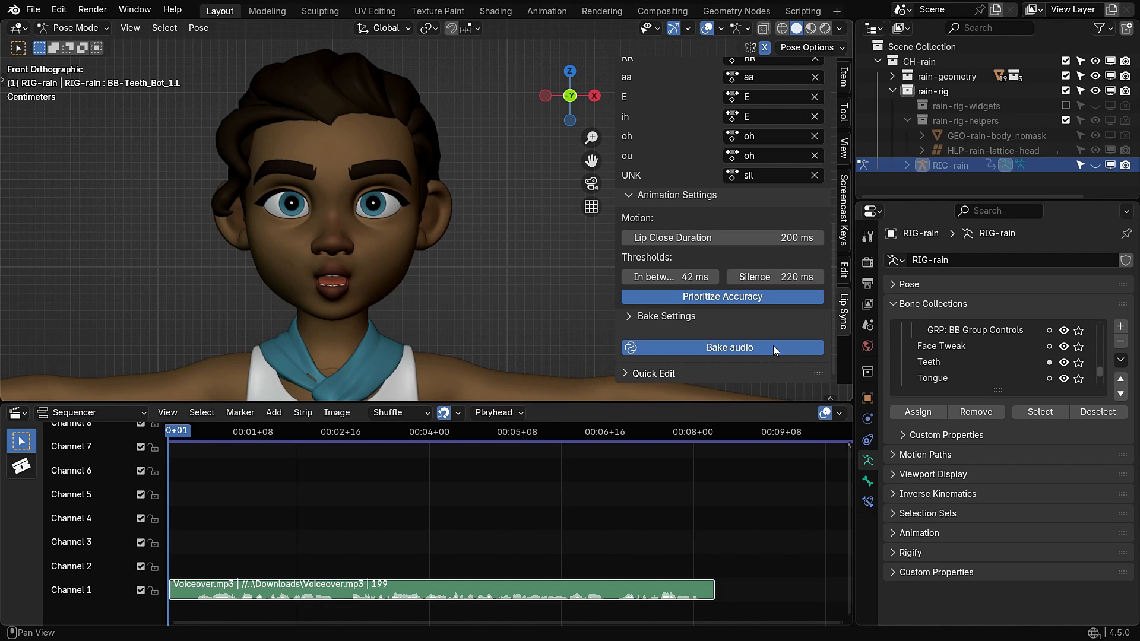
click(730, 347)
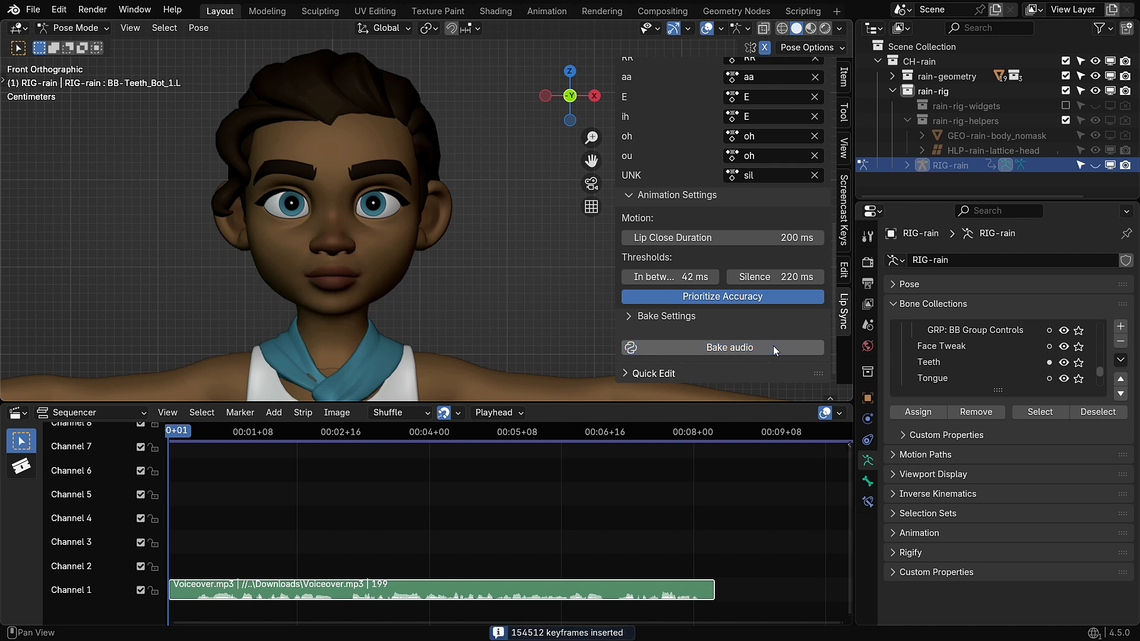